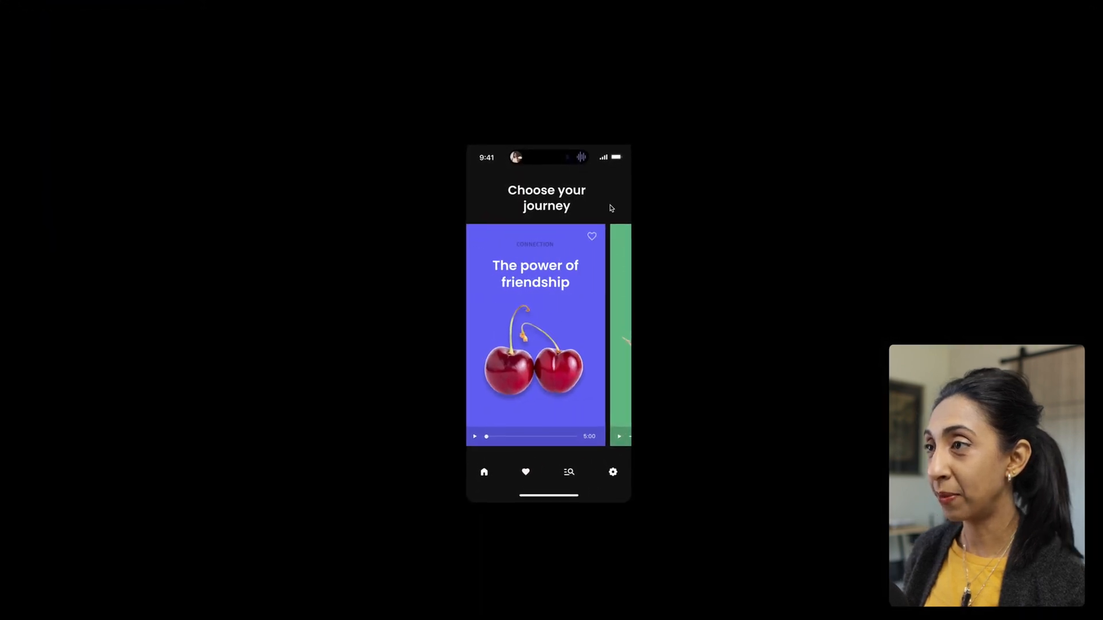
# Swipe to the next journey card in the prototype preview, then exit the presentation.
pyautogui.click(591, 236)
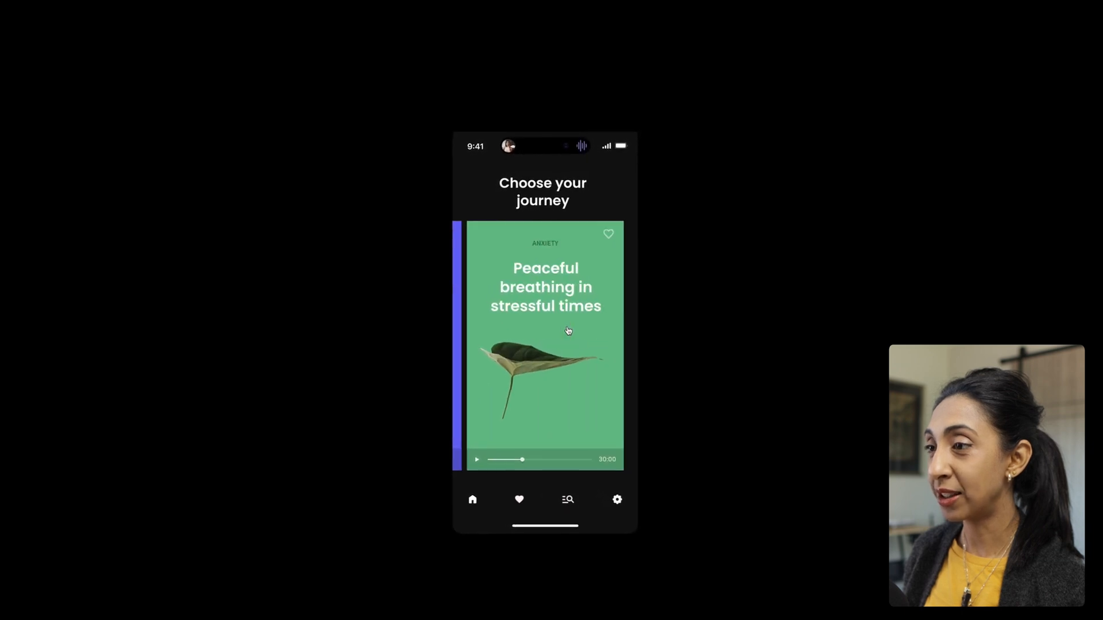
pyautogui.click(519, 499)
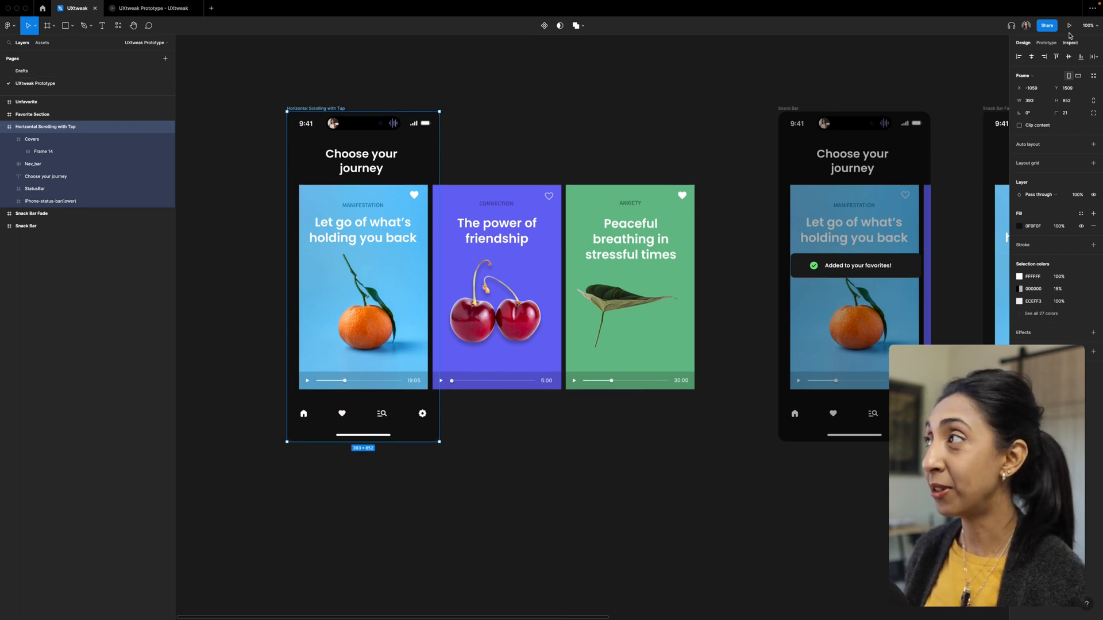
# Launch the prototype in presentation view on the Choose your journey screen.
pyautogui.click(1068, 25)
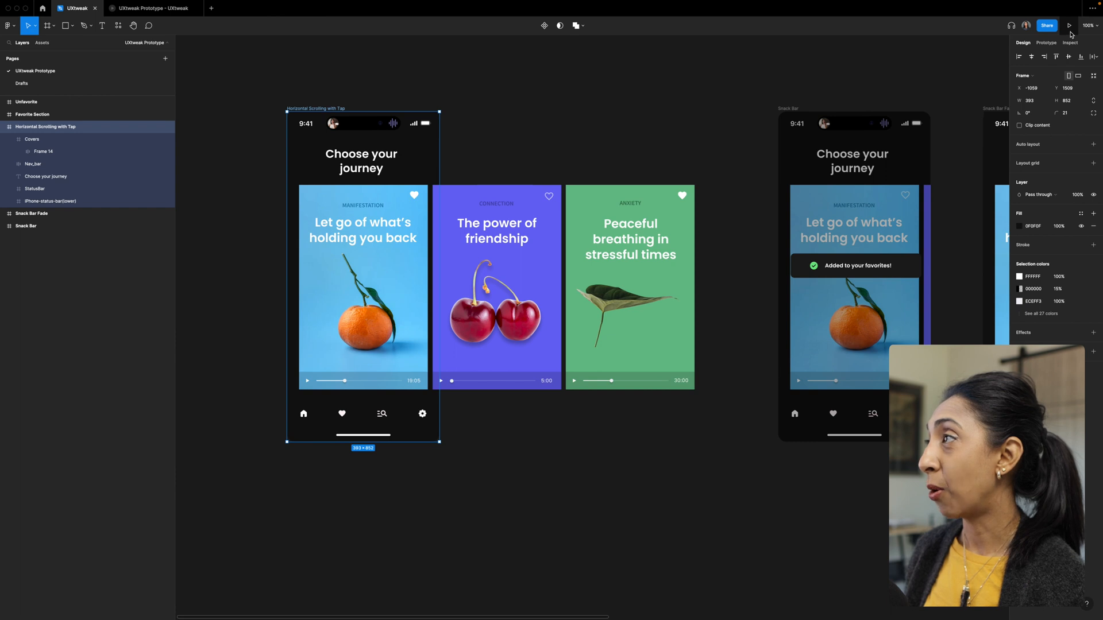
pyautogui.click(1069, 25)
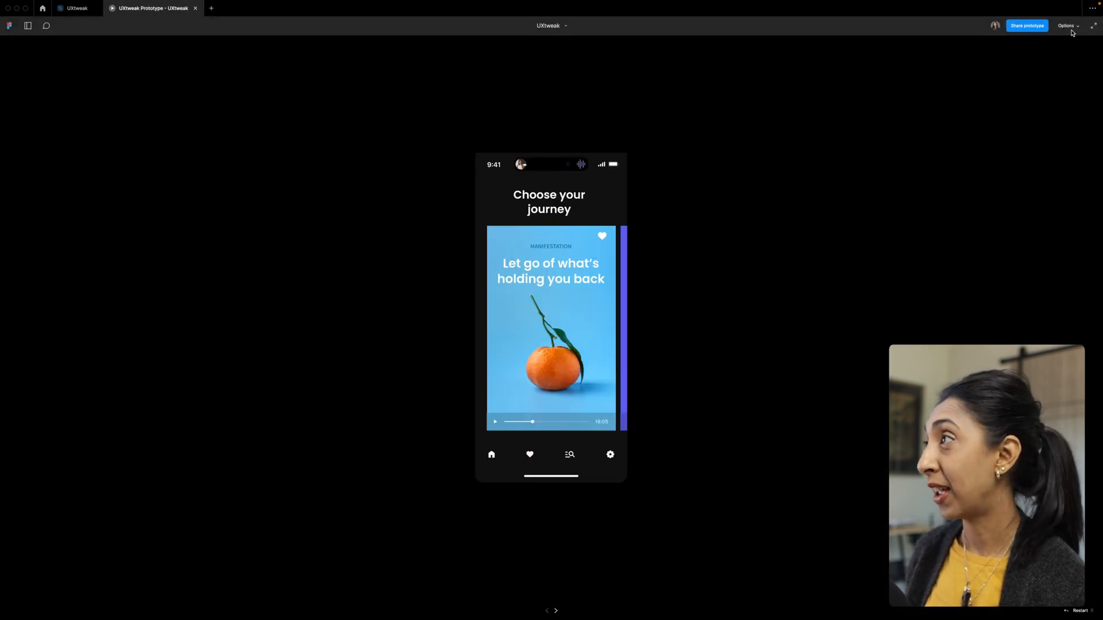
# Copy the prototype's share link from the Share dialog.
pyautogui.click(1027, 25)
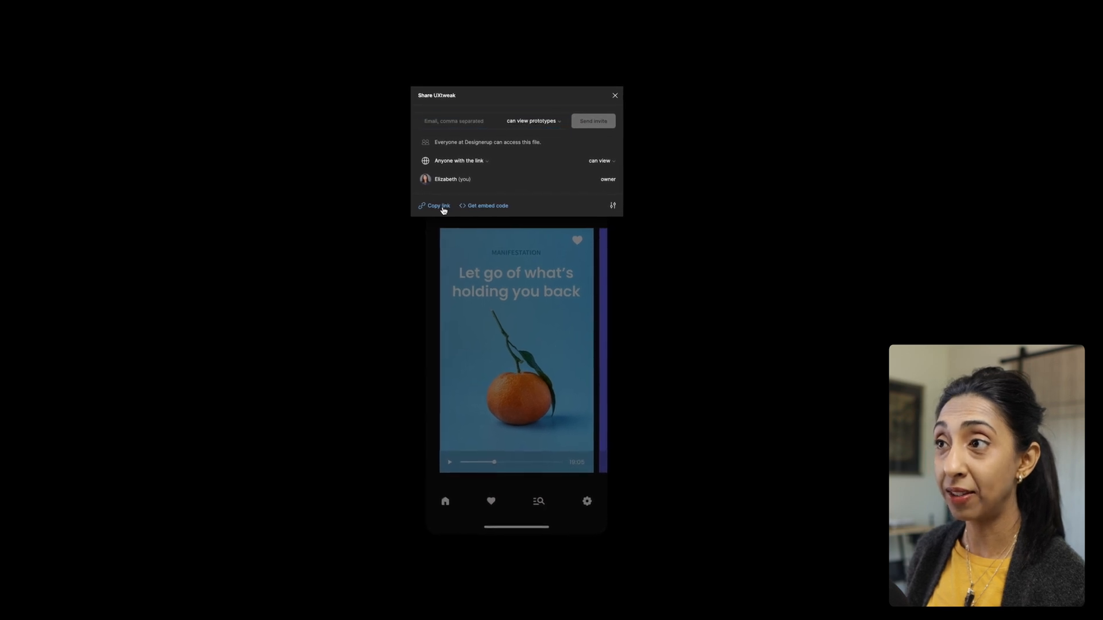
pyautogui.click(614, 95)
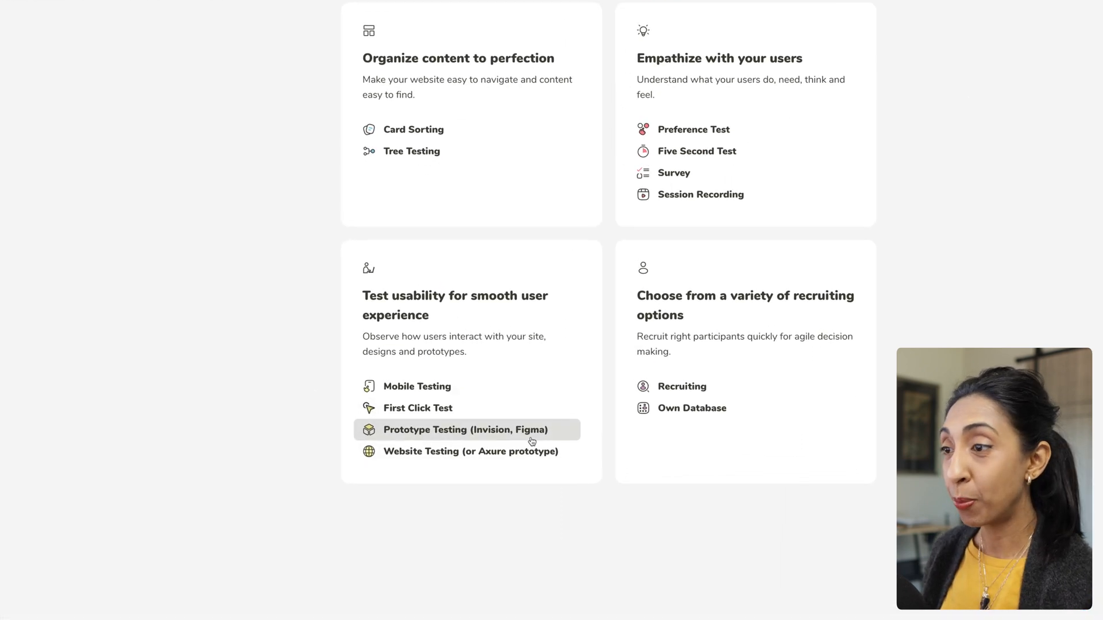
# Create a prototype testing study named 'Favorites' with anonymous respondents.
pyautogui.click(465, 430)
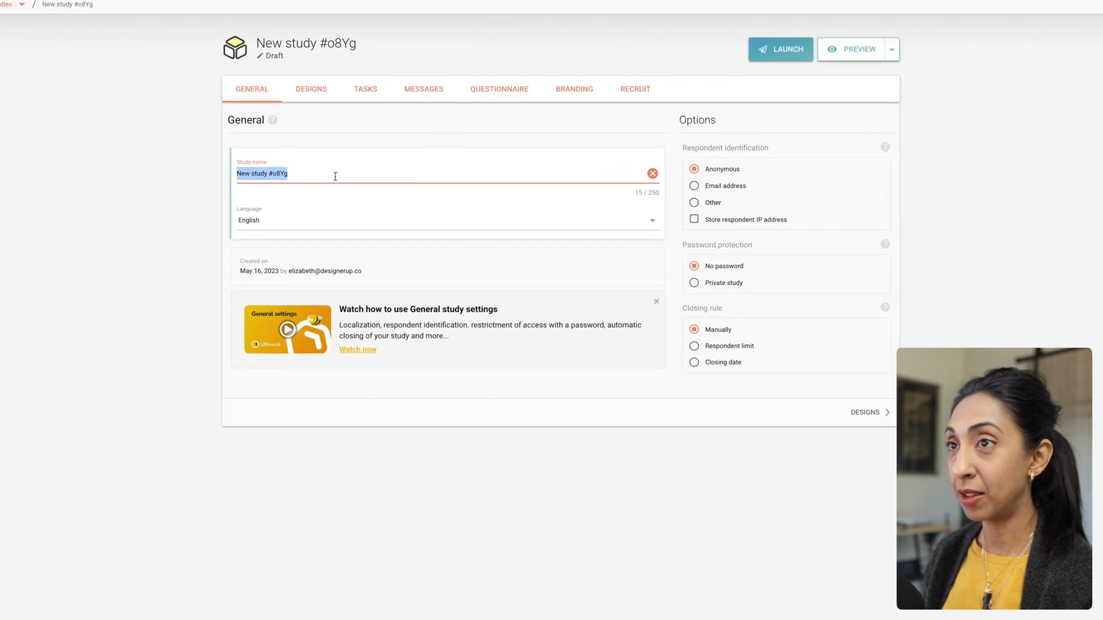
pyautogui.write('Favorti')
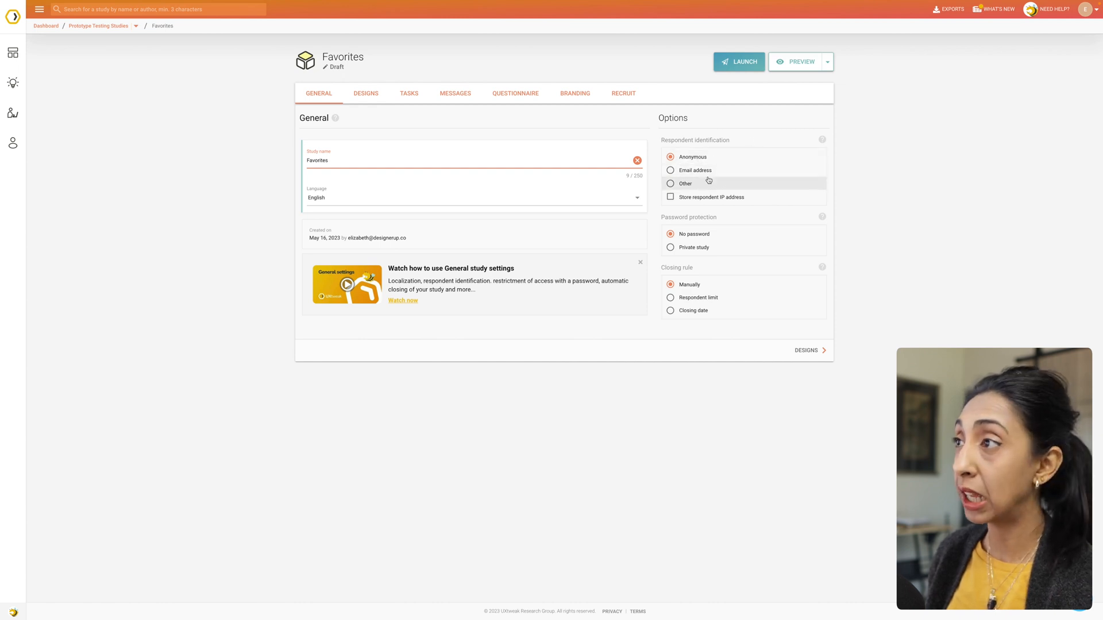
pyautogui.click(669, 183)
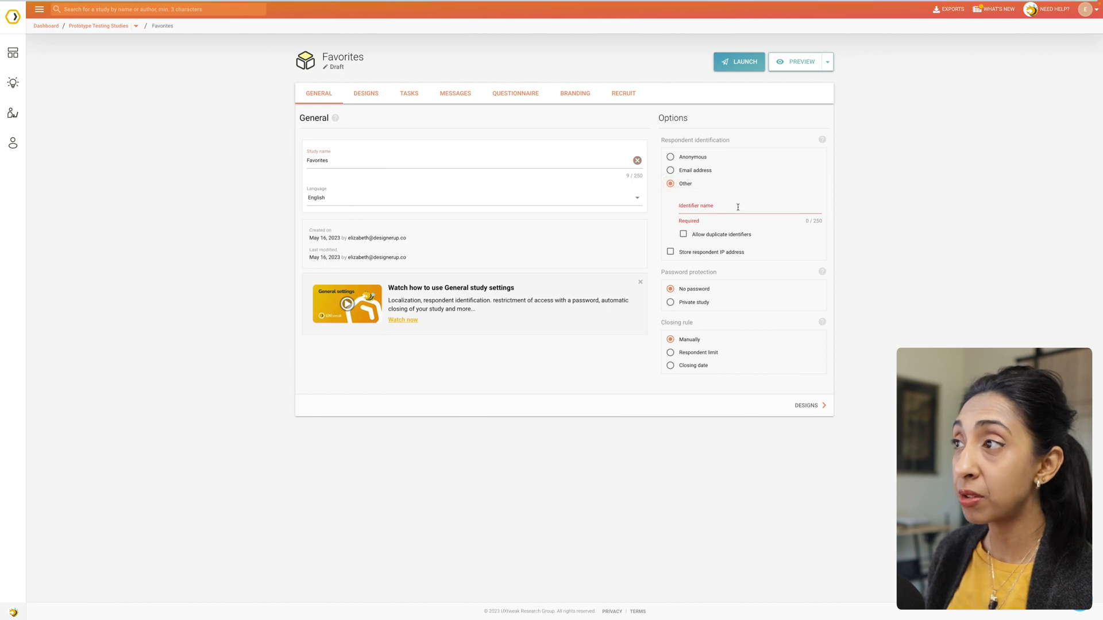
pyautogui.click(669, 157)
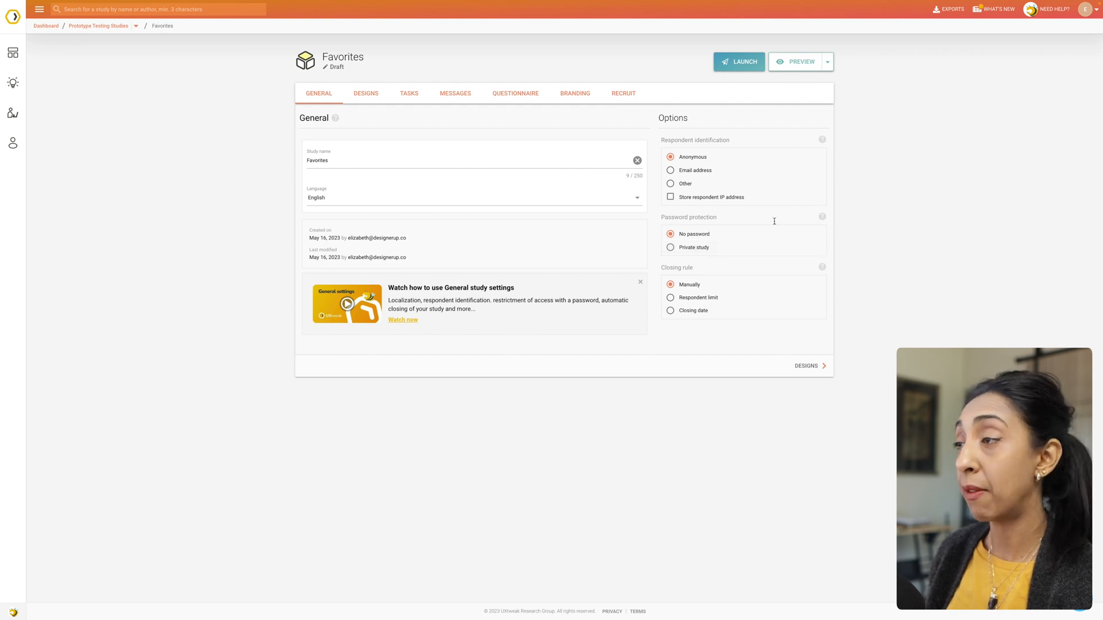
# Leave the study without a password and review the closing-date option.
pyautogui.click(670, 247)
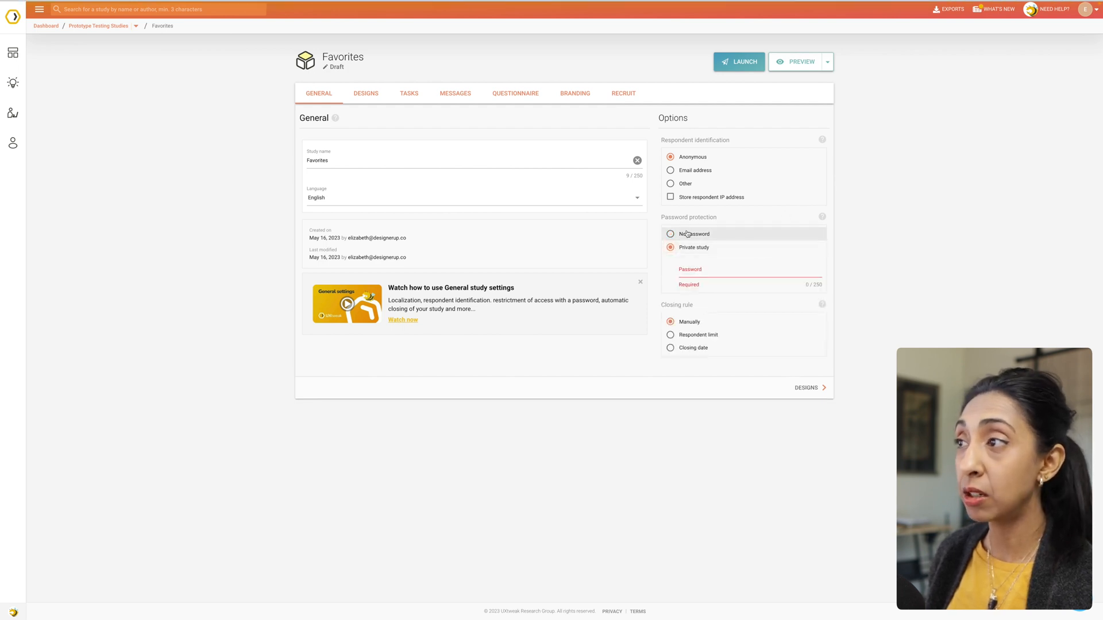
pyautogui.click(670, 233)
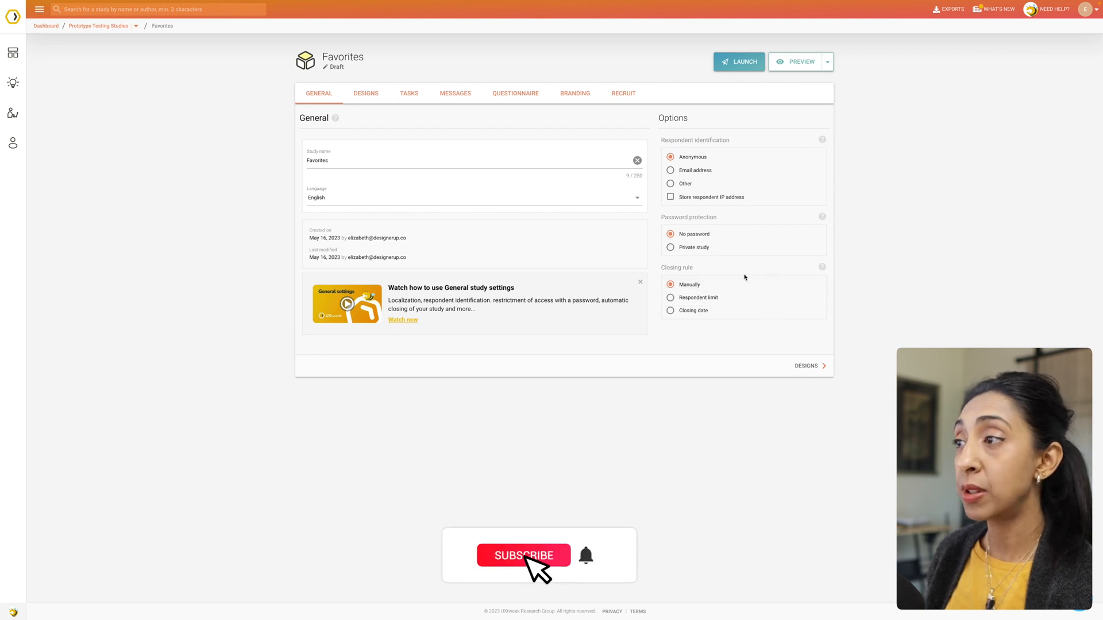
pyautogui.click(670, 297)
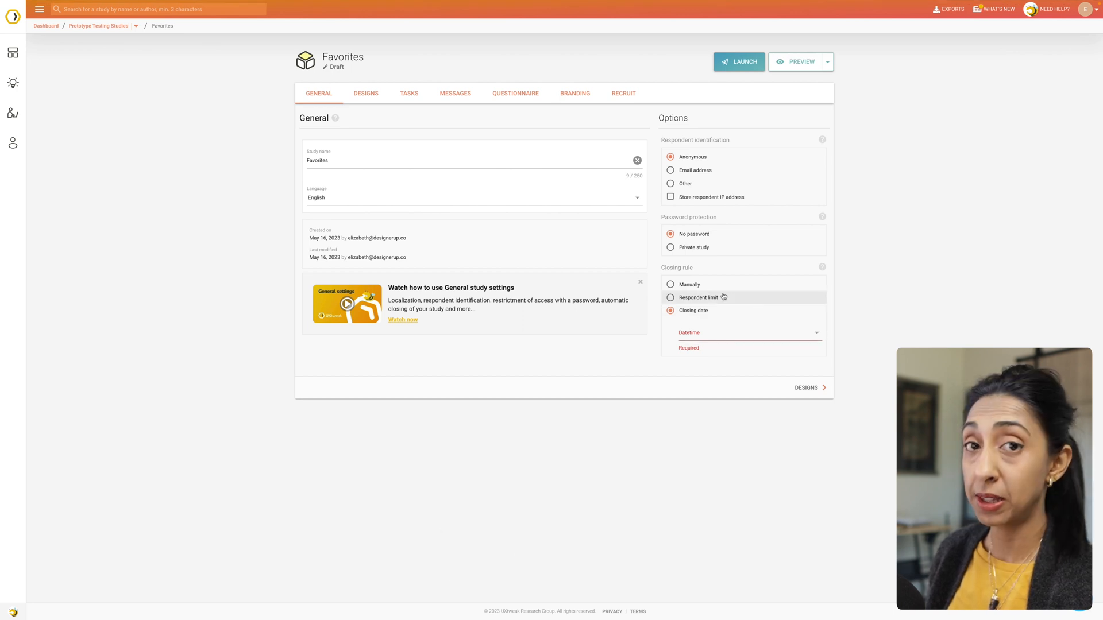
pyautogui.click(806, 387)
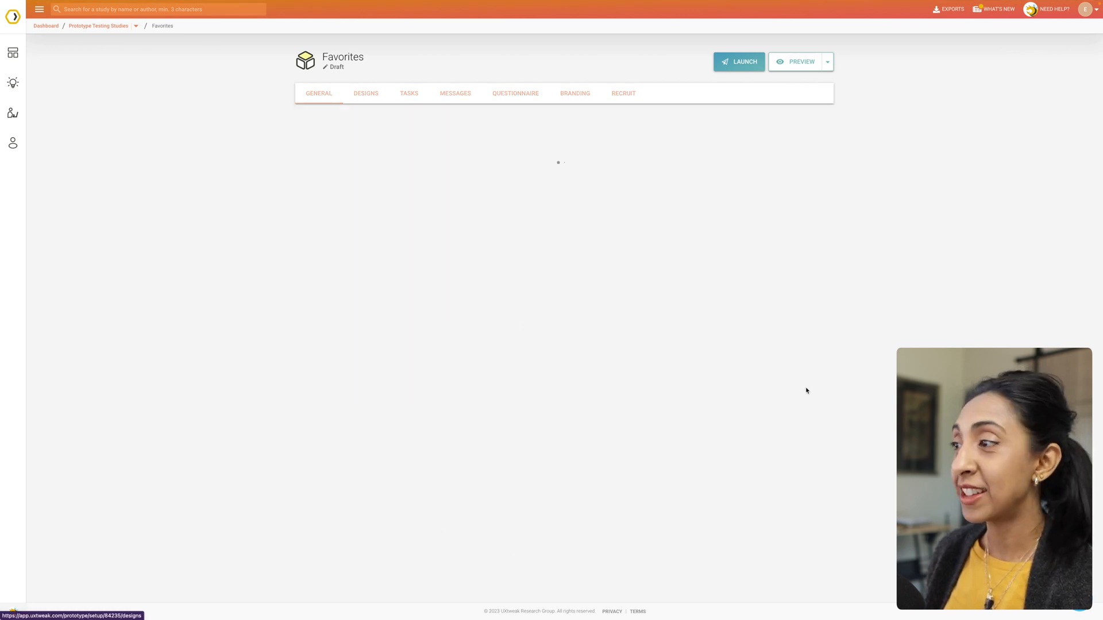
# Paste and import the Figma prototype link, granting UXtweak access to the Figma account.
pyautogui.click(365, 93)
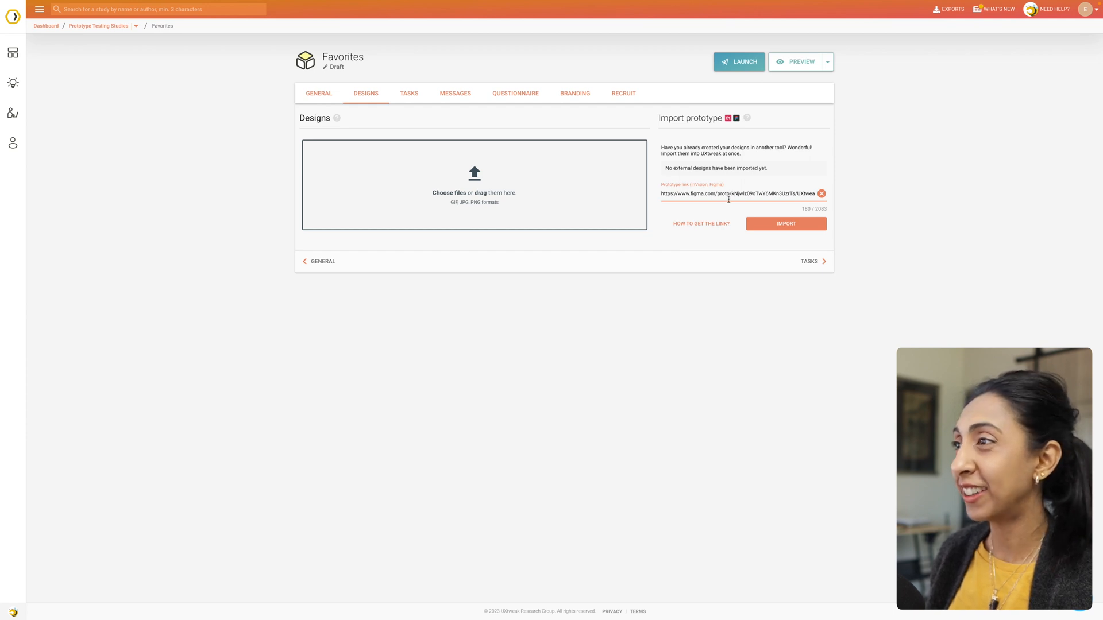
pyautogui.click(785, 223)
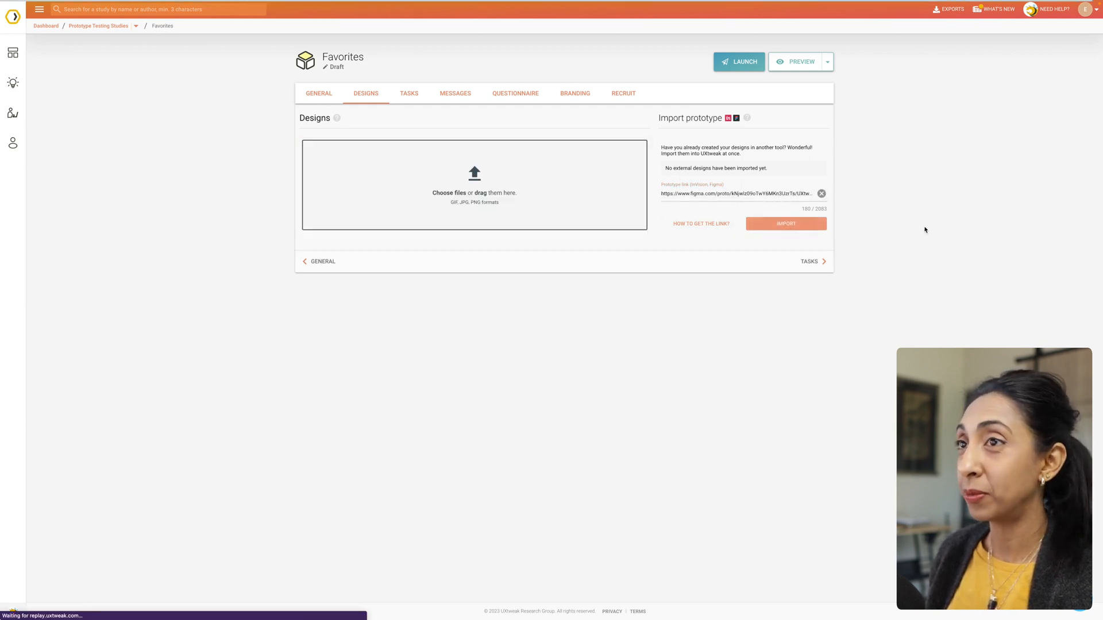
pyautogui.click(785, 224)
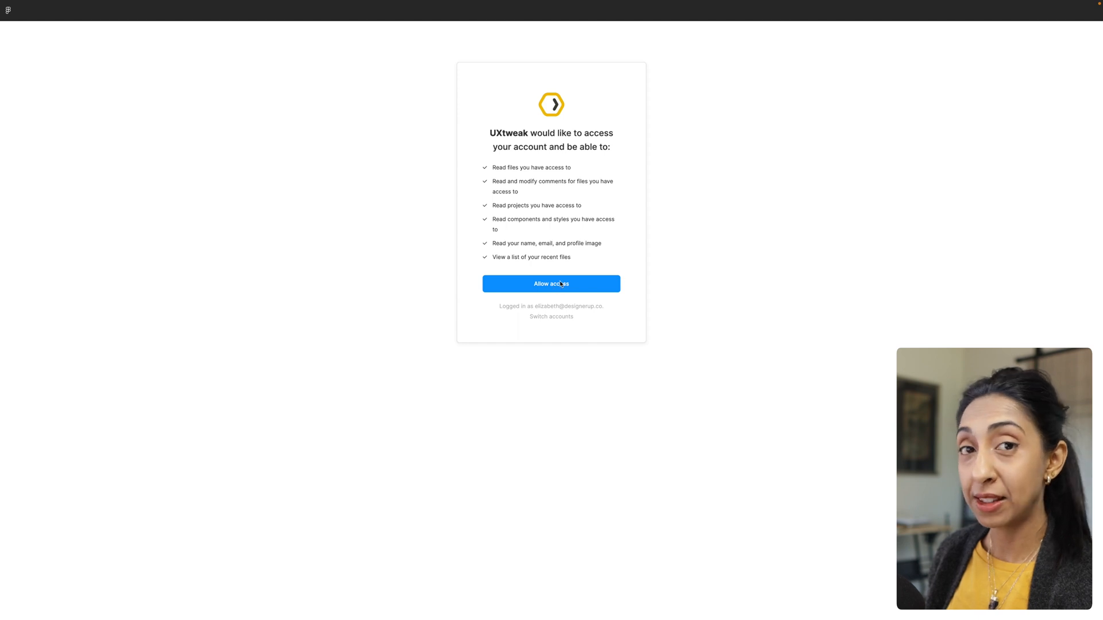
pyautogui.click(550, 283)
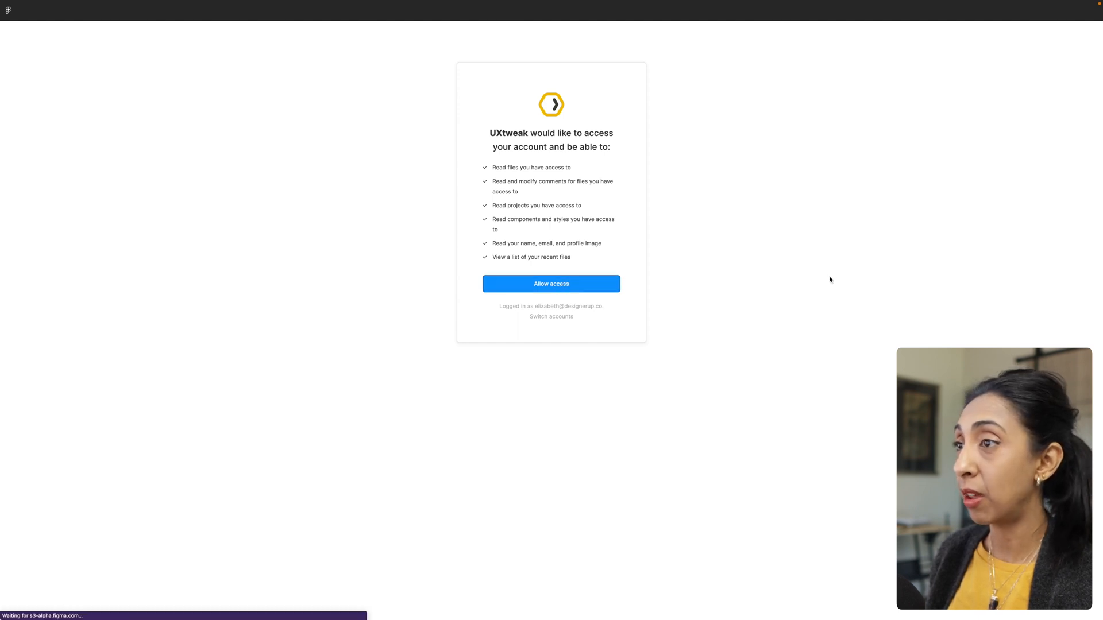
pyautogui.click(550, 283)
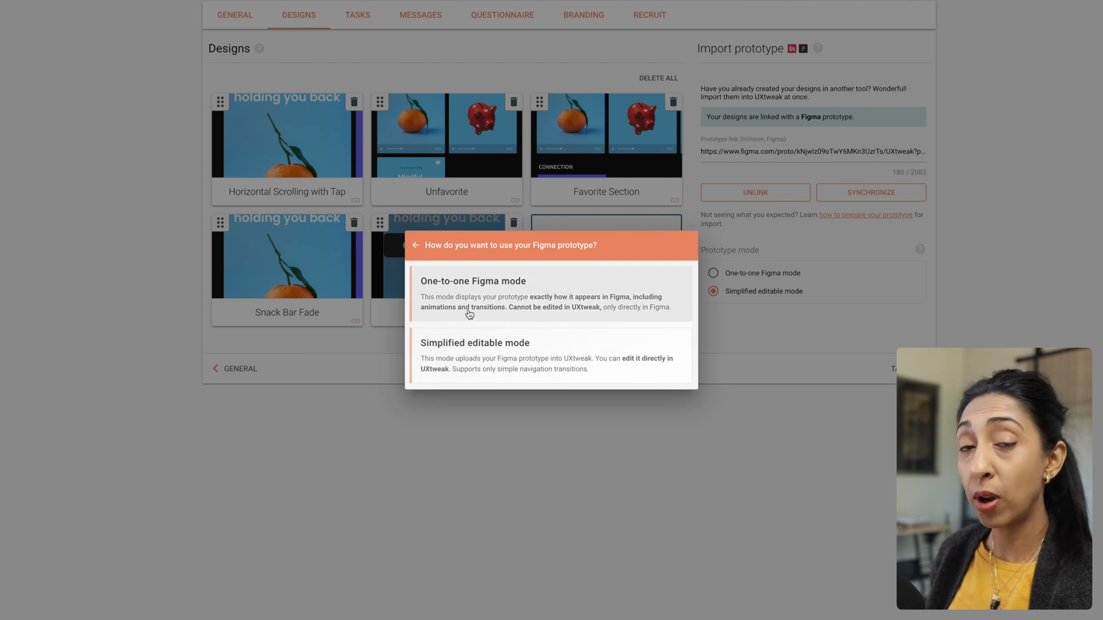
pyautogui.moveTo(565, 313)
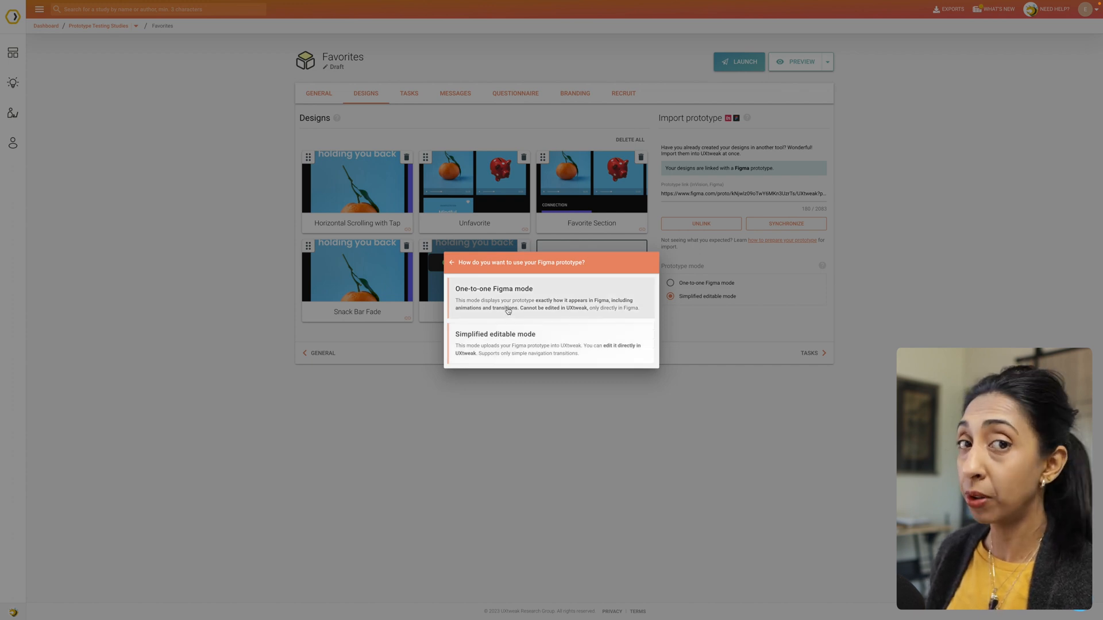
# Choose One-to-one Figma mode so the prototype matches Figma exactly.
pyautogui.click(493, 288)
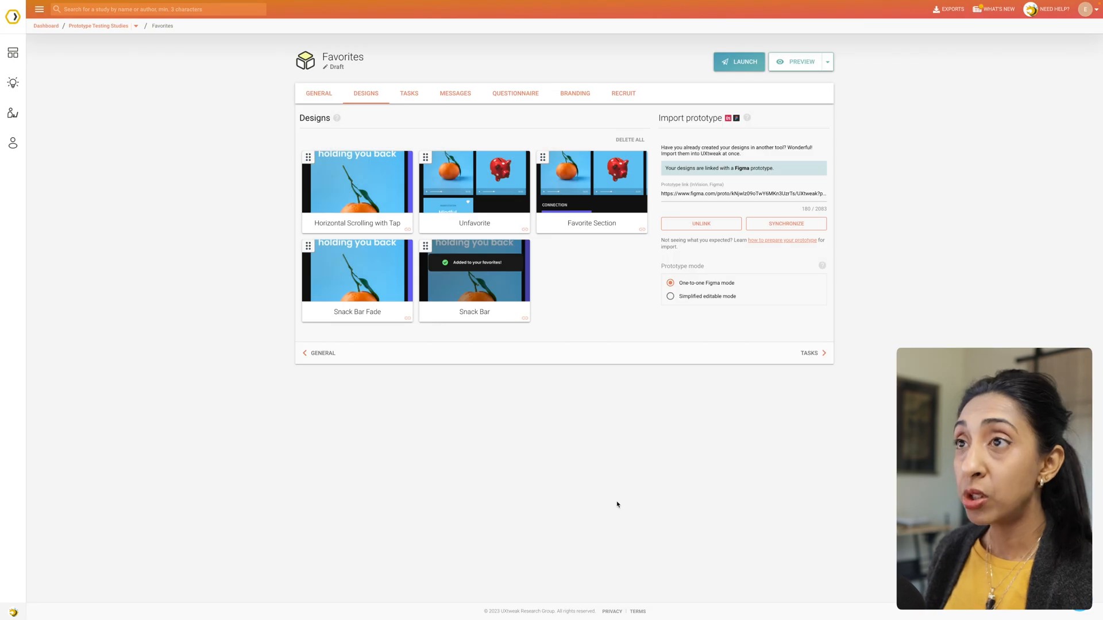
pyautogui.moveTo(475, 184)
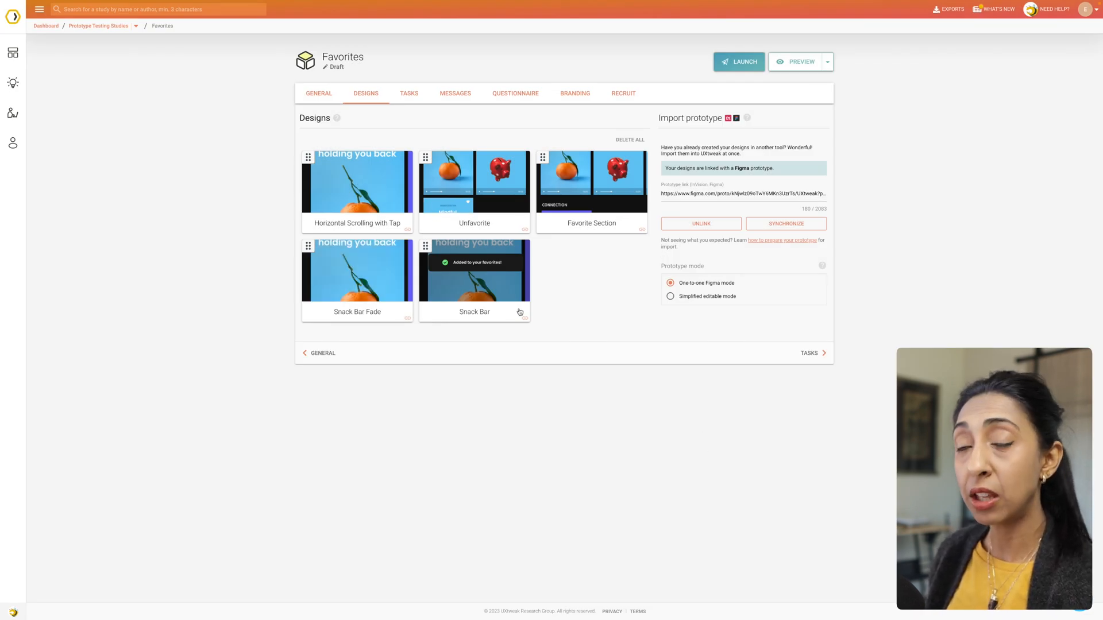
pyautogui.moveTo(520, 311)
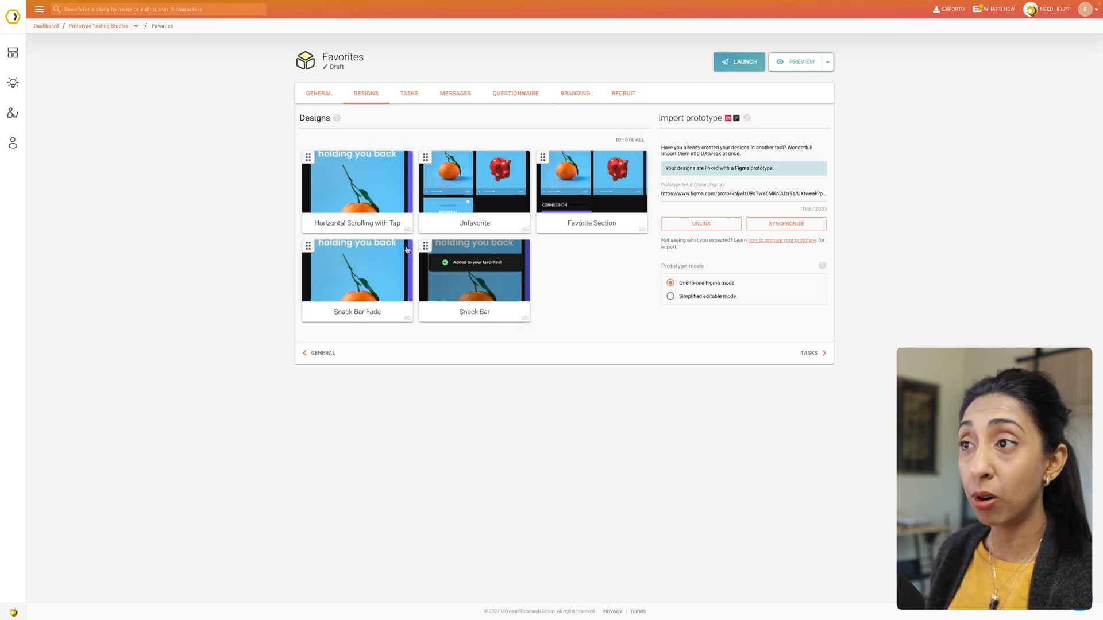
pyautogui.moveTo(588, 274)
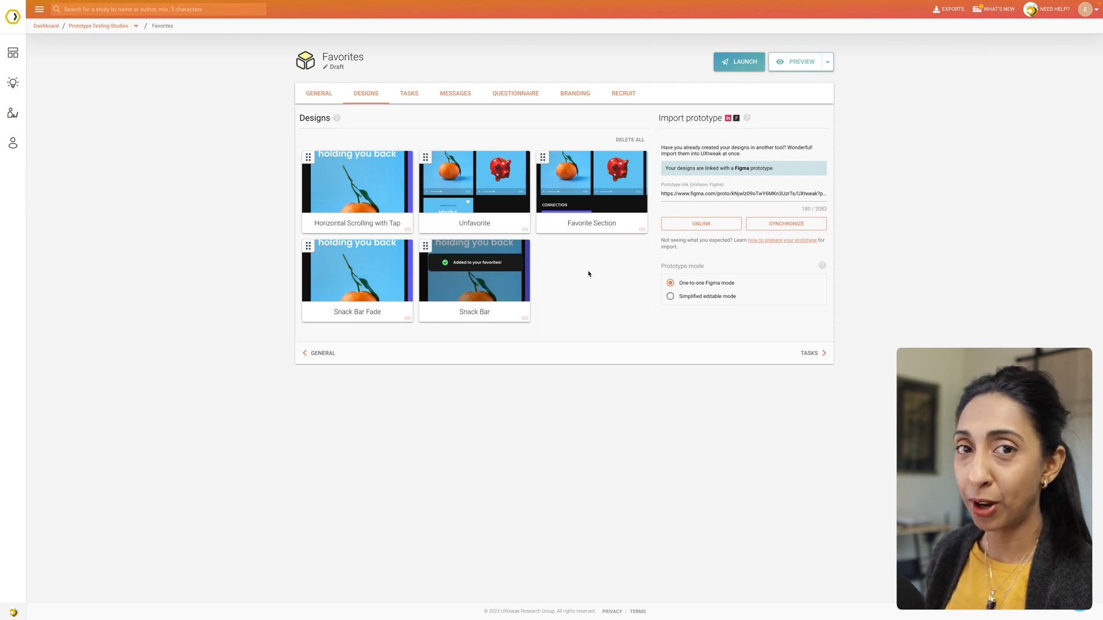
pyautogui.moveTo(897, 235)
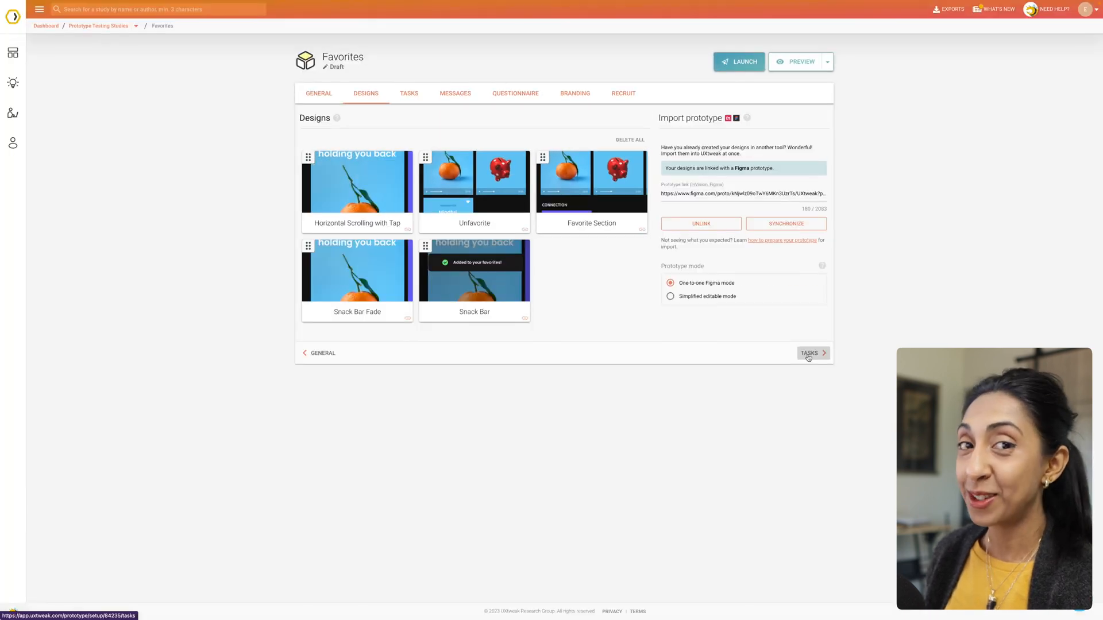
# Go to the study tasks, expand task T1, and open the usability questions guide.
pyautogui.click(810, 352)
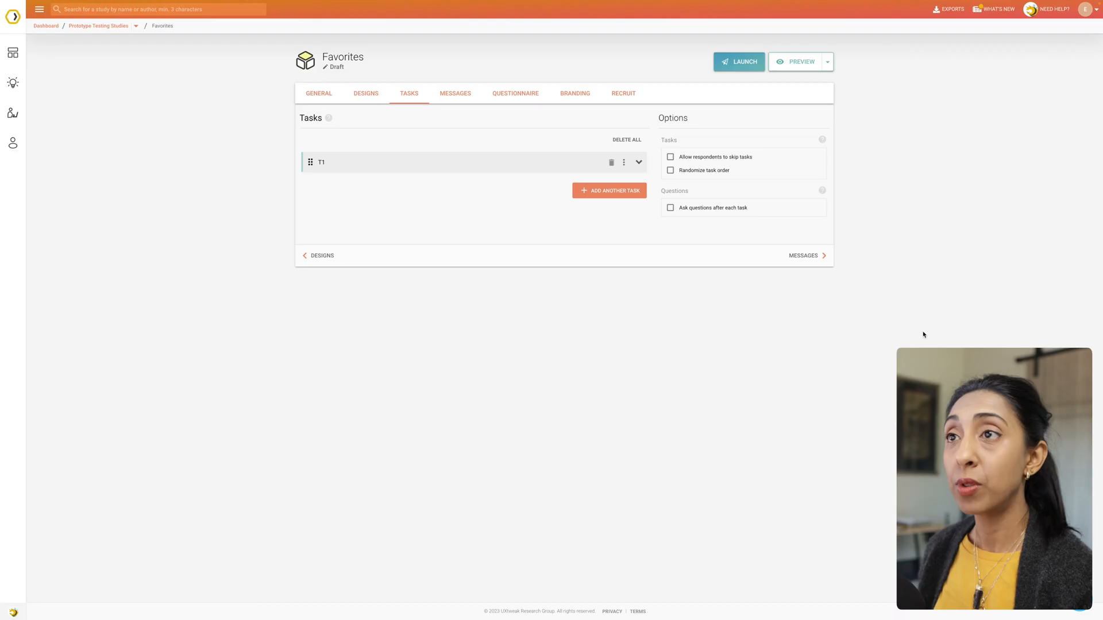
pyautogui.click(636, 162)
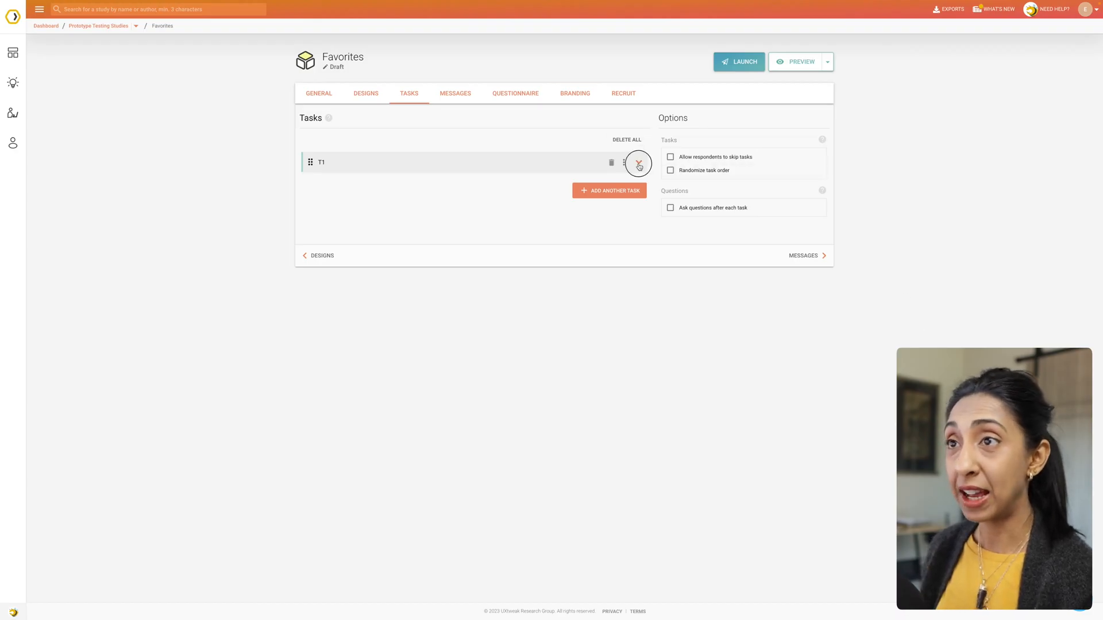
pyautogui.click(638, 162)
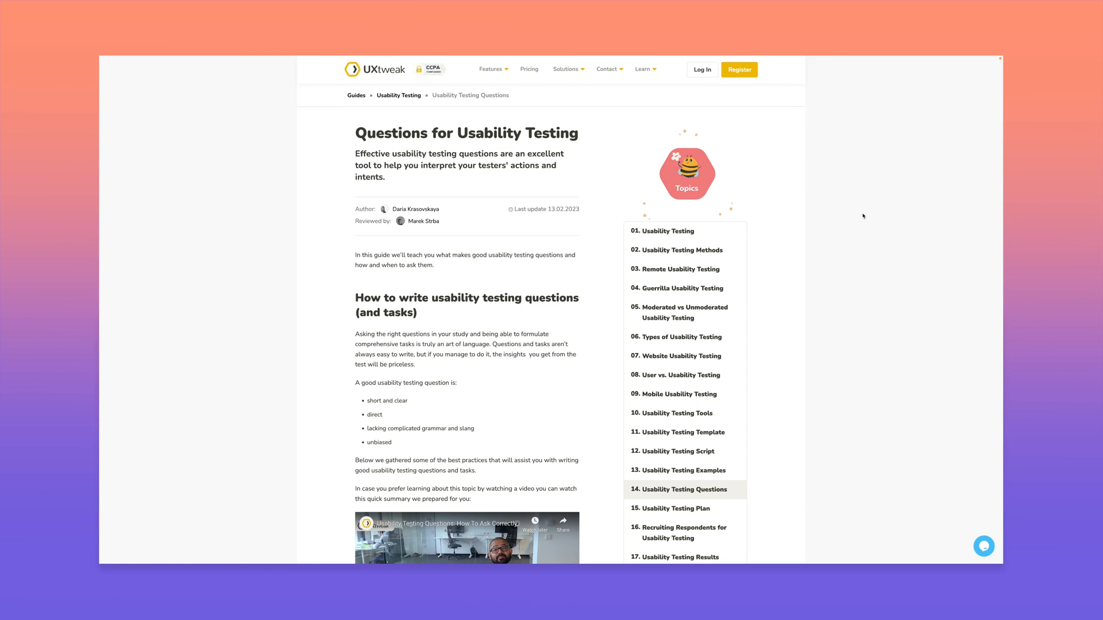
# Scroll through the Questions for Usability Testing guide.
pyautogui.scroll(-3)
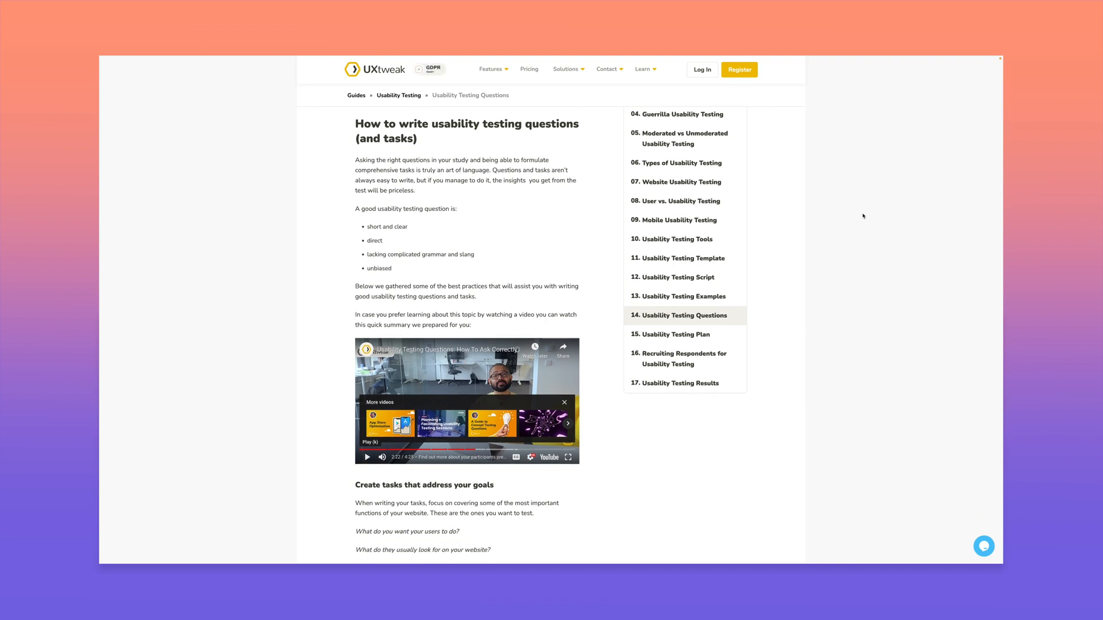
pyautogui.scroll(-3)
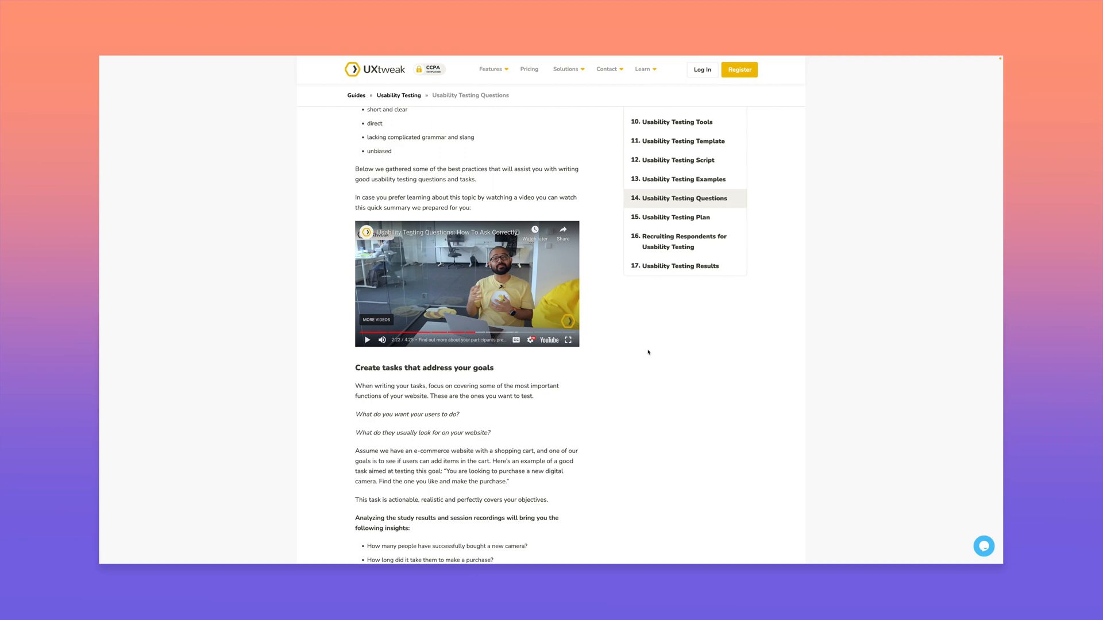
pyautogui.scroll(-3)
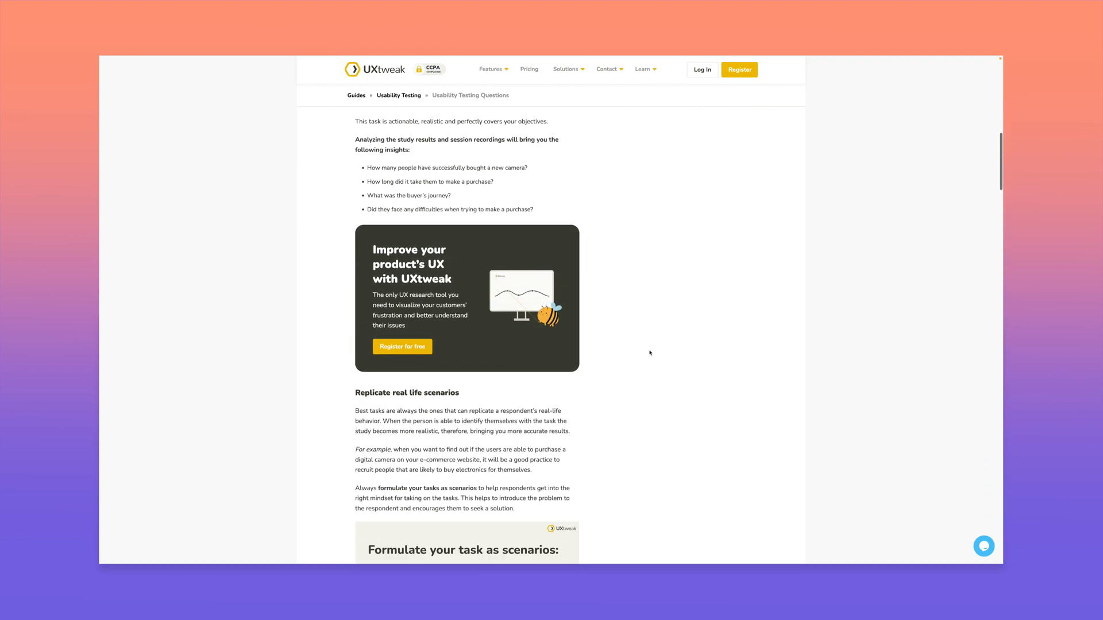
pyautogui.scroll(-3)
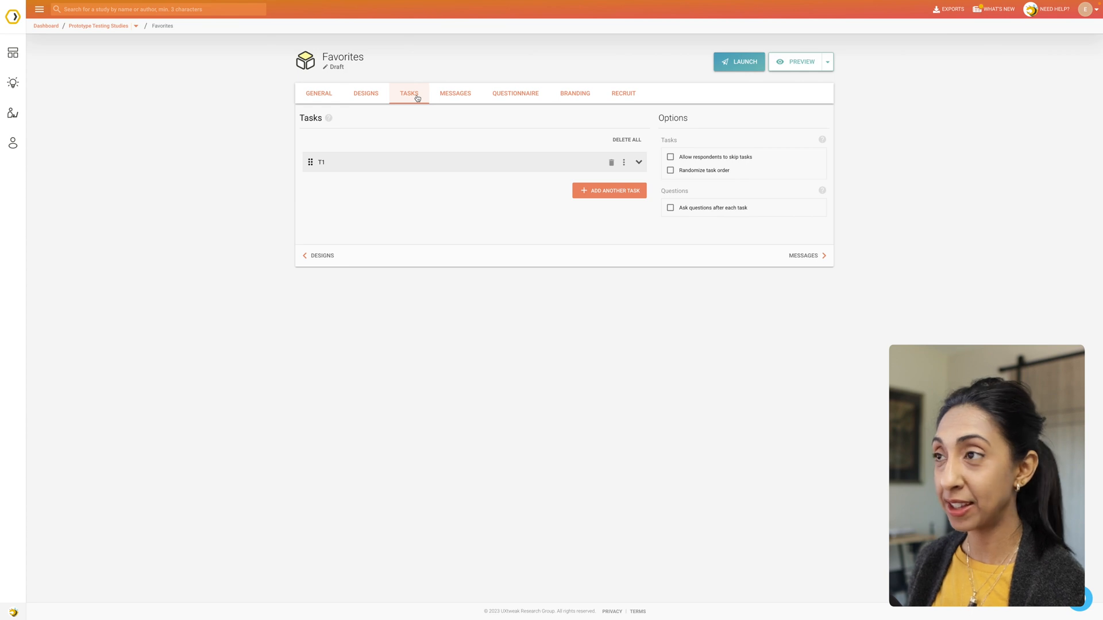
# Set T1 from Horizontal Scrolling with Tap to Snack Bar Fade, with the 'Connection' favorites instruction.
pyautogui.click(638, 162)
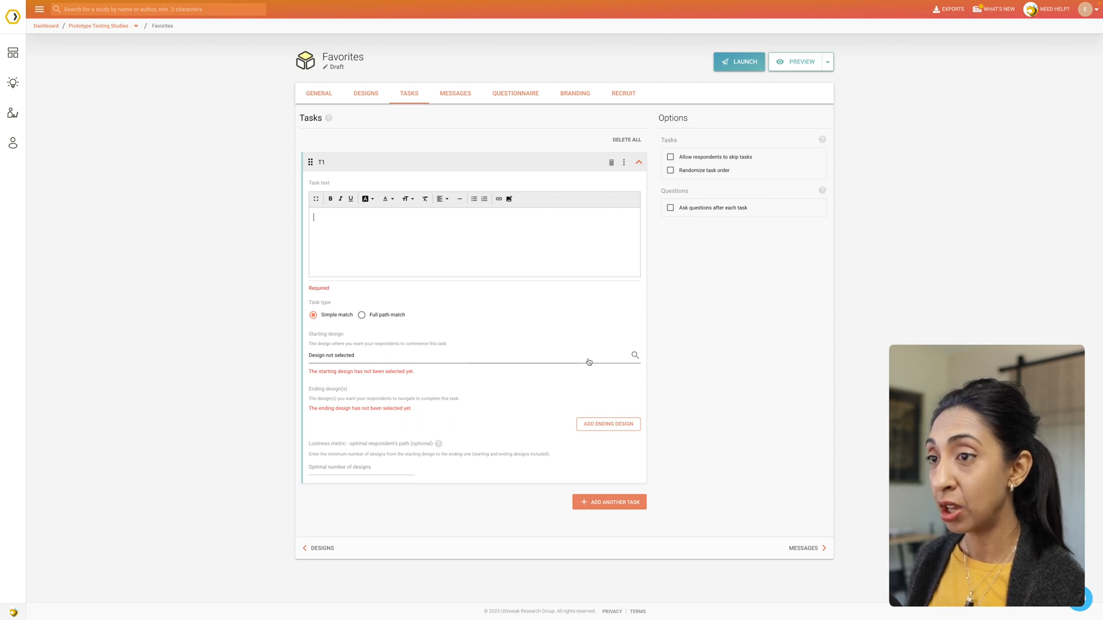
pyautogui.click(588, 359)
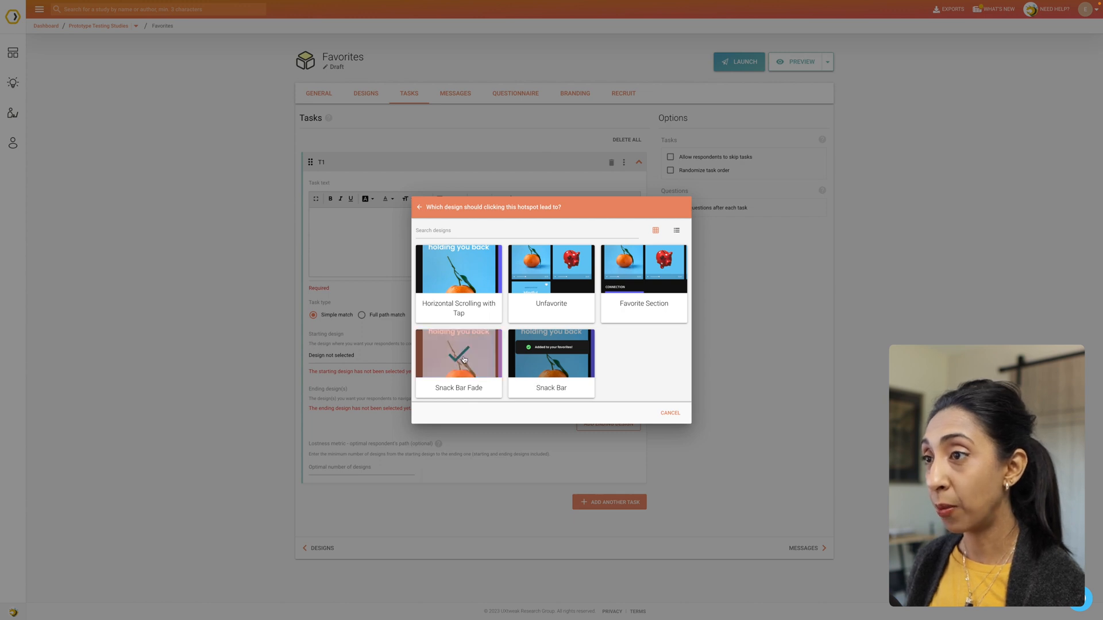
pyautogui.click(458, 275)
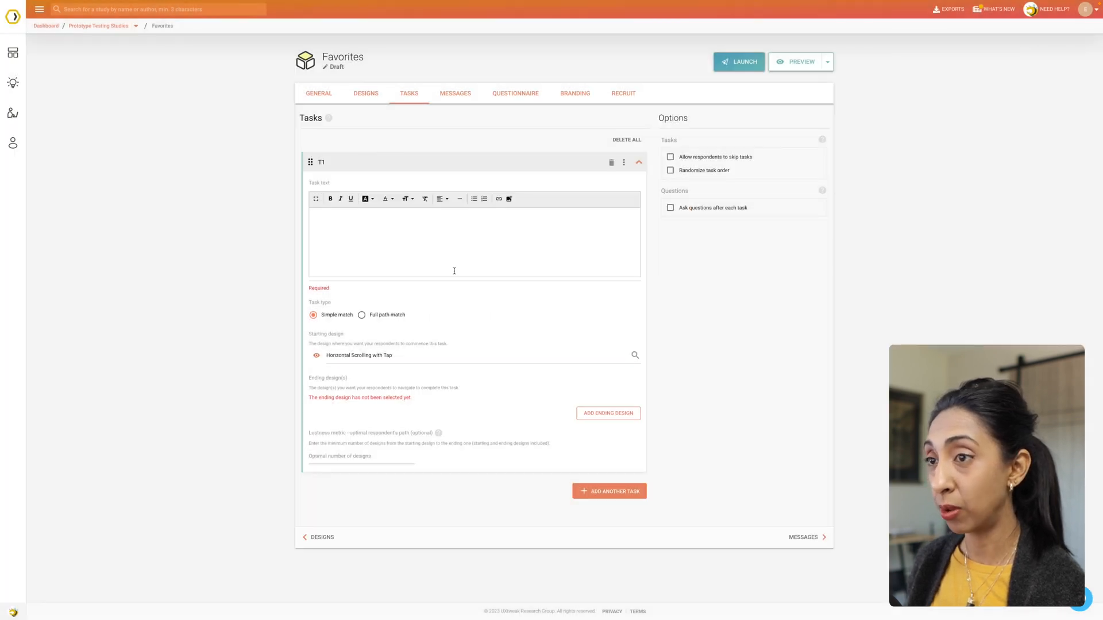
pyautogui.click(607, 413)
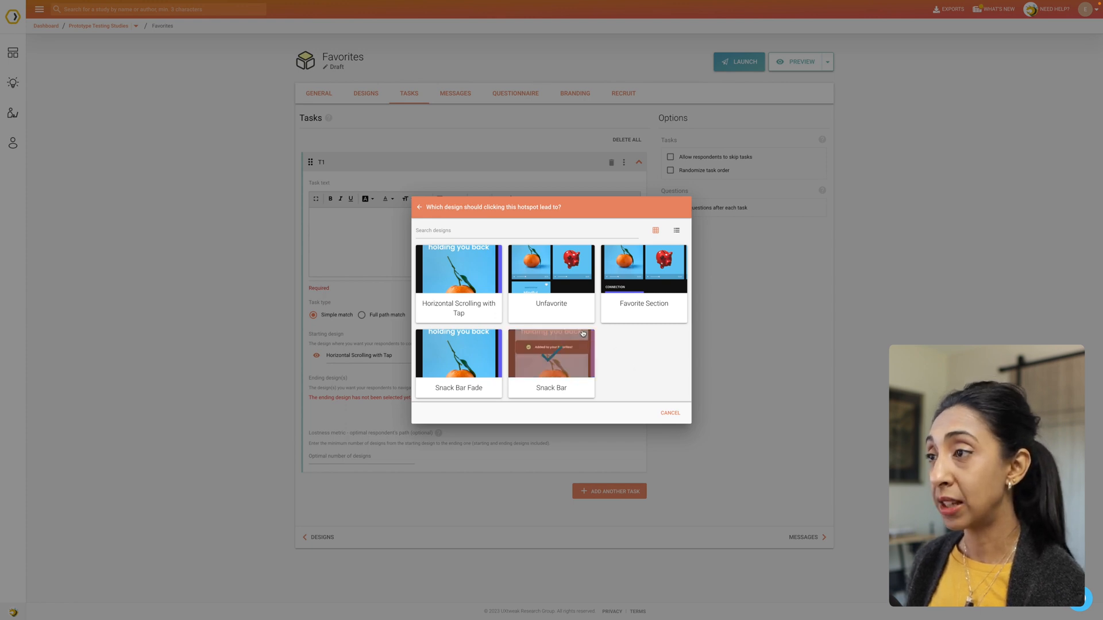
pyautogui.click(458, 357)
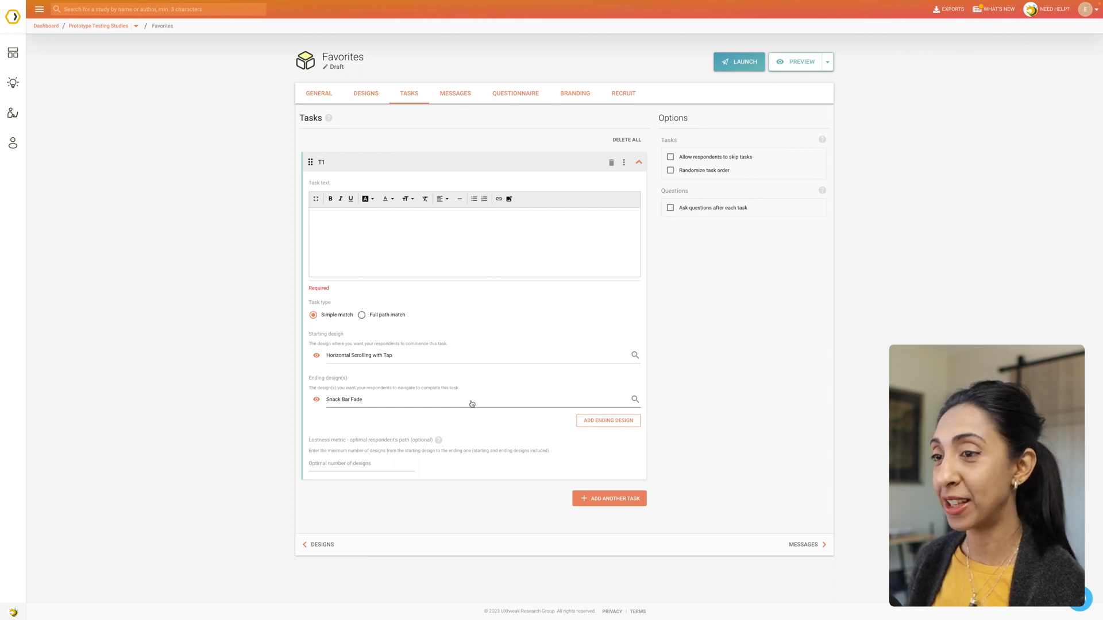
pyautogui.click(360, 463)
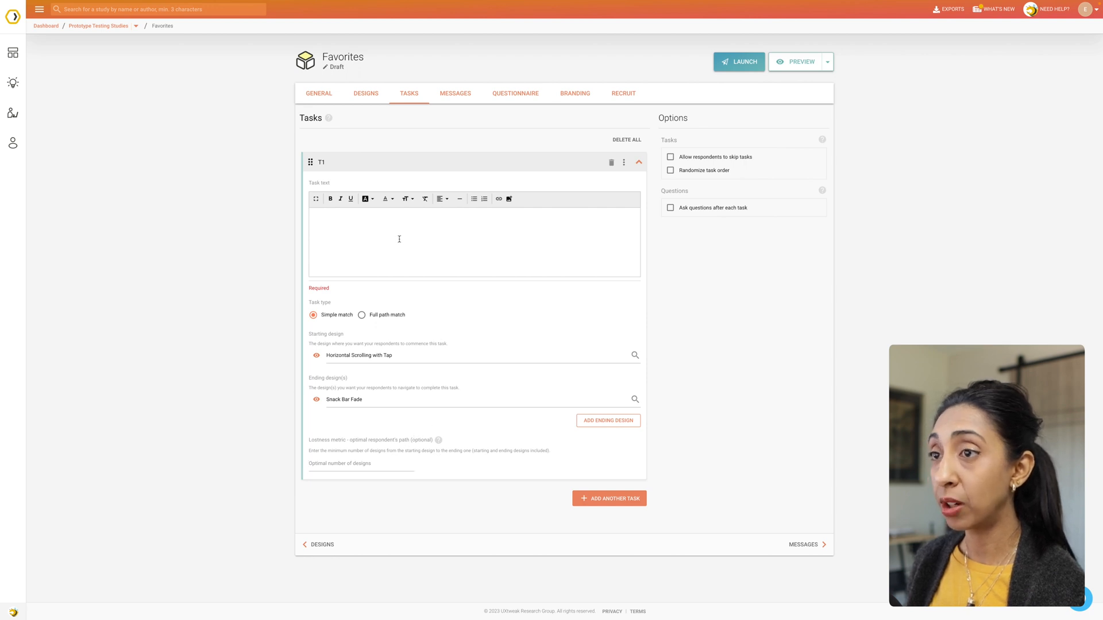
pyautogui.write("Browse and select a meditation about 'Connection' and add it to your favorites.")
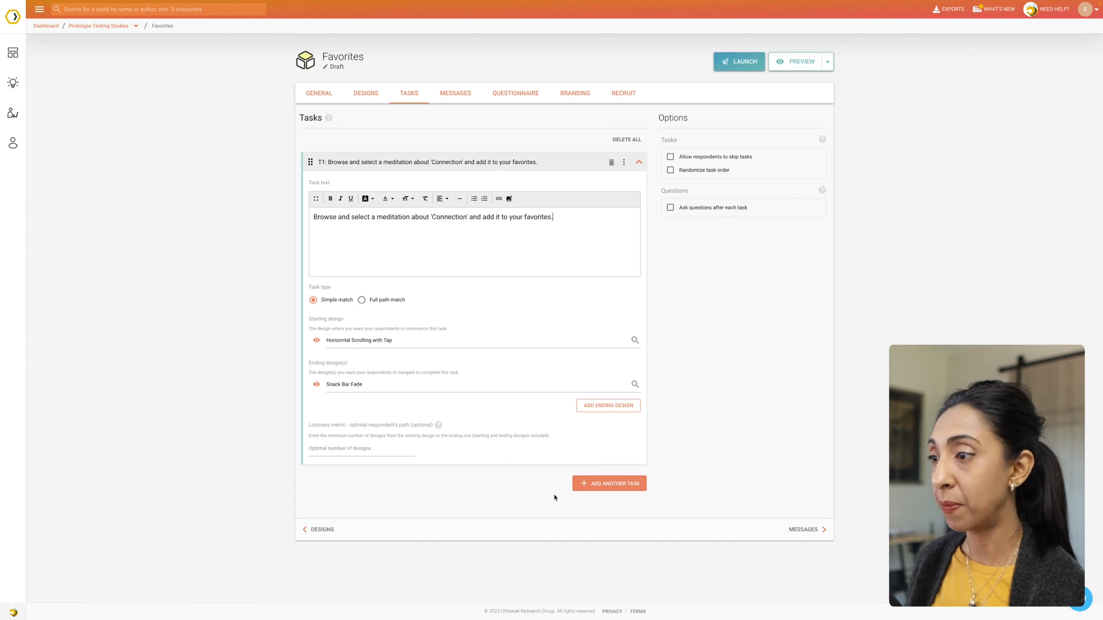
# Add task T2 'Find your favorites collection and unfavorite…', from Favorite Section to Unfavorite.
pyautogui.click(608, 483)
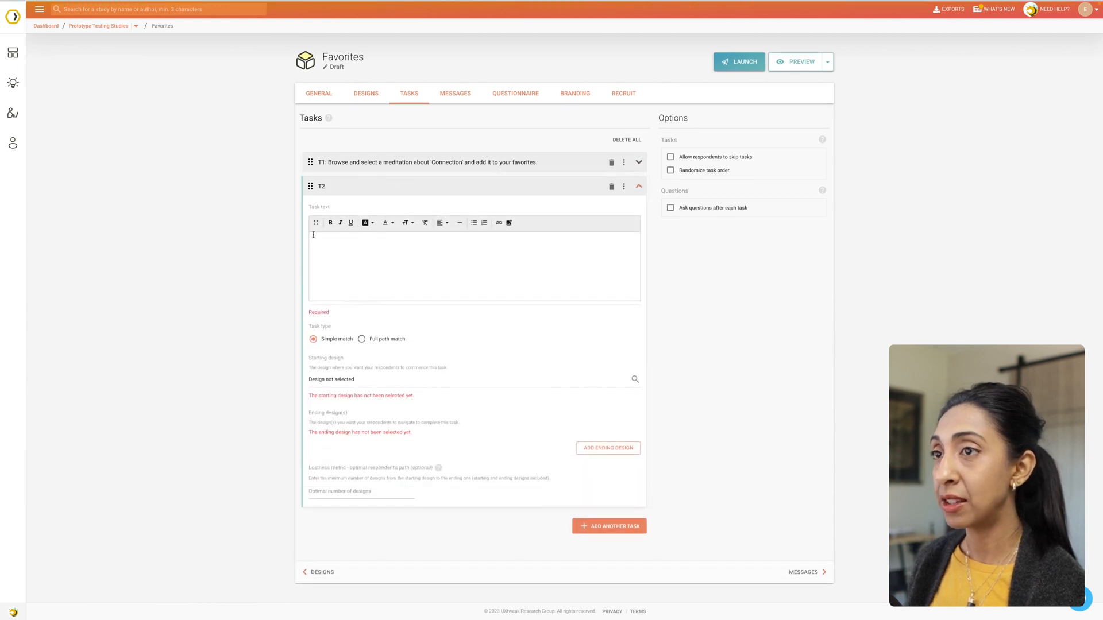
pyautogui.write('Find your favorites collection and unfavorite the selection you previously added.')
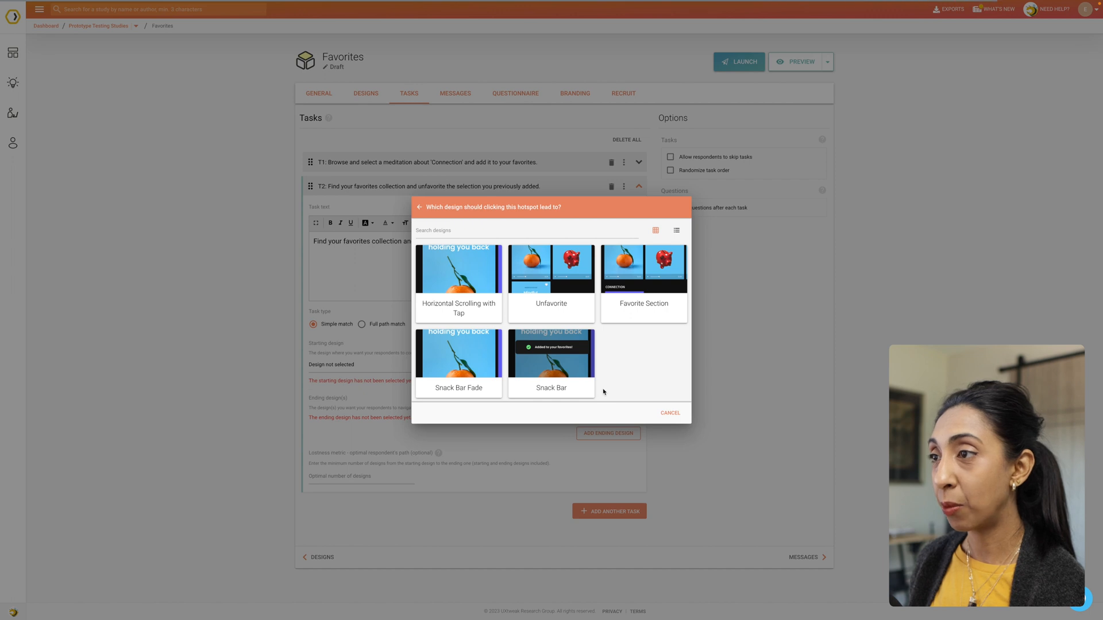
pyautogui.click(642, 270)
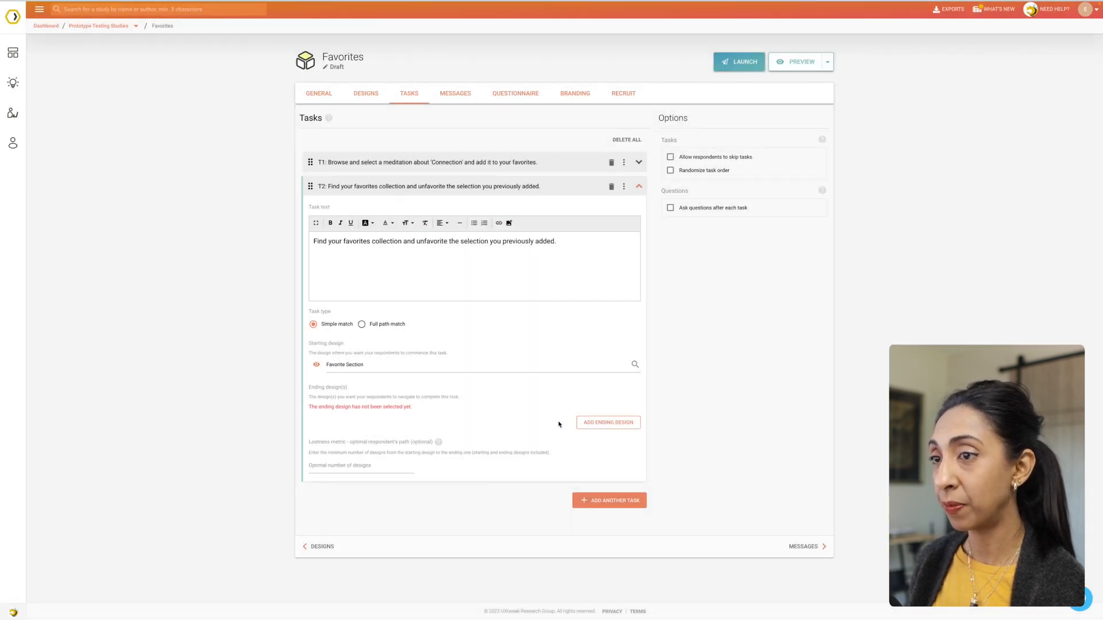
pyautogui.click(609, 423)
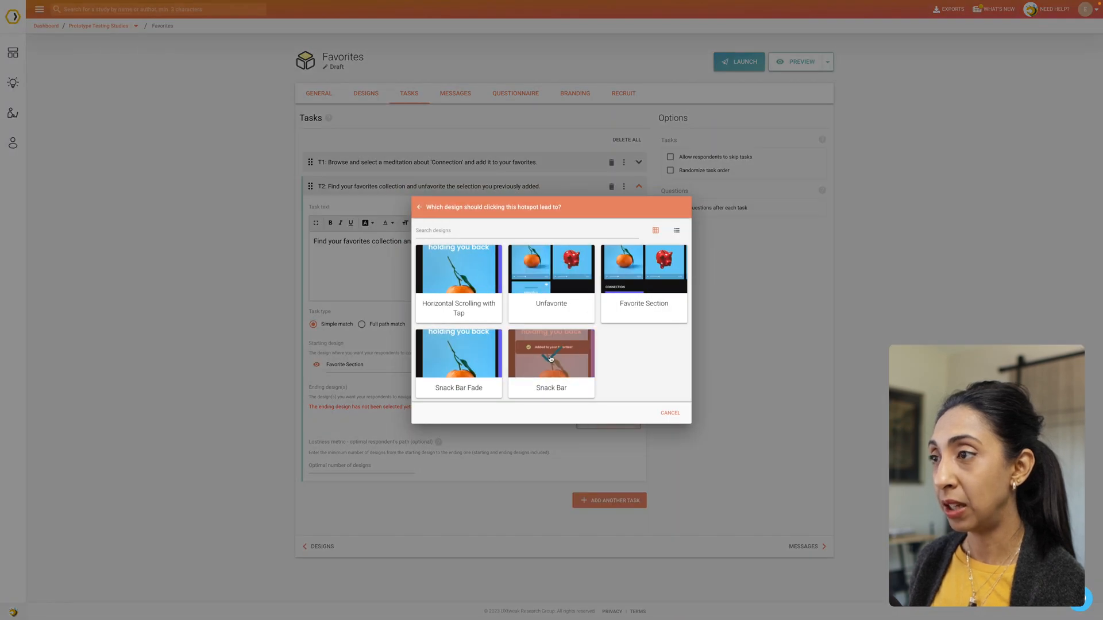
pyautogui.click(551, 306)
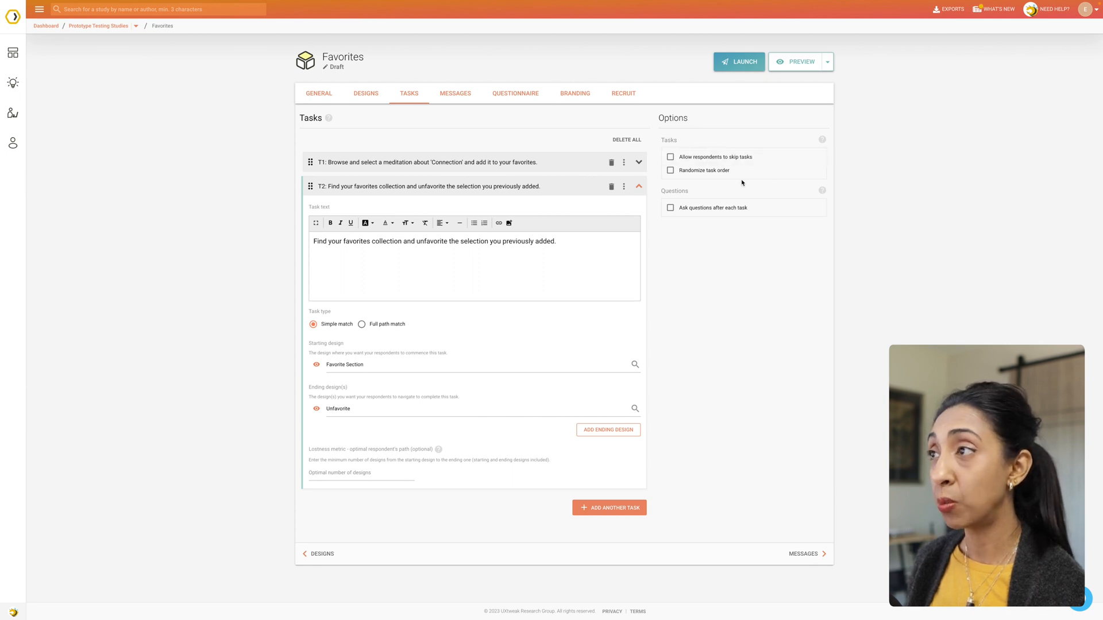
pyautogui.moveTo(754, 192)
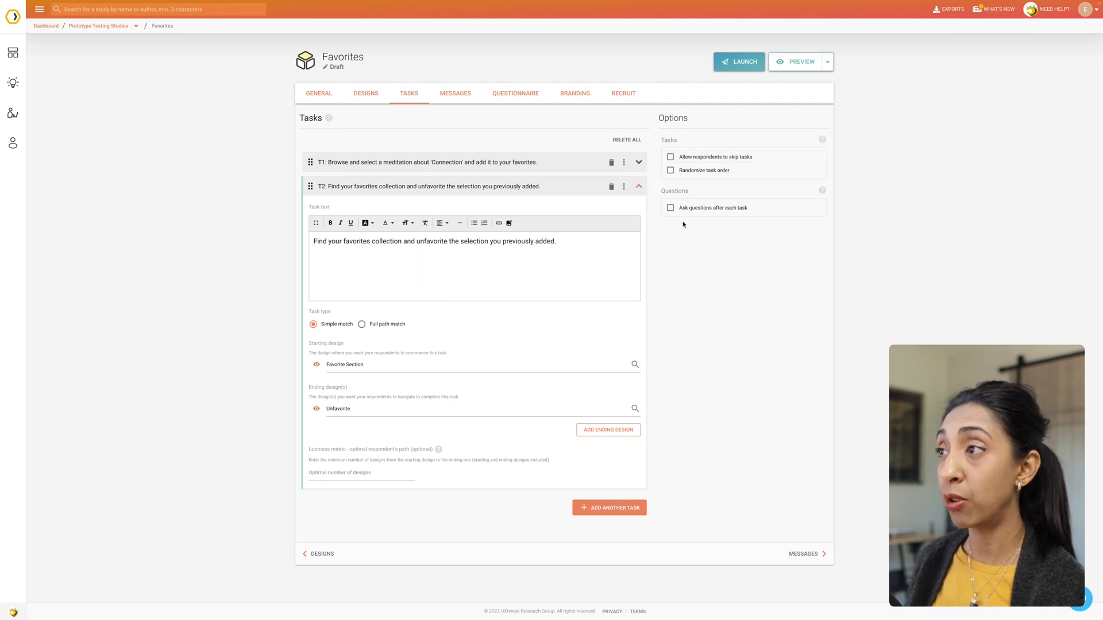
# Enable questions after each task and browse the question bank without adding any.
pyautogui.click(670, 208)
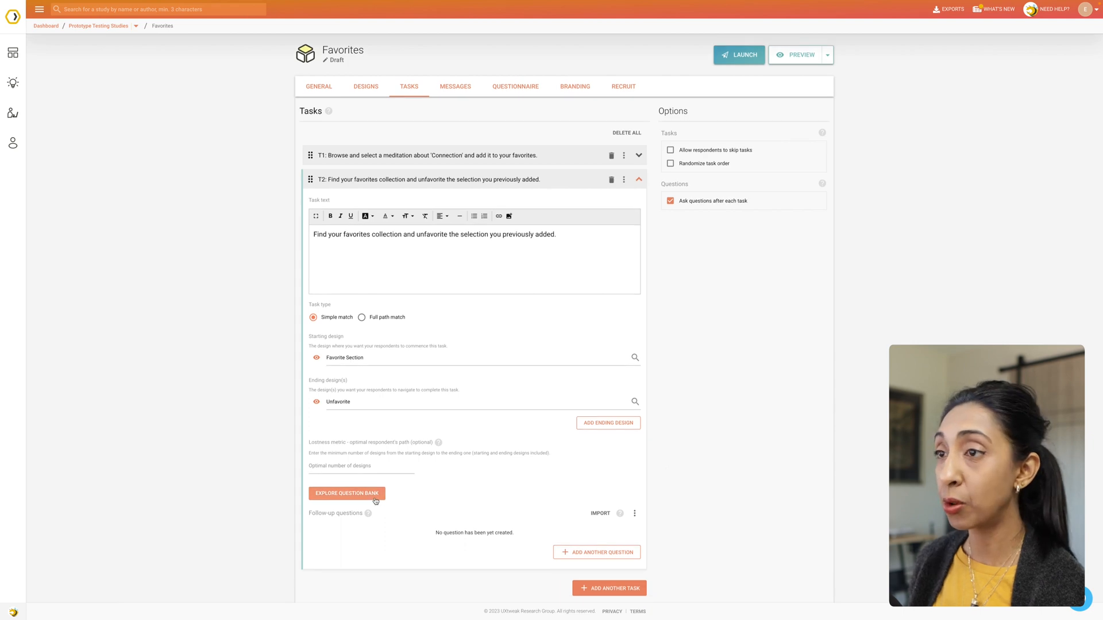
pyautogui.click(346, 493)
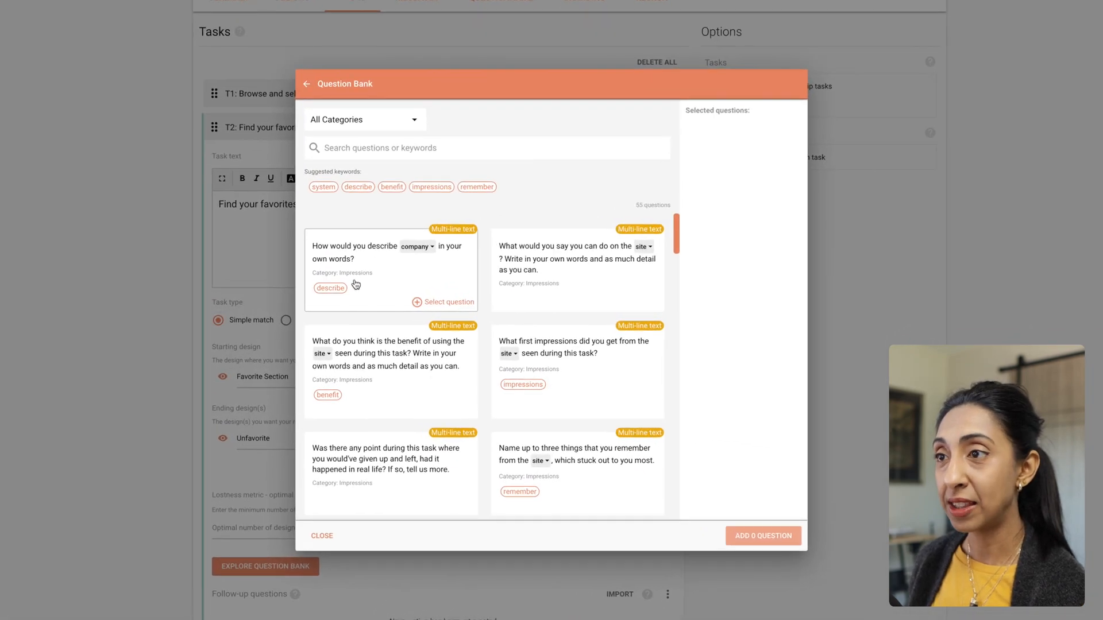
pyautogui.scroll(-3)
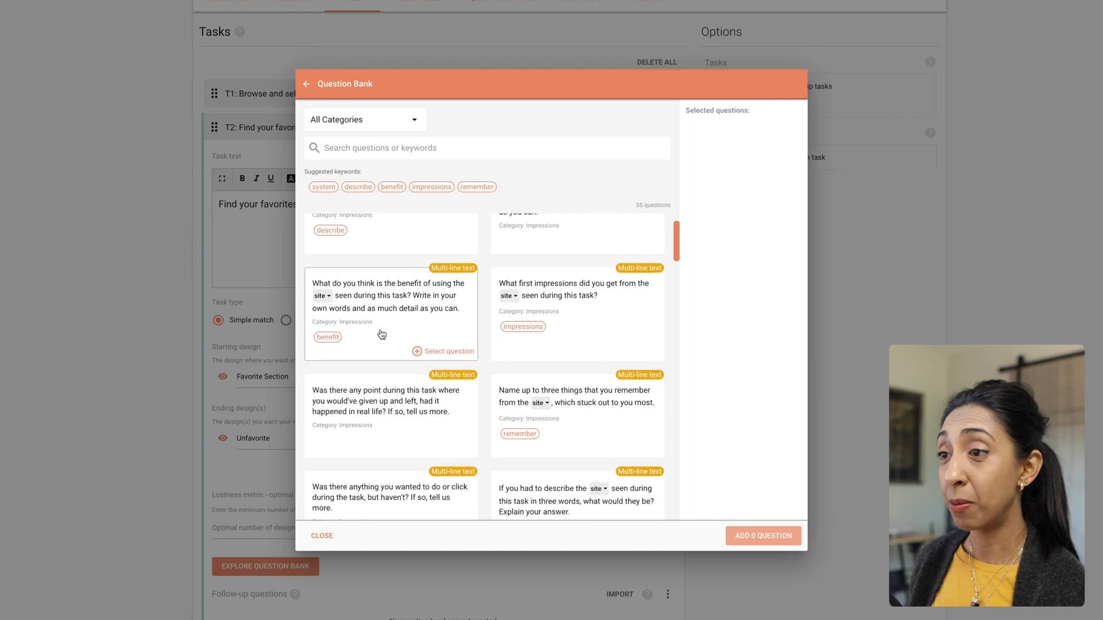
pyautogui.scroll(-3)
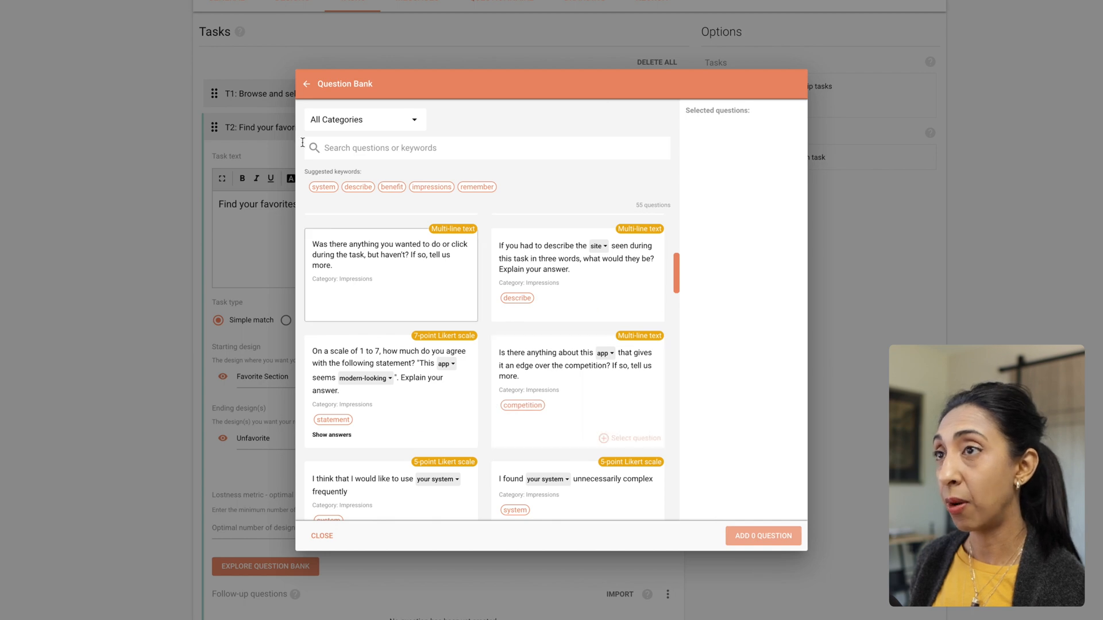
pyautogui.click(321, 535)
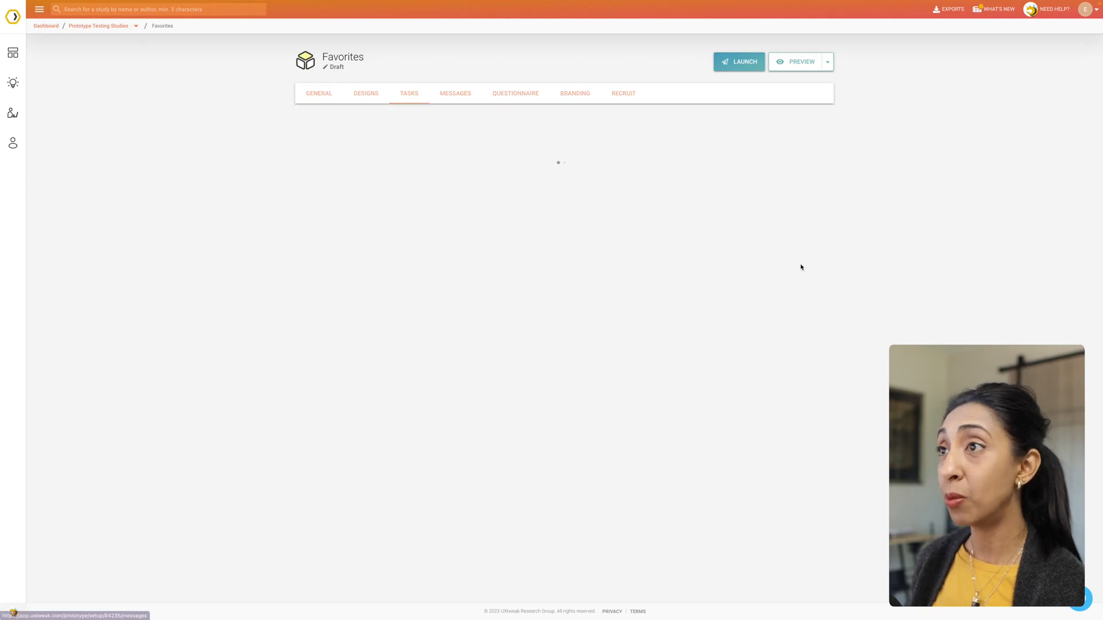
# Review the welcome message under Messages, then view the Questionnaire settings.
pyautogui.click(454, 93)
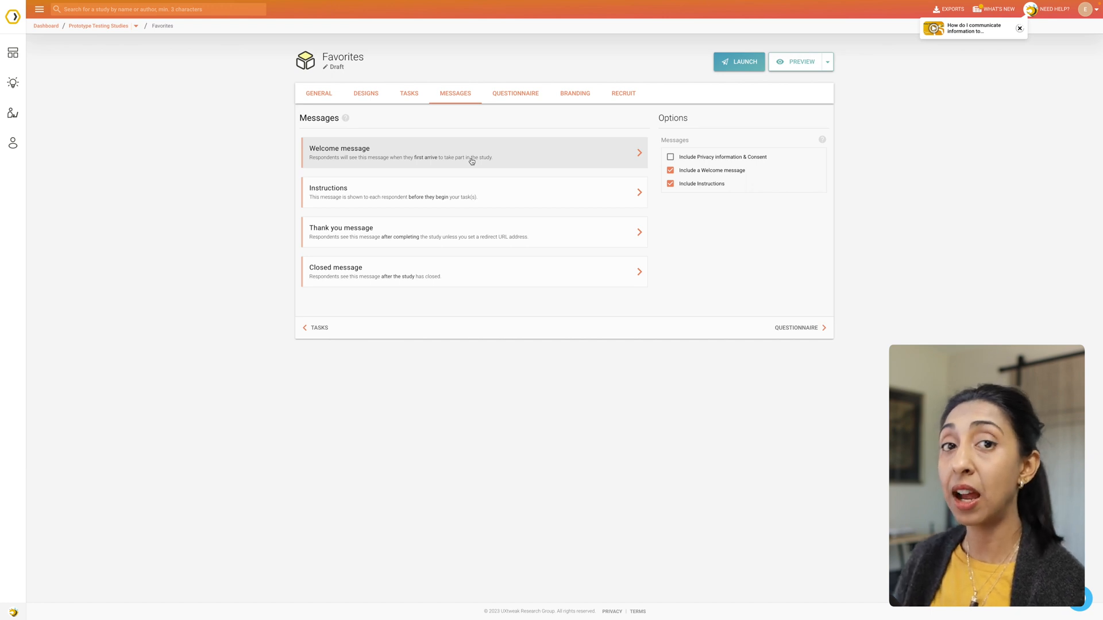
pyautogui.click(474, 152)
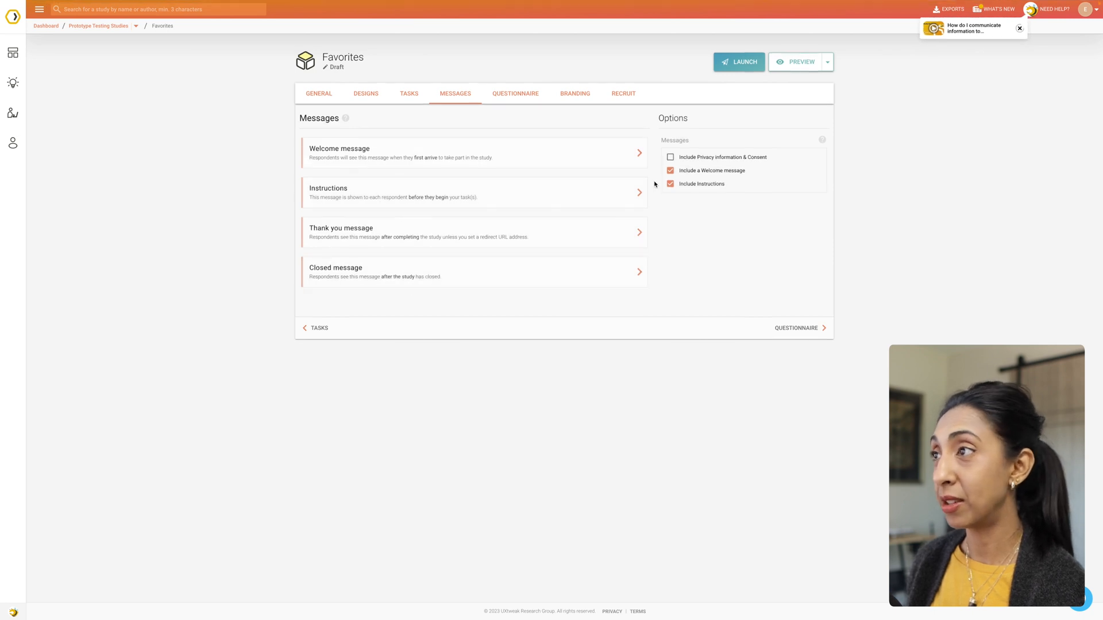
pyautogui.click(515, 93)
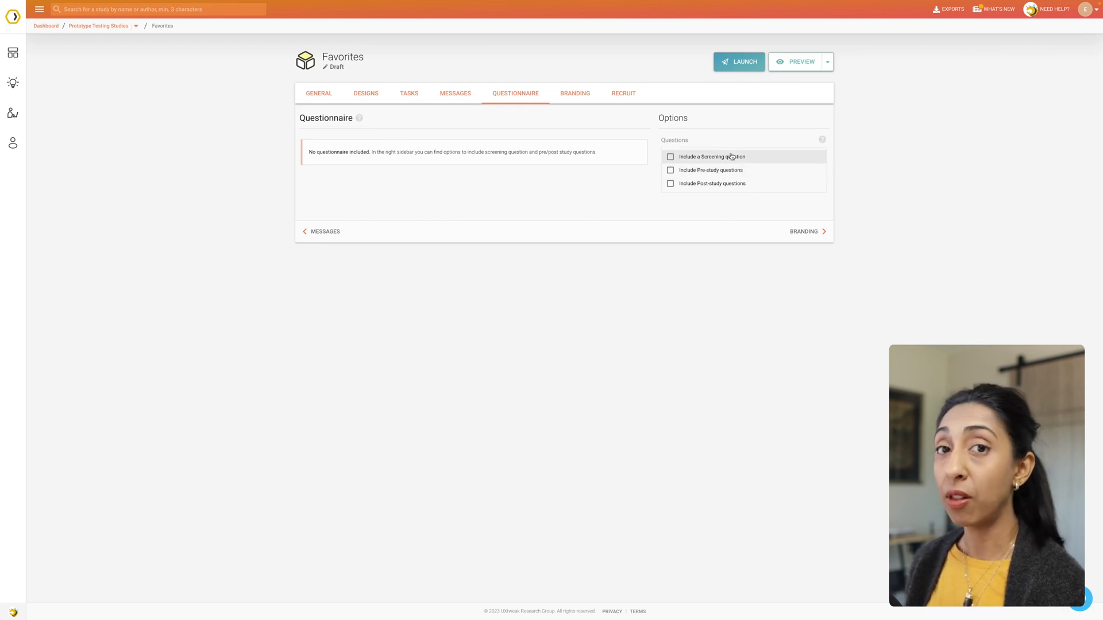
# Include pre-study questions and return to the questionnaire overview.
pyautogui.click(671, 170)
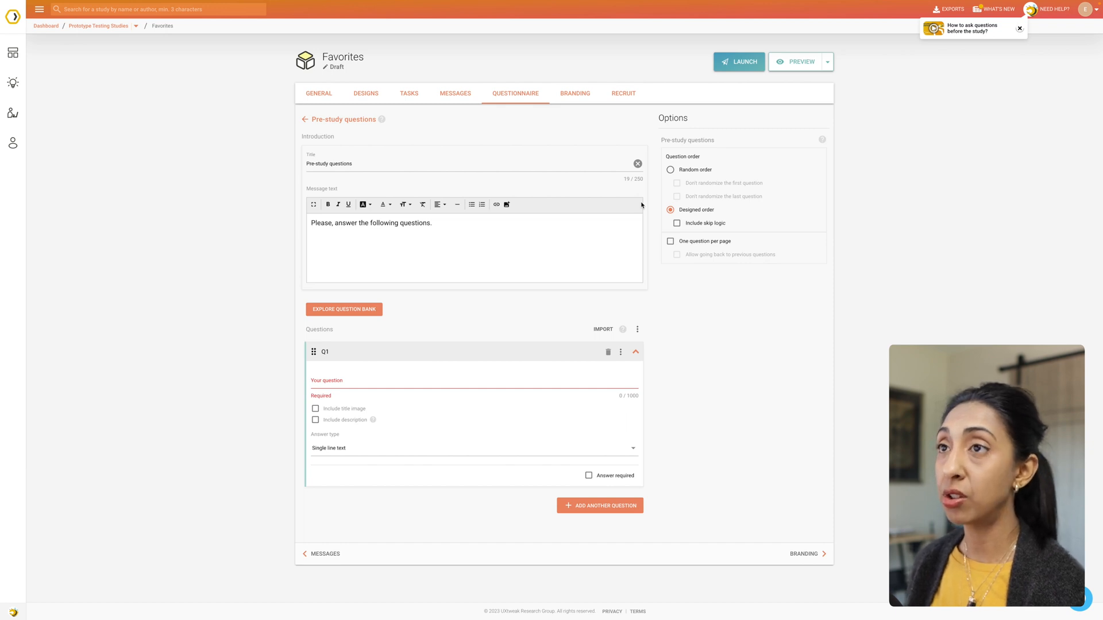
pyautogui.click(304, 119)
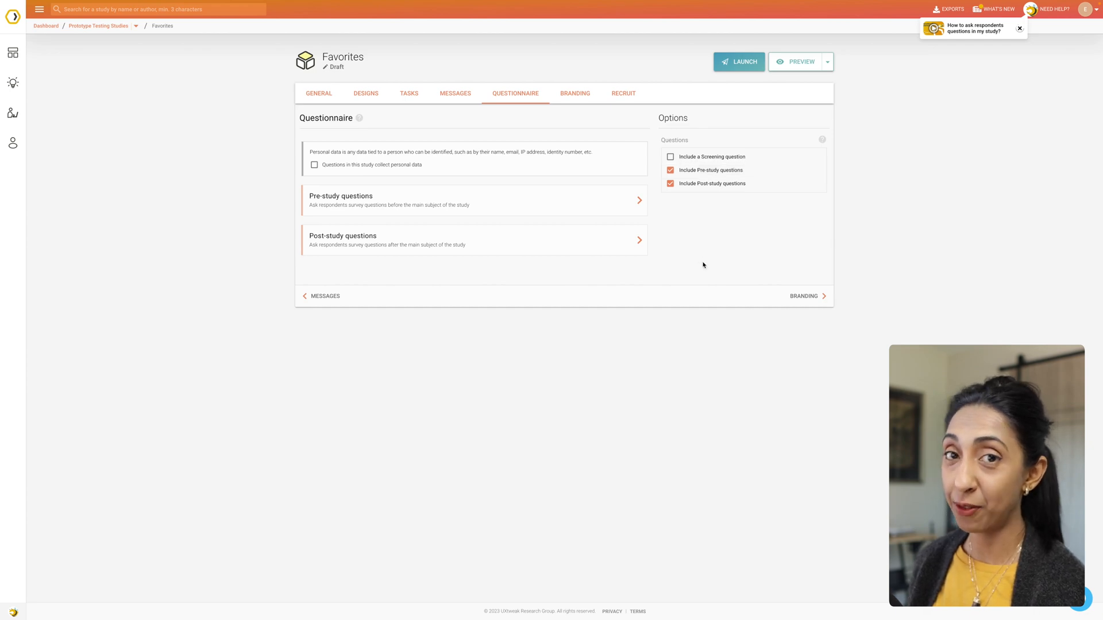
pyautogui.click(621, 93)
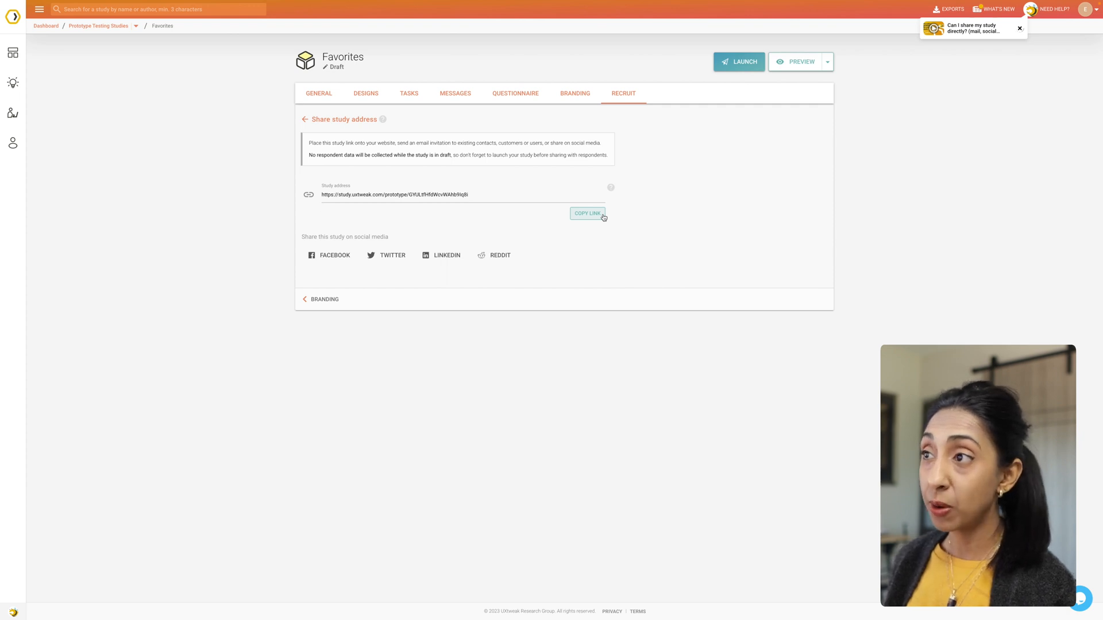
pyautogui.moveTo(821, 271)
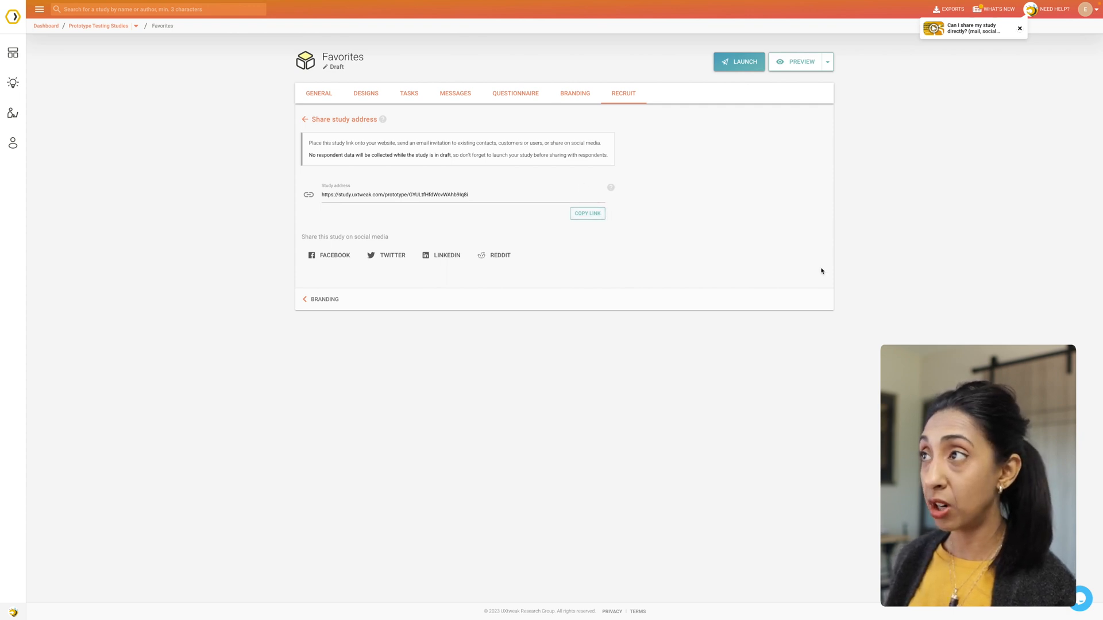
# Bring up the Recruit from User Panel form for the Favorites study.
pyautogui.click(305, 119)
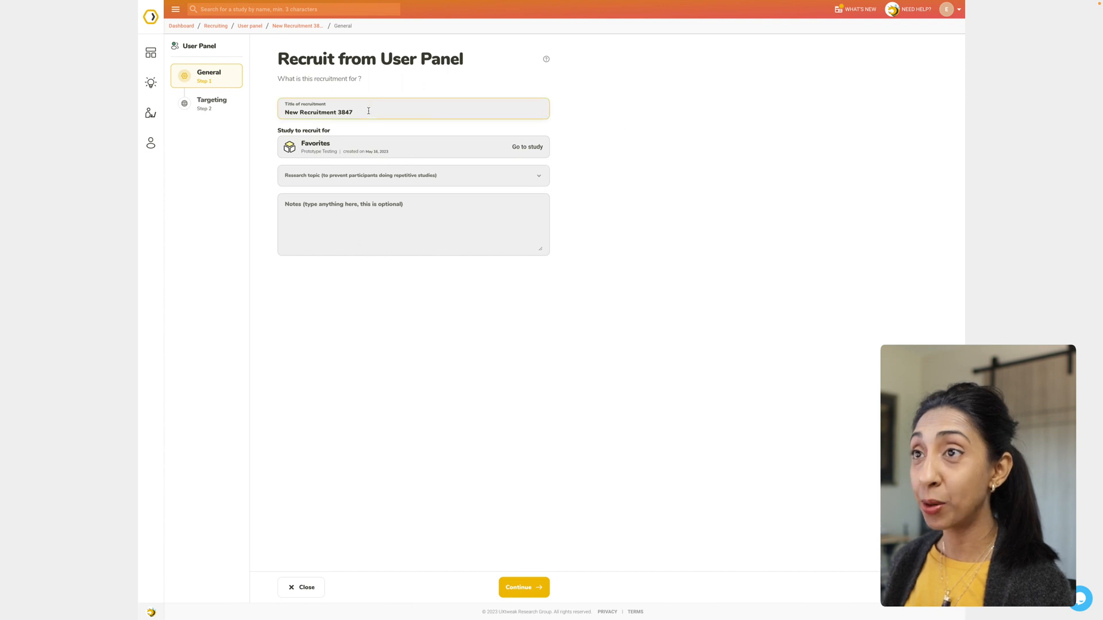
# Title the recruitment 'Favorites Panel' and choose a research topic.
pyautogui.write('Favorites Panel')
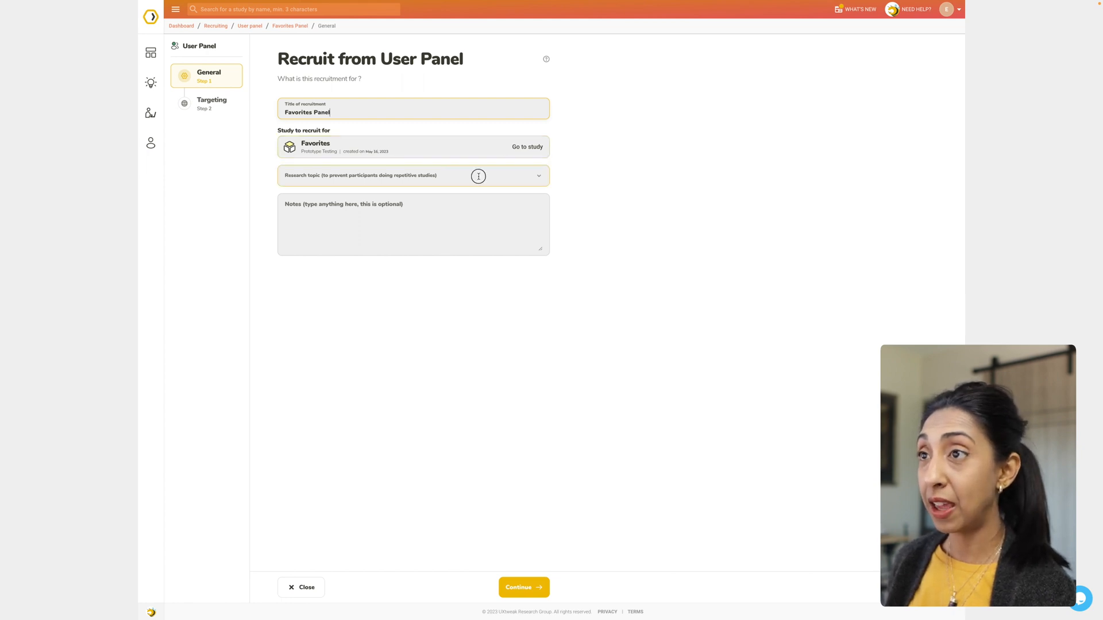
pyautogui.click(413, 176)
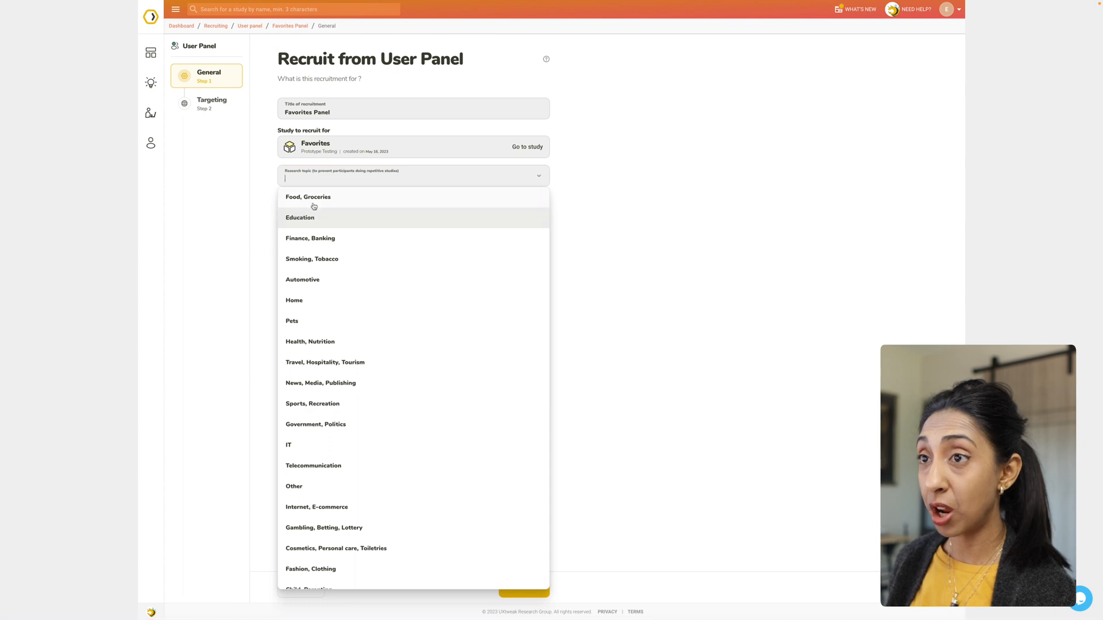
pyautogui.click(210, 104)
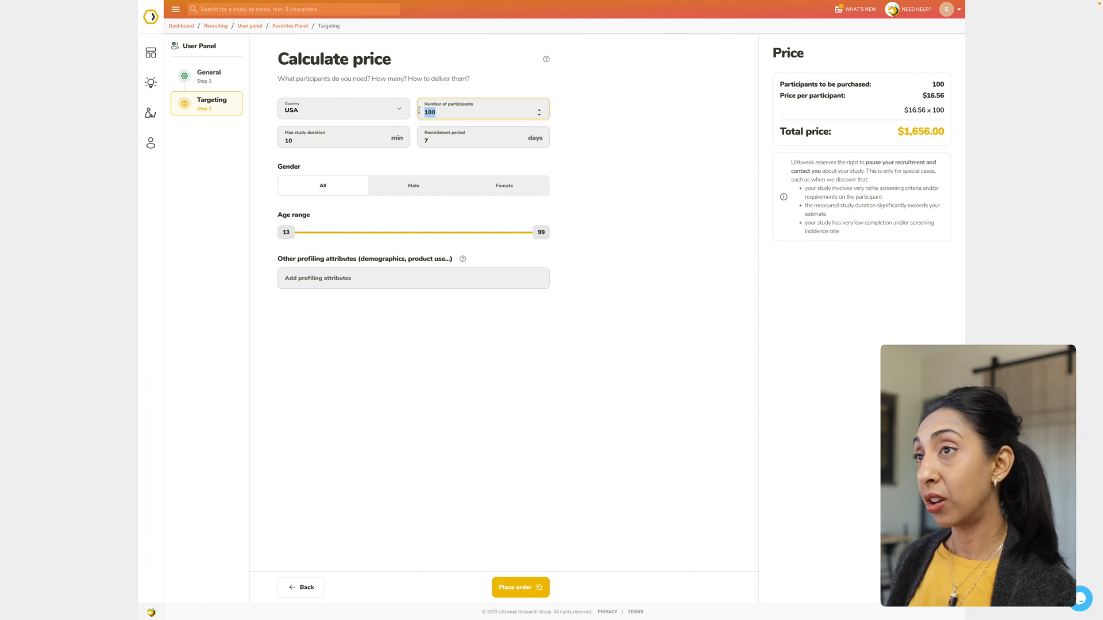
# Set the order to 10 participants with an age range of 25 to 40.
pyautogui.write('5')
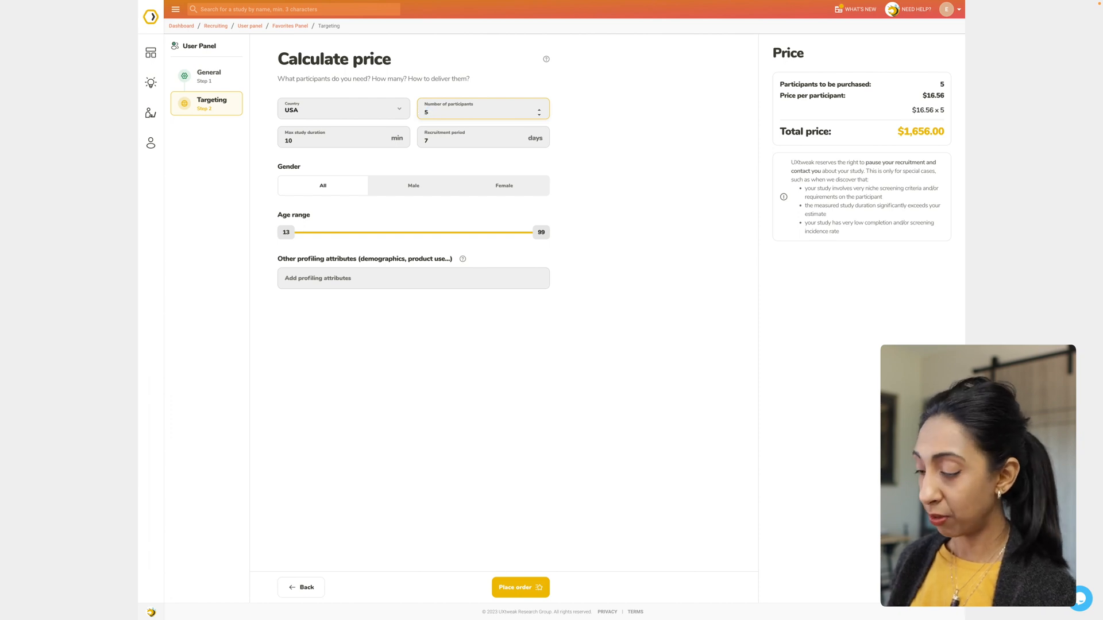
pyautogui.write('10')
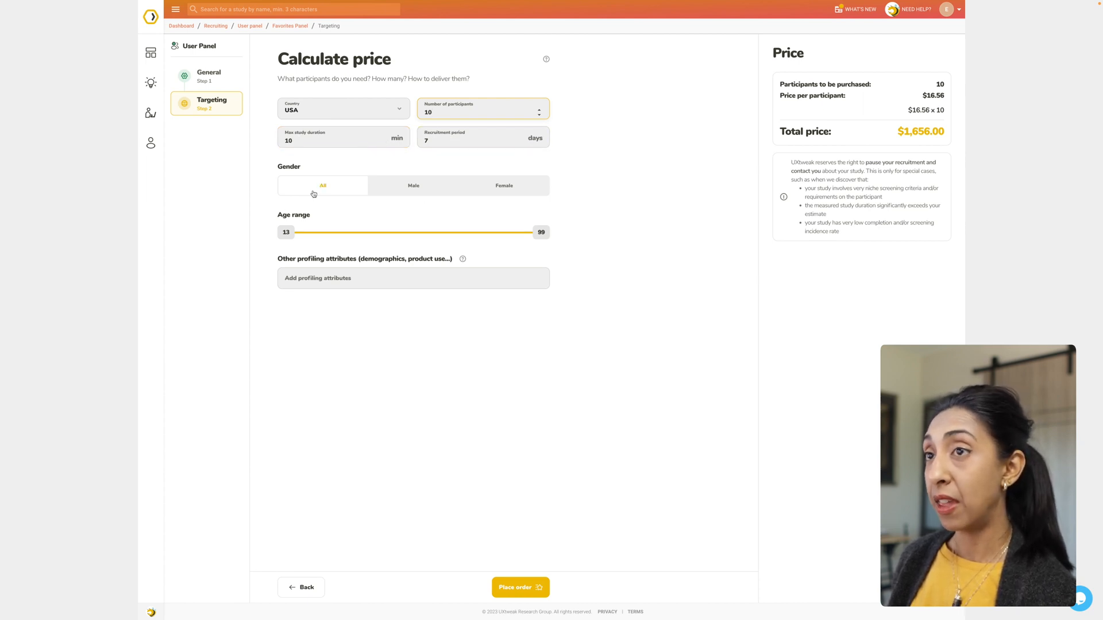
pyautogui.moveTo(285, 232); pyautogui.dragTo(363, 233)
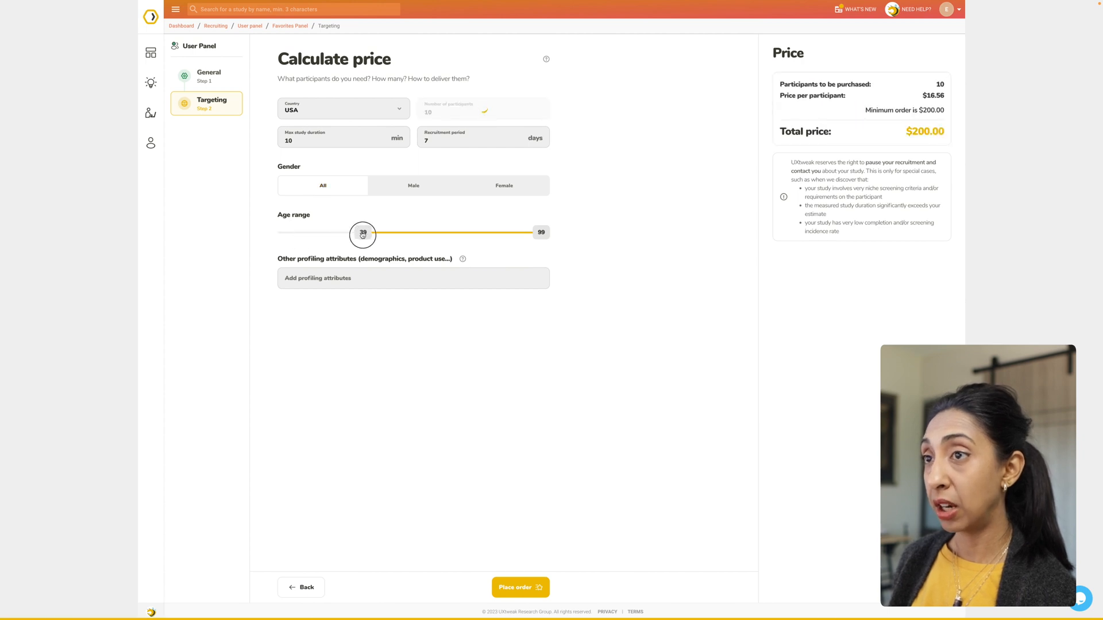
pyautogui.moveTo(362, 232); pyautogui.dragTo(316, 237)
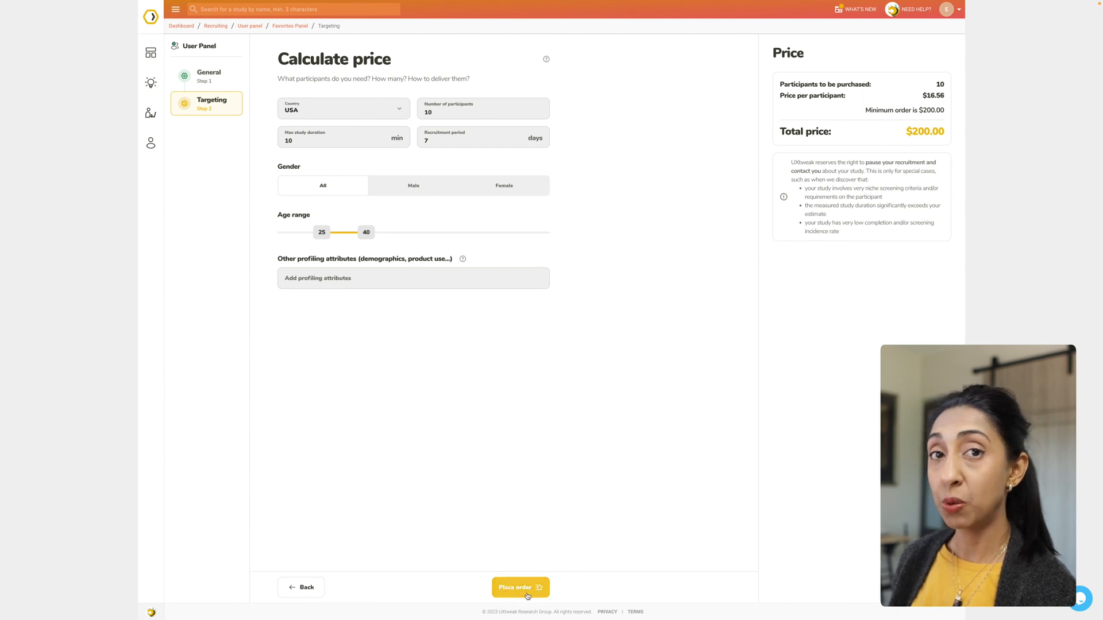
# Place the panel order and look into Recruit from Own Database.
pyautogui.click(413, 278)
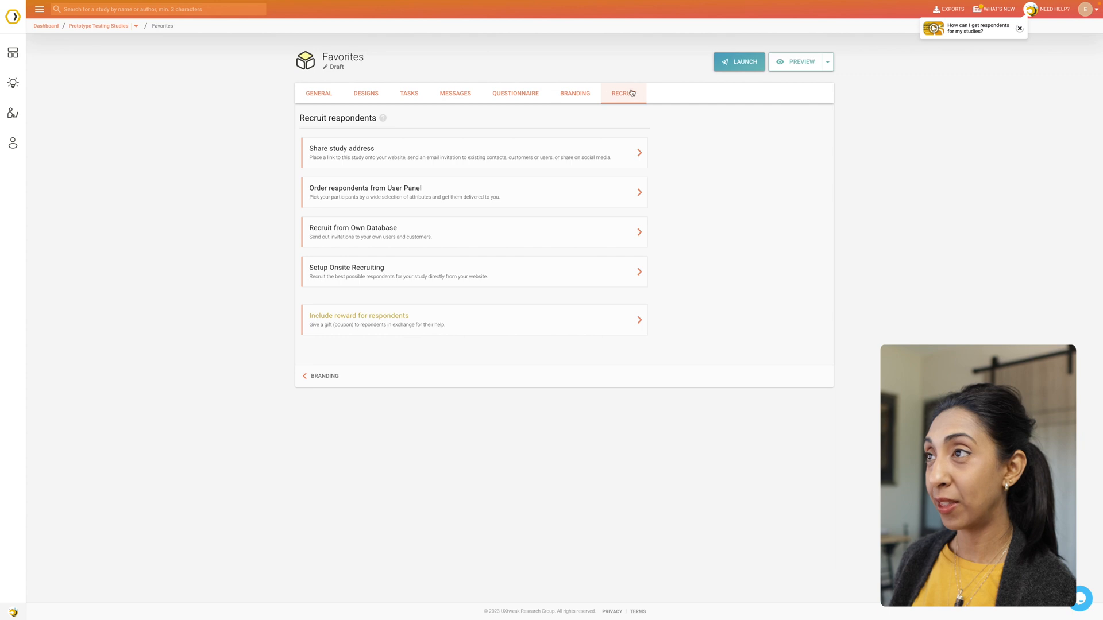
pyautogui.moveTo(614, 232)
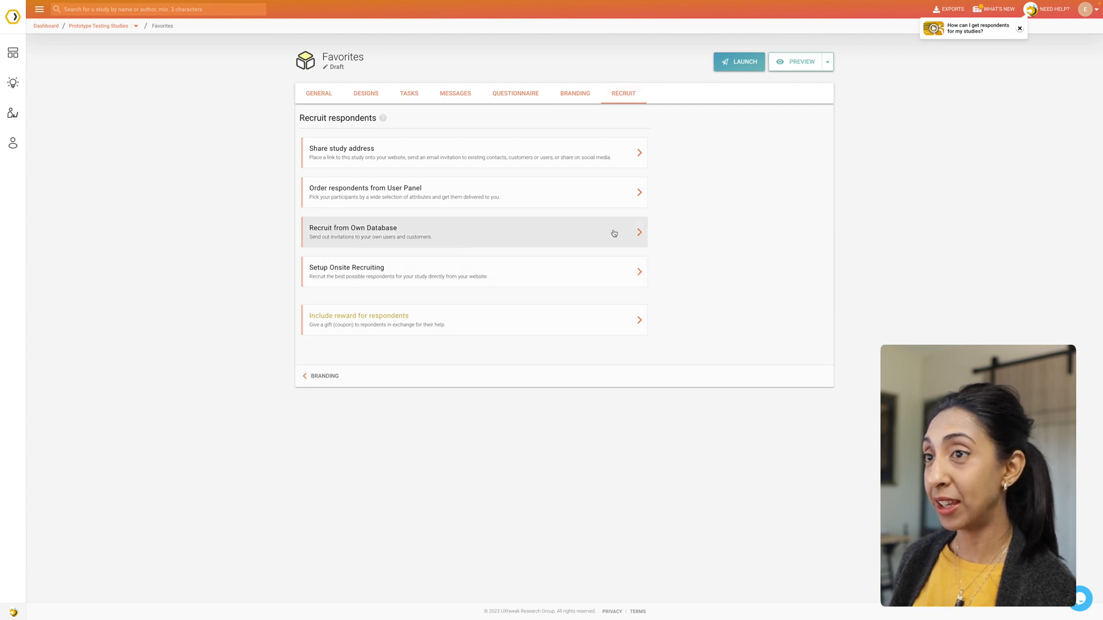
pyautogui.click(473, 232)
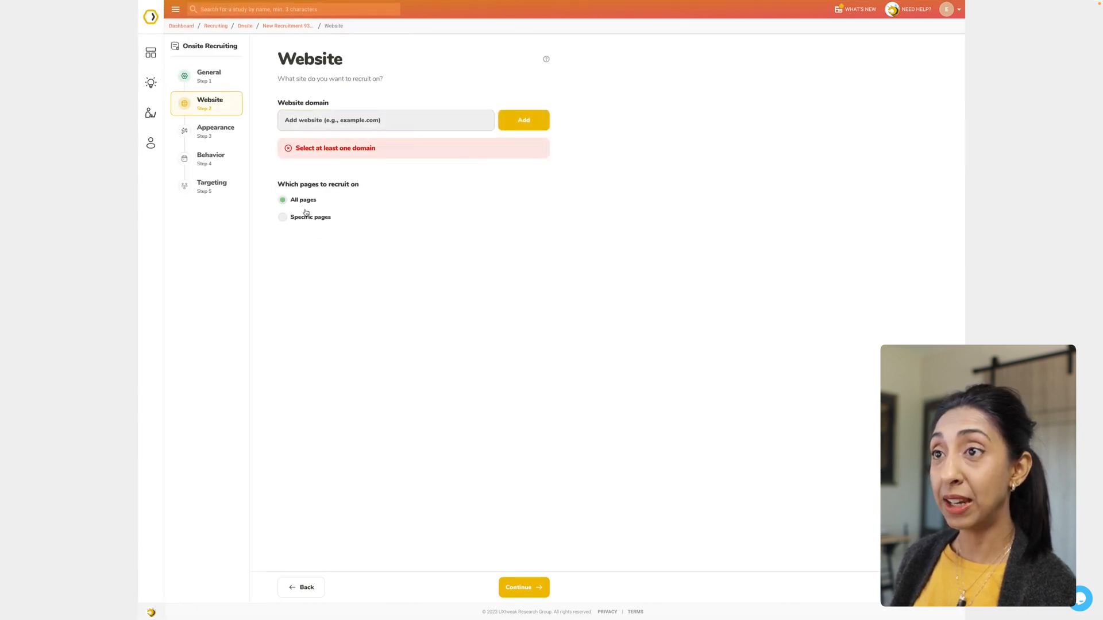
# Leave the Onsite Recruiting Website step and return to the study's Branding page.
pyautogui.click(216, 131)
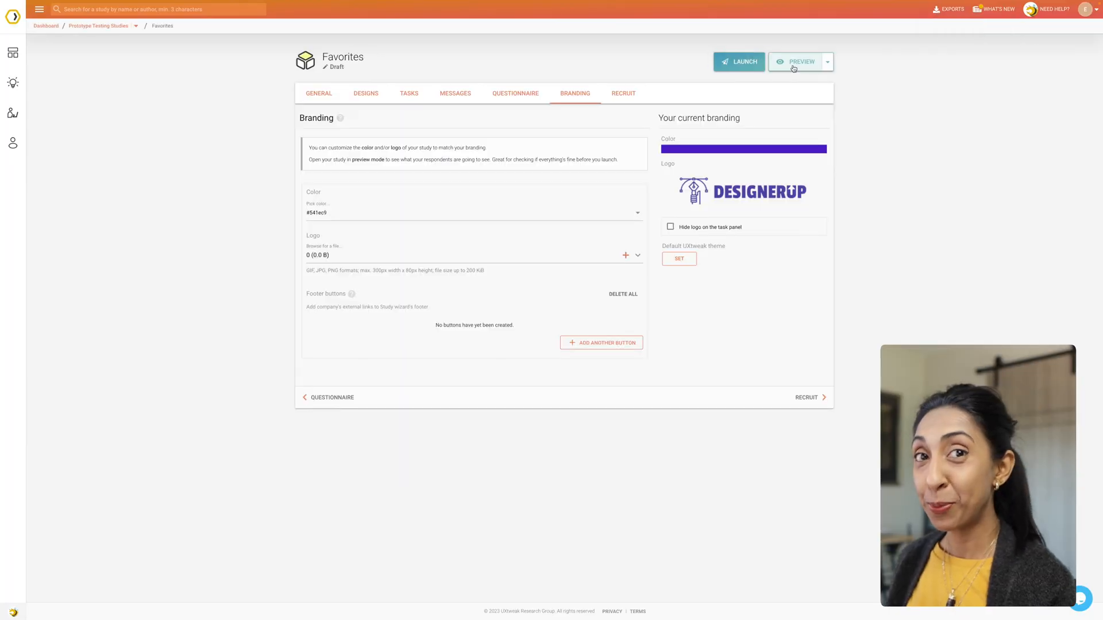
# Preview the study and advance past Welcome and Instructions to Task 1.
pyautogui.click(795, 62)
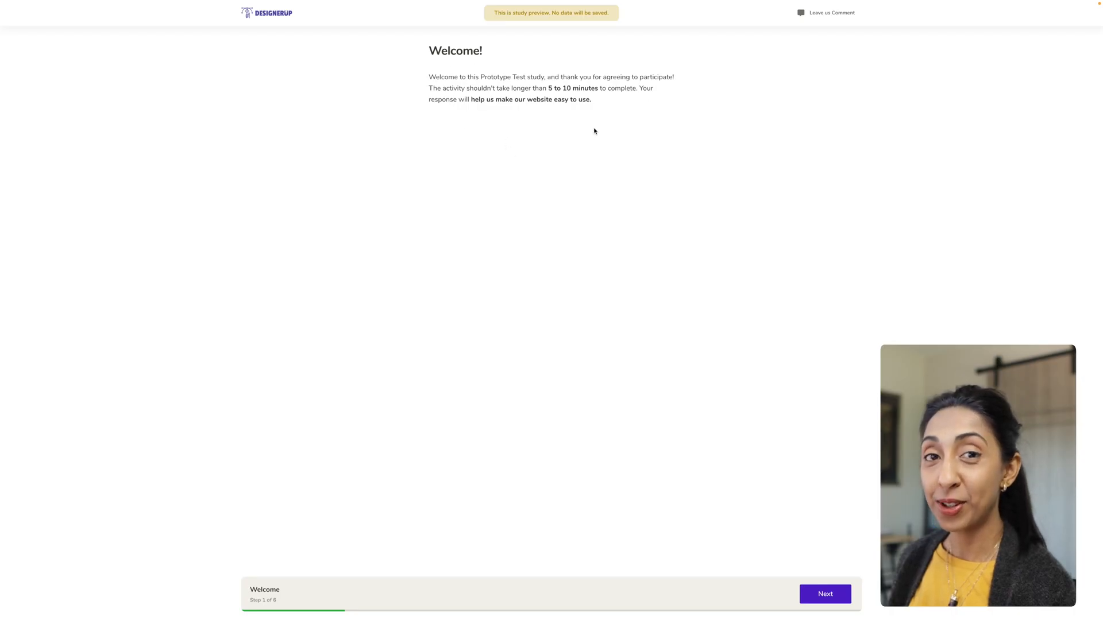
pyautogui.click(824, 593)
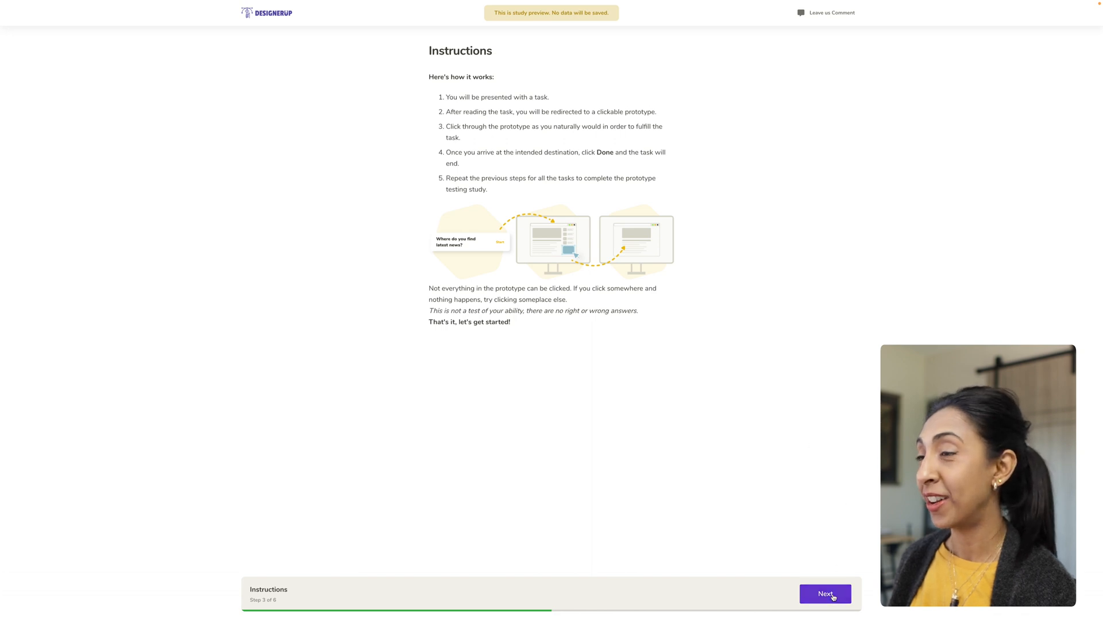
pyautogui.click(824, 594)
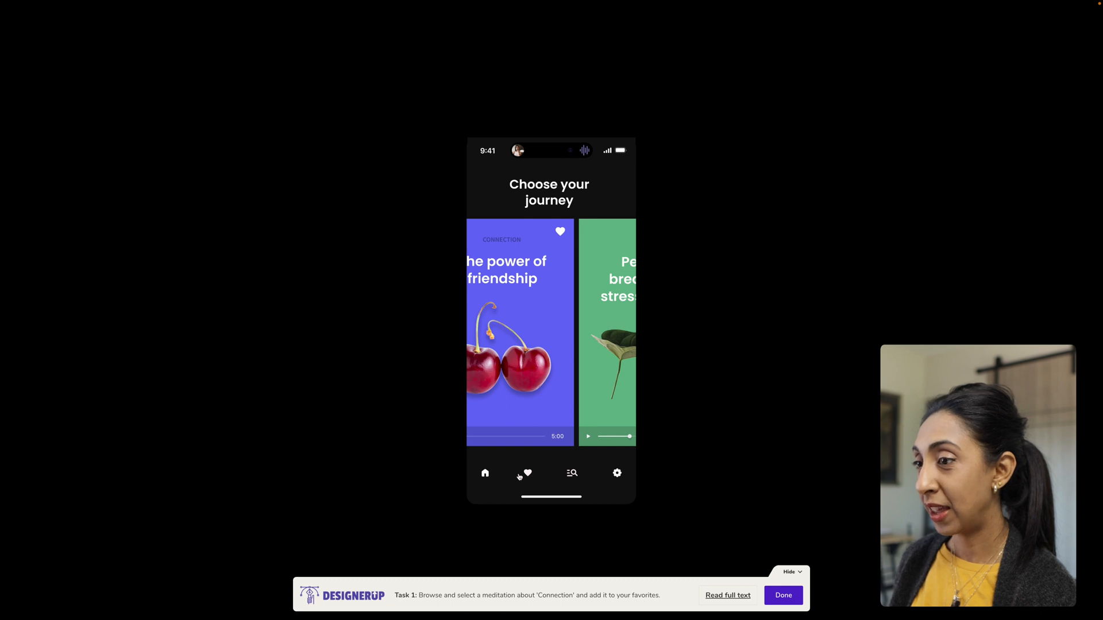
# Open the prototype's favorites screen and finish Task 1 in the preview.
pyautogui.click(526, 473)
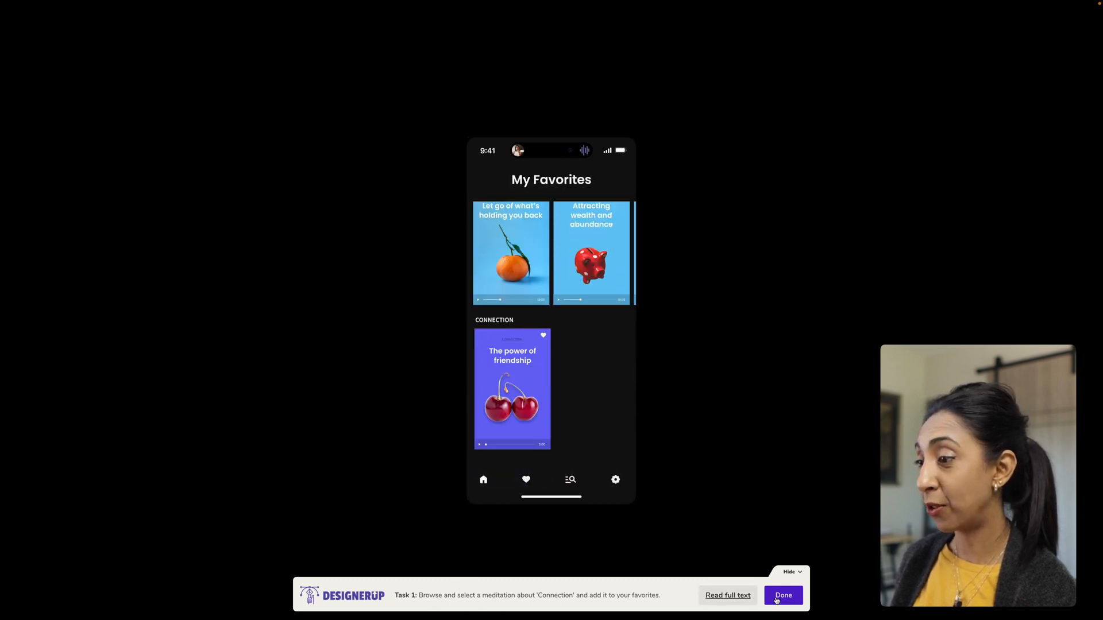
pyautogui.click(782, 595)
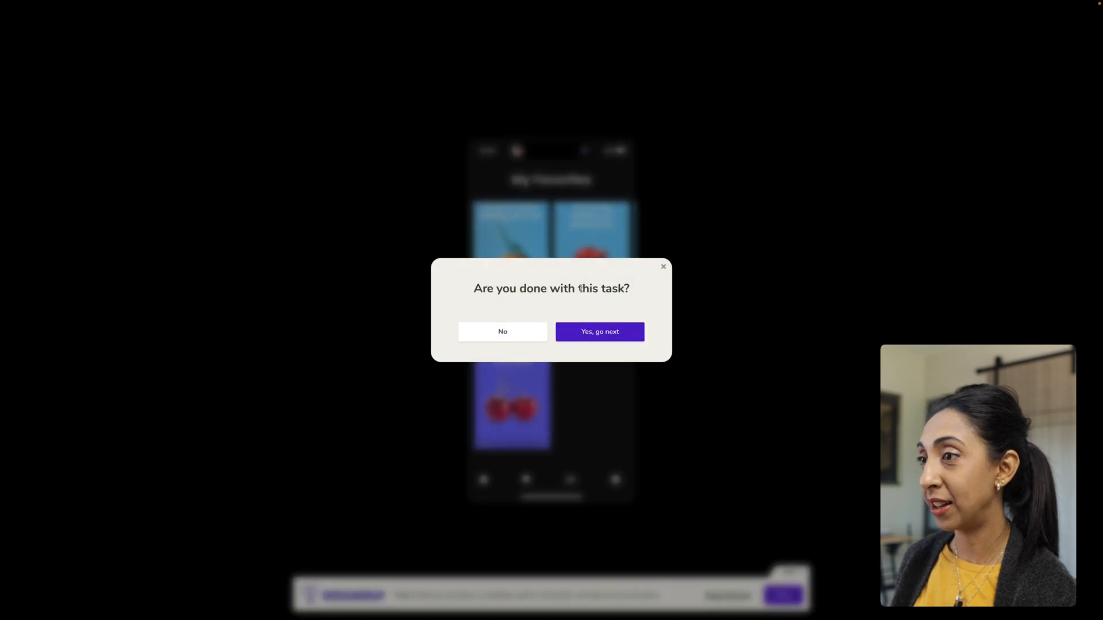
pyautogui.click(598, 331)
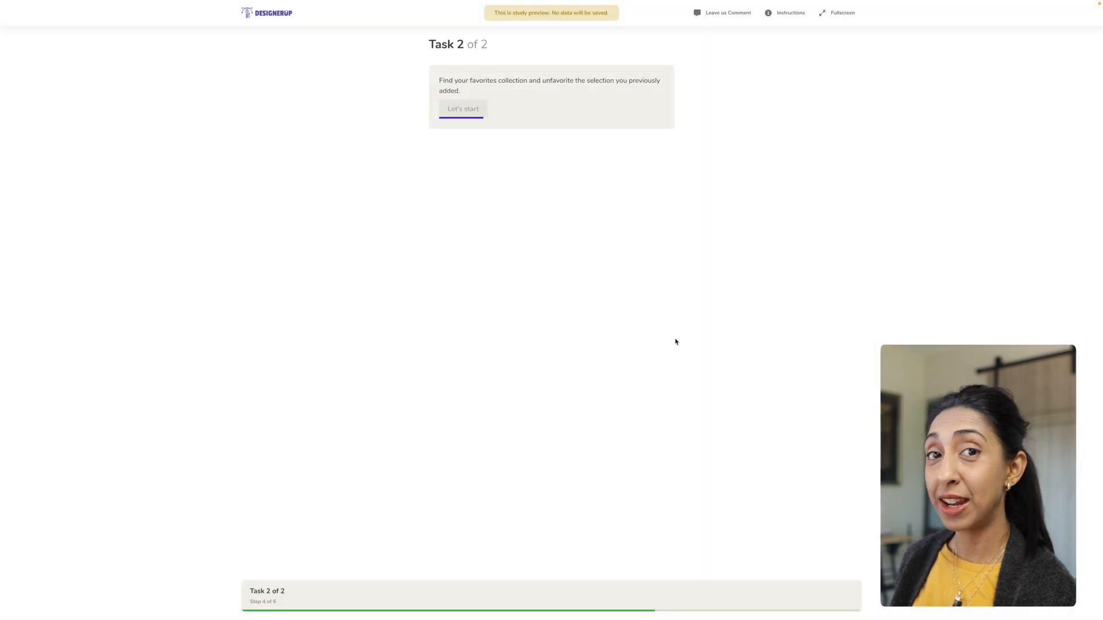
# Finish Task 2, pass the post-study questions, and exit the preview.
pyautogui.click(462, 109)
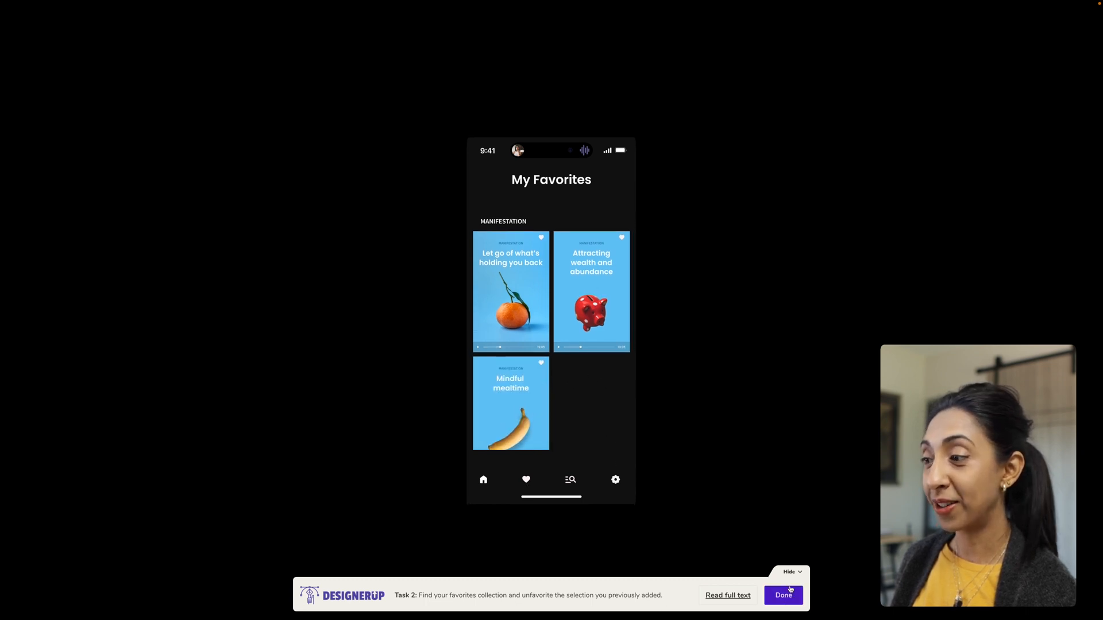
pyautogui.click(783, 595)
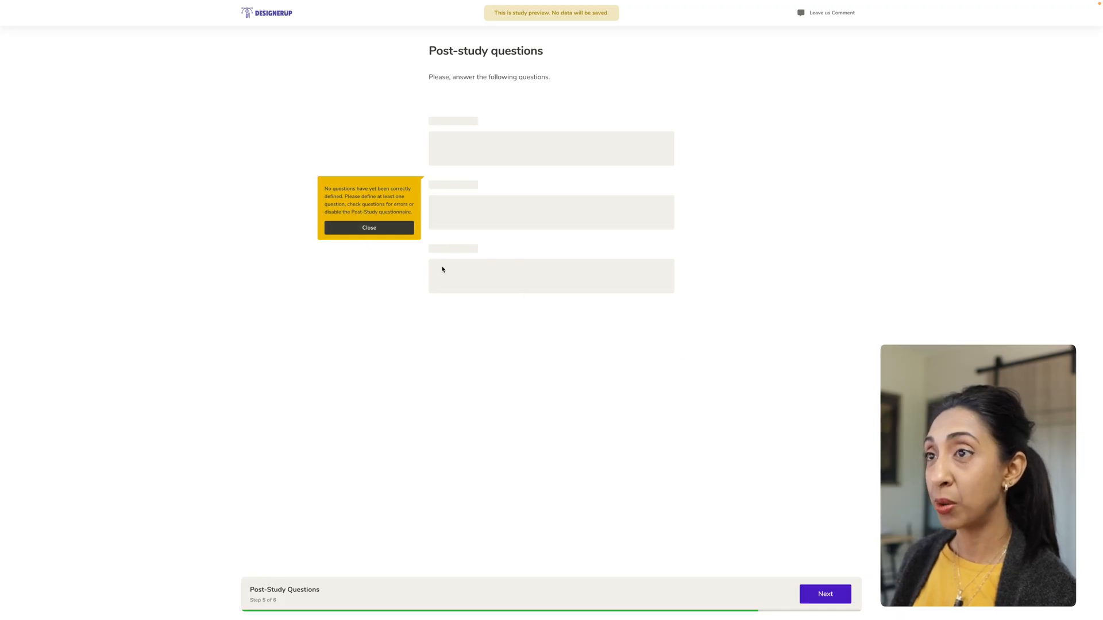
pyautogui.click(368, 228)
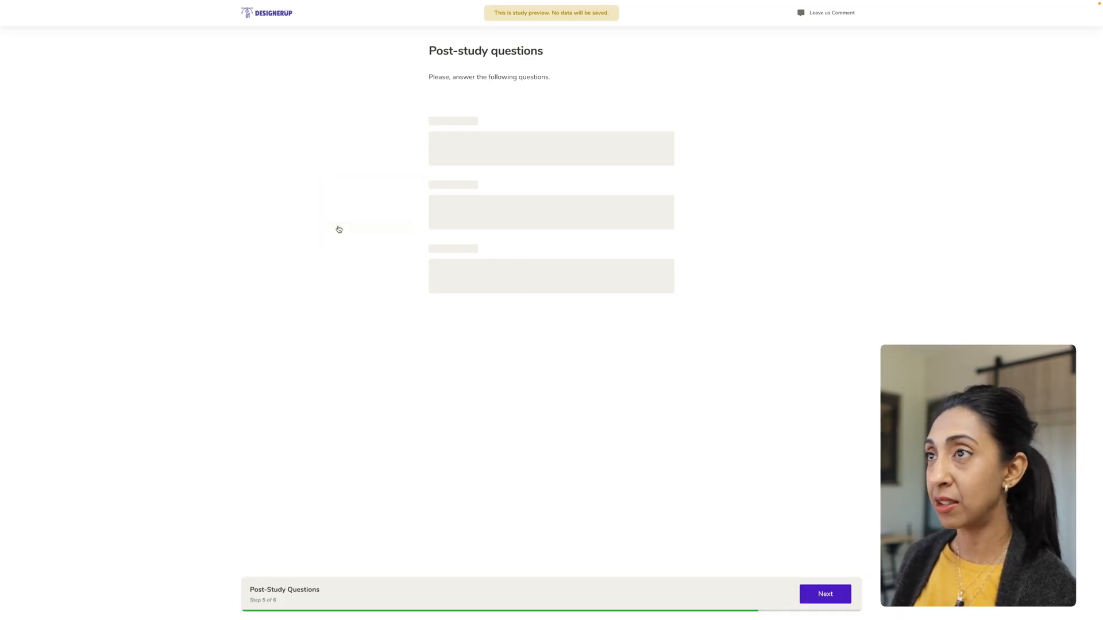
pyautogui.click(824, 594)
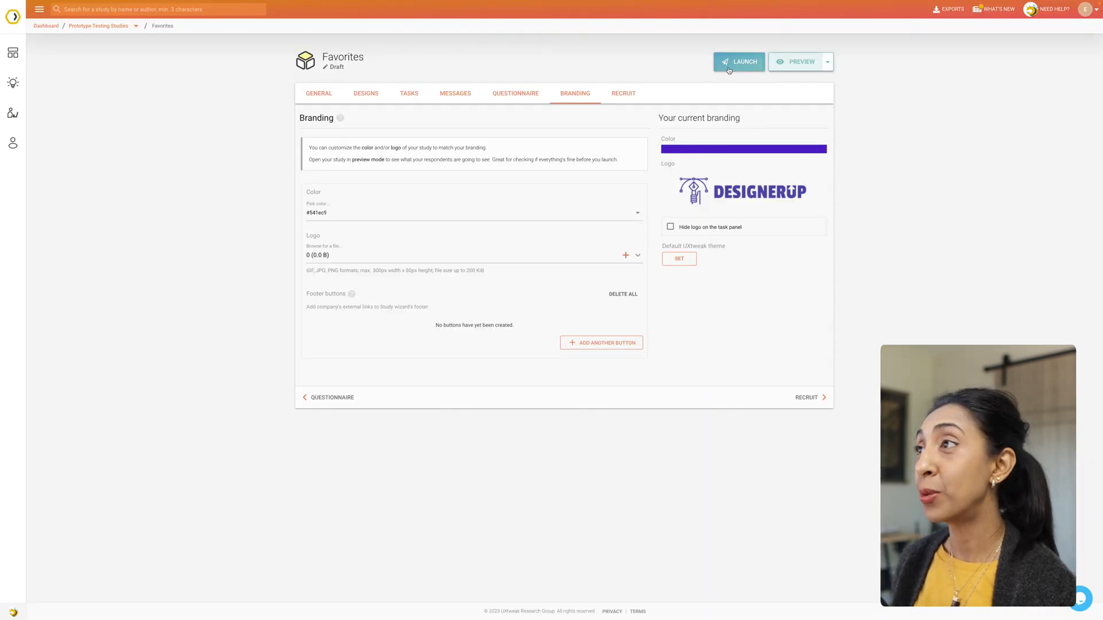
# Launch the Favorites study after dismissing the launch error and fixing questionnaire settings.
pyautogui.click(738, 63)
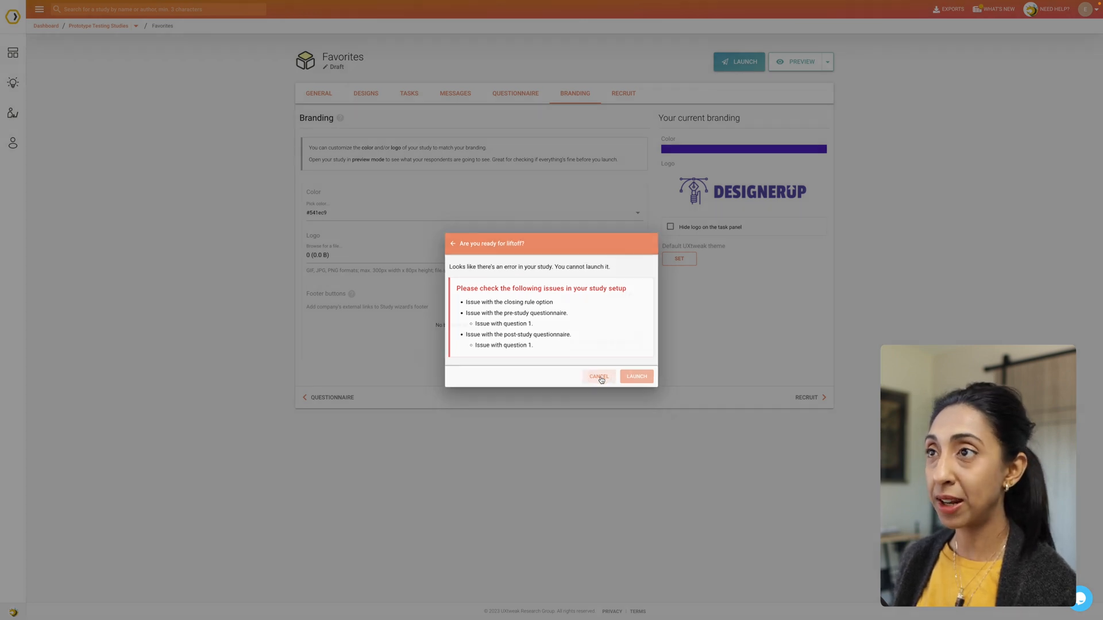
pyautogui.click(598, 376)
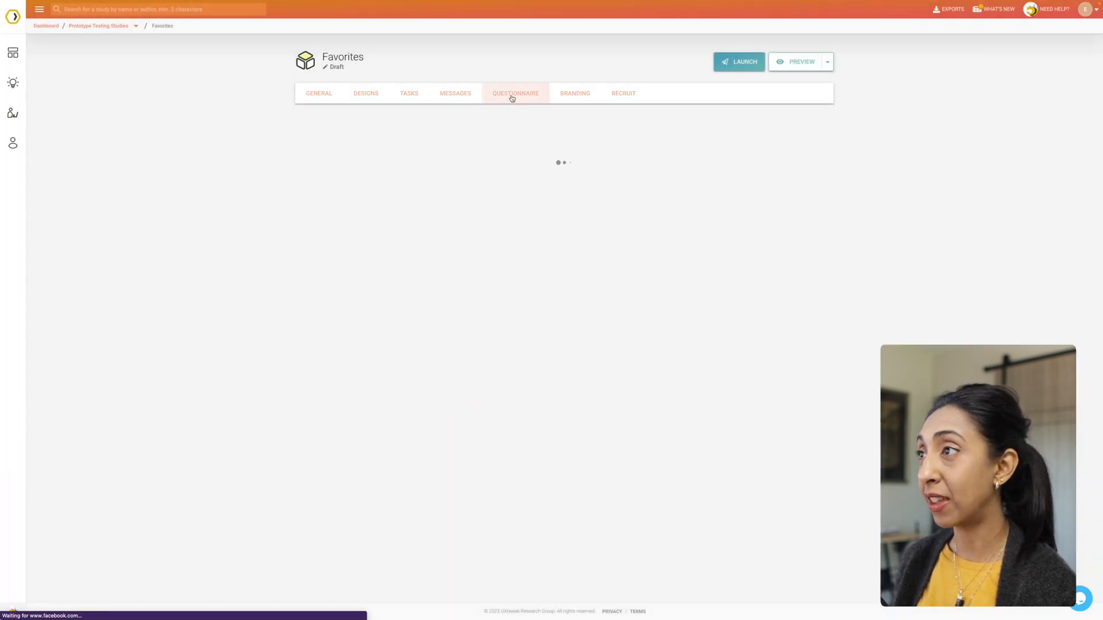
pyautogui.click(514, 94)
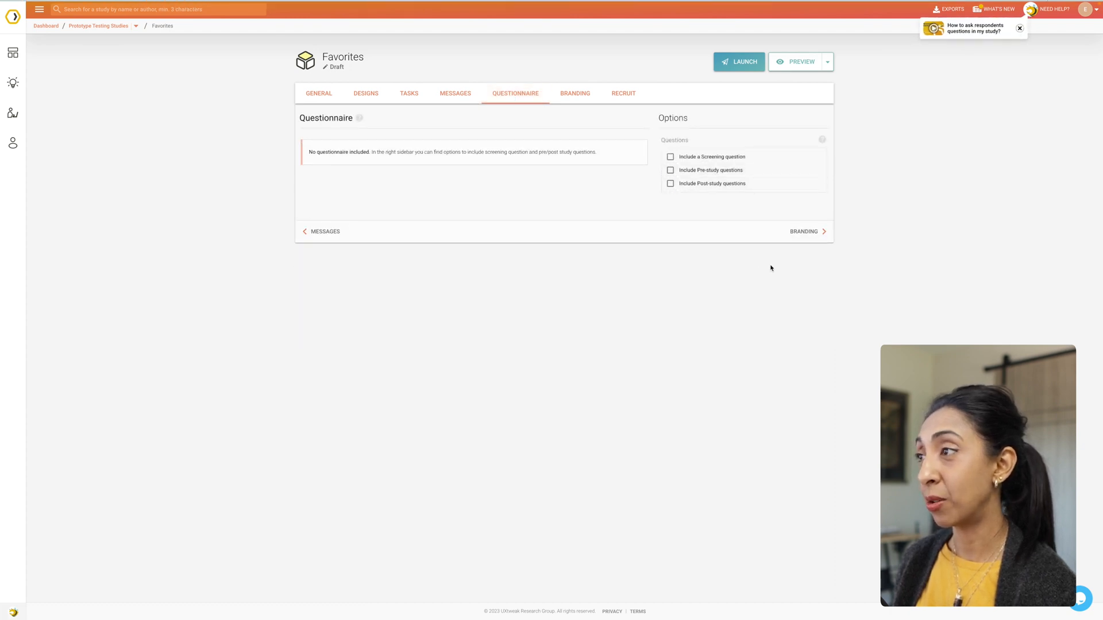
pyautogui.click(738, 62)
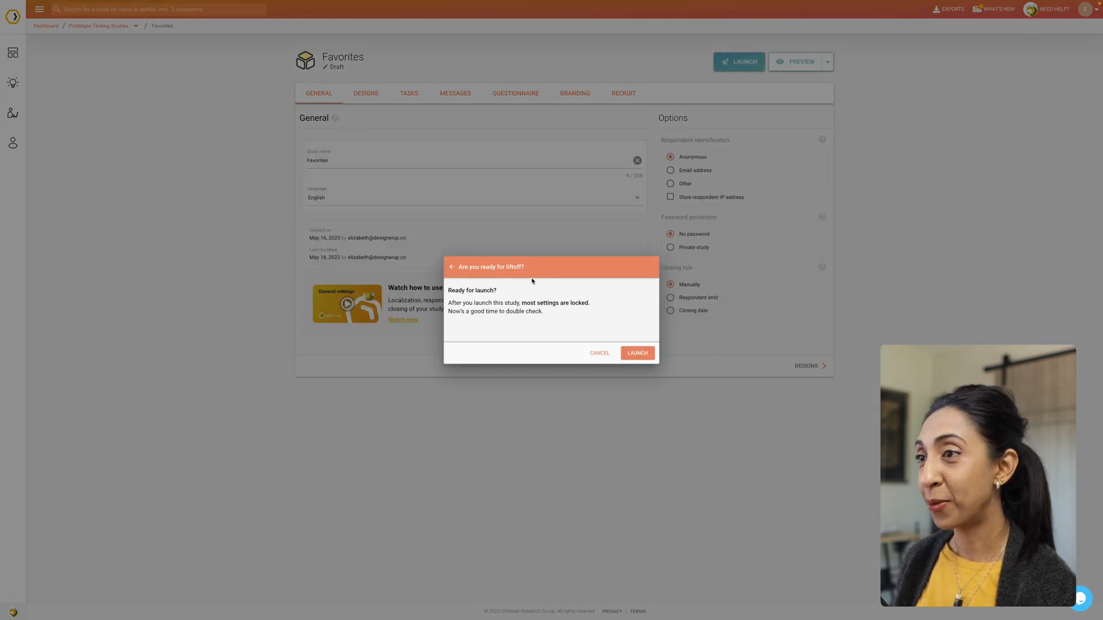
pyautogui.click(636, 352)
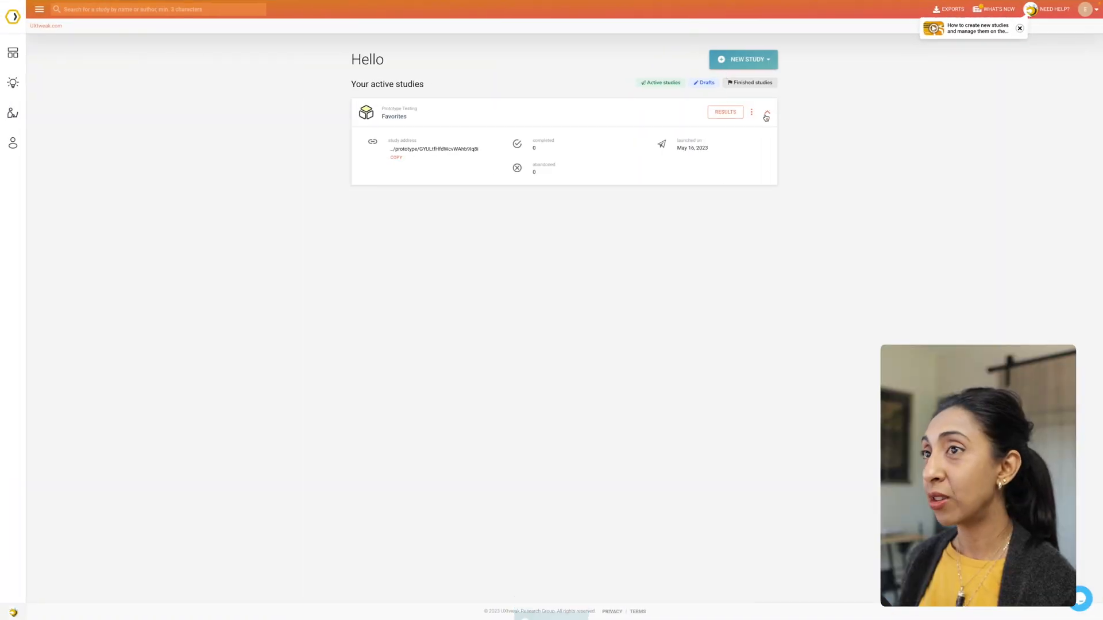
# Copy the Favorites study's shareable link from its expanded dashboard card.
pyautogui.click(752, 112)
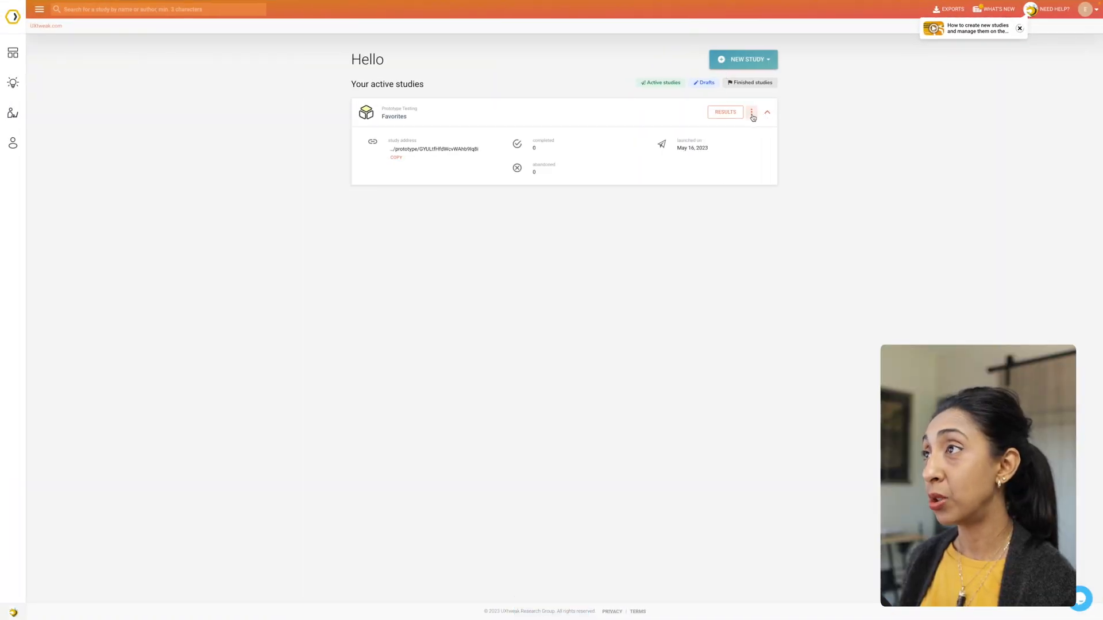
pyautogui.click(396, 157)
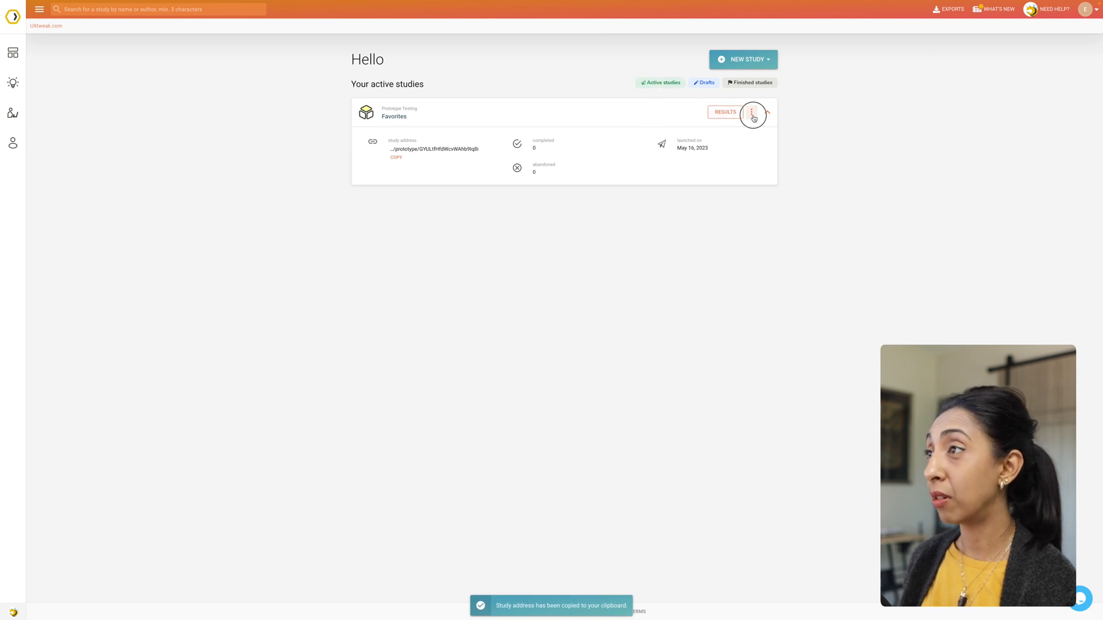
pyautogui.click(753, 113)
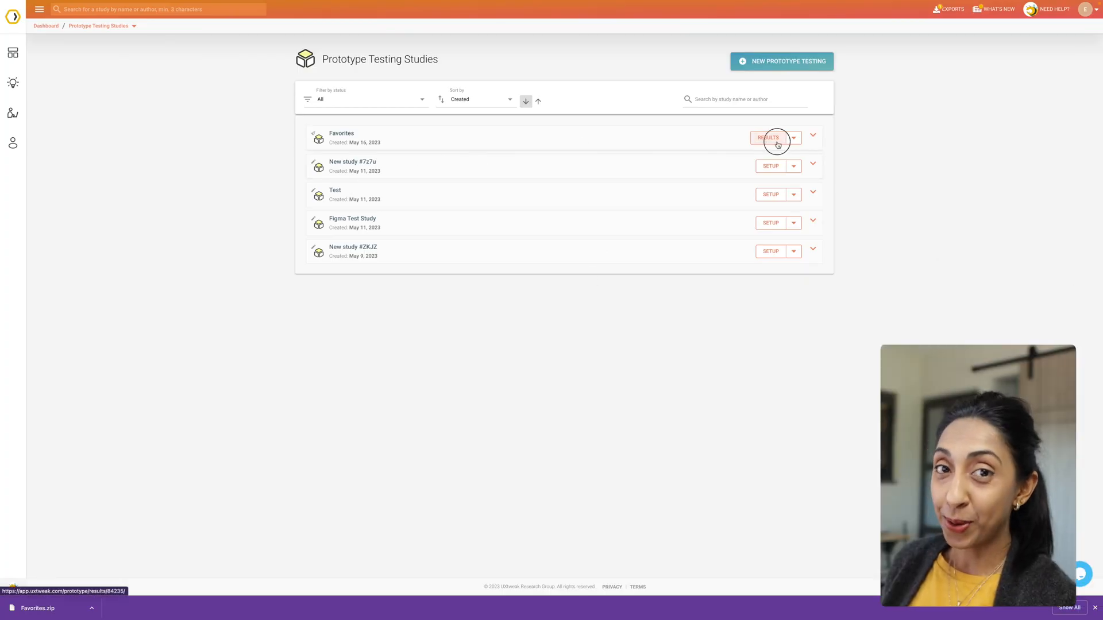
# Review the Favorites results overview, then list the two completed respondents.
pyautogui.click(767, 137)
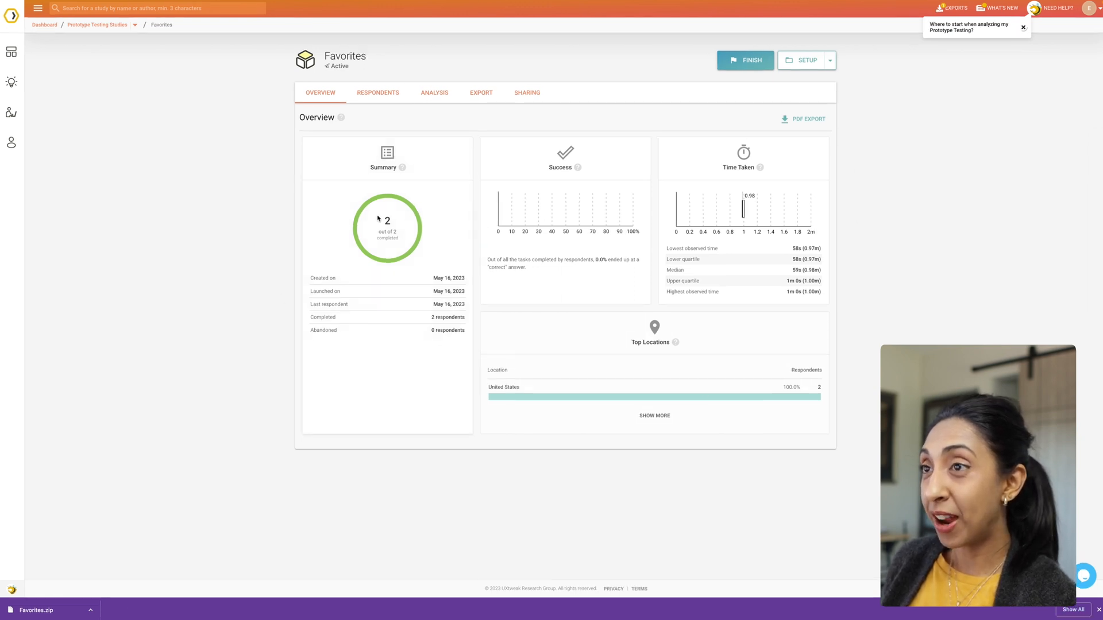
pyautogui.scroll(-3)
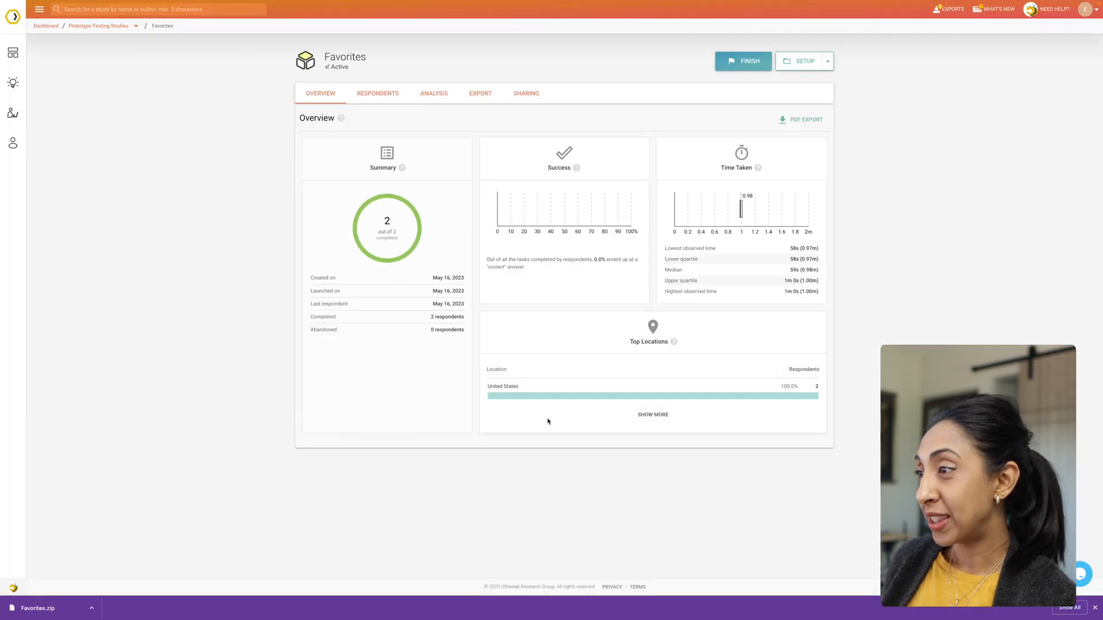
pyautogui.moveTo(680, 256)
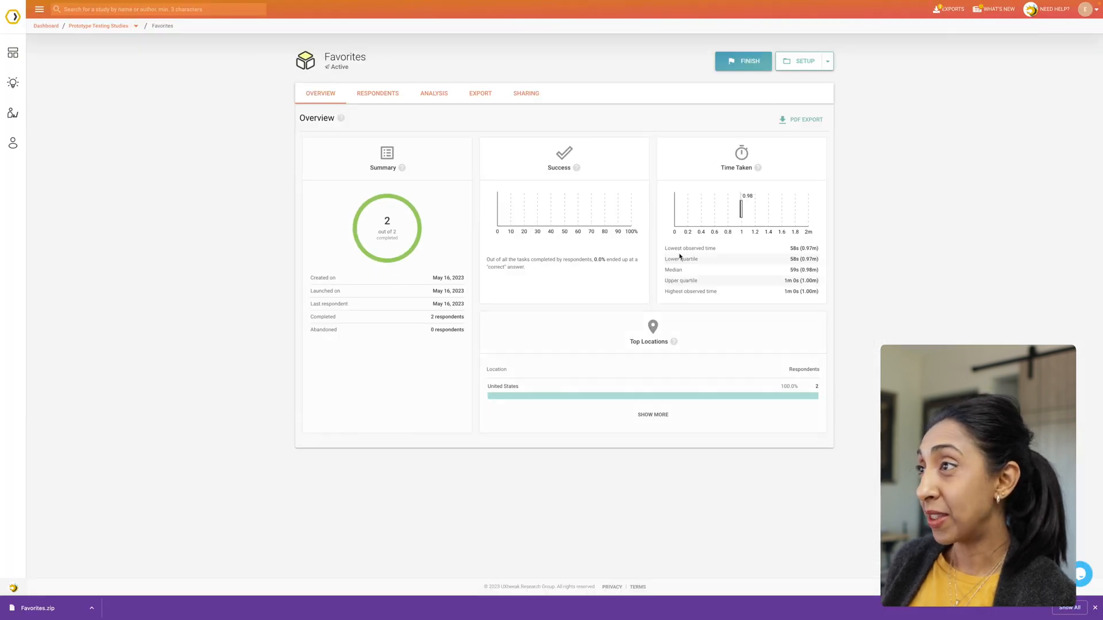
pyautogui.click(378, 93)
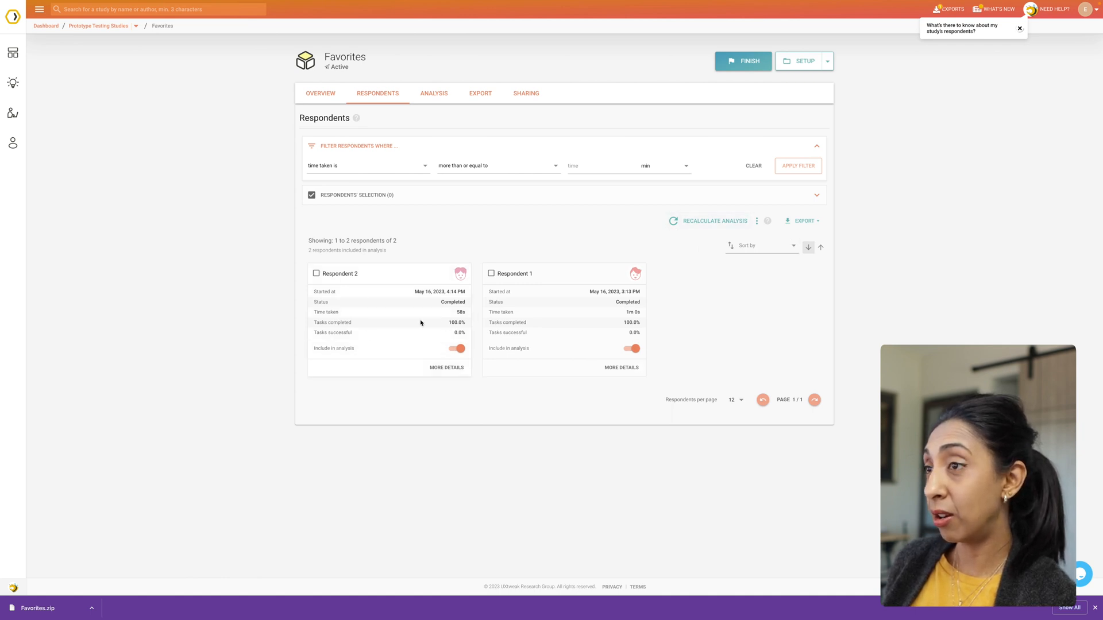
# Review task statistics for T1 and T2, then show the PDF and CSV export options.
pyautogui.click(433, 93)
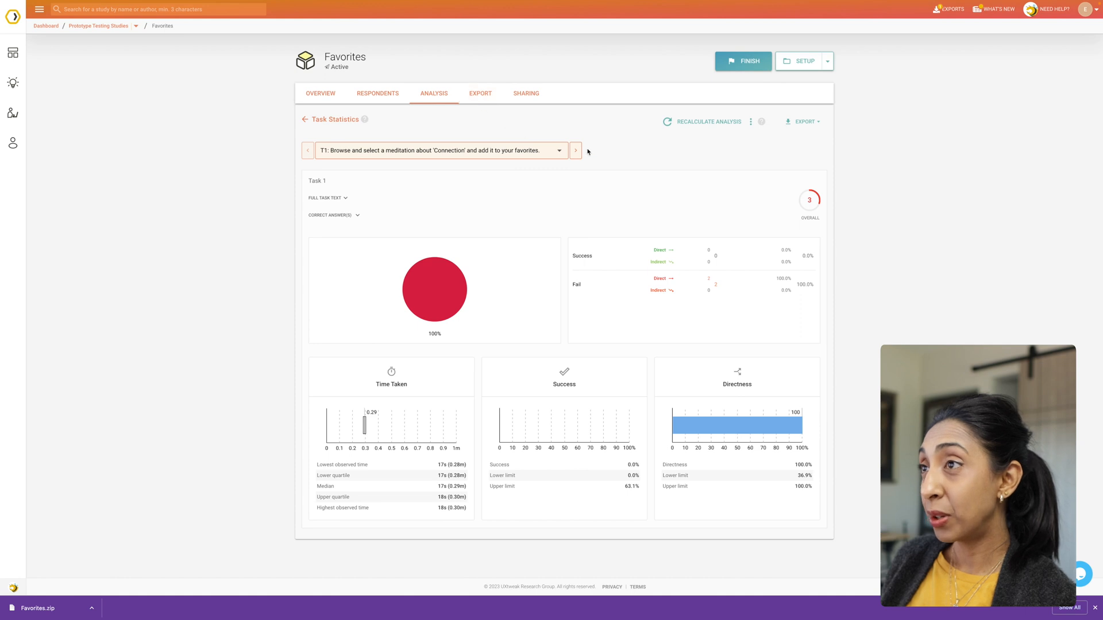
pyautogui.click(576, 150)
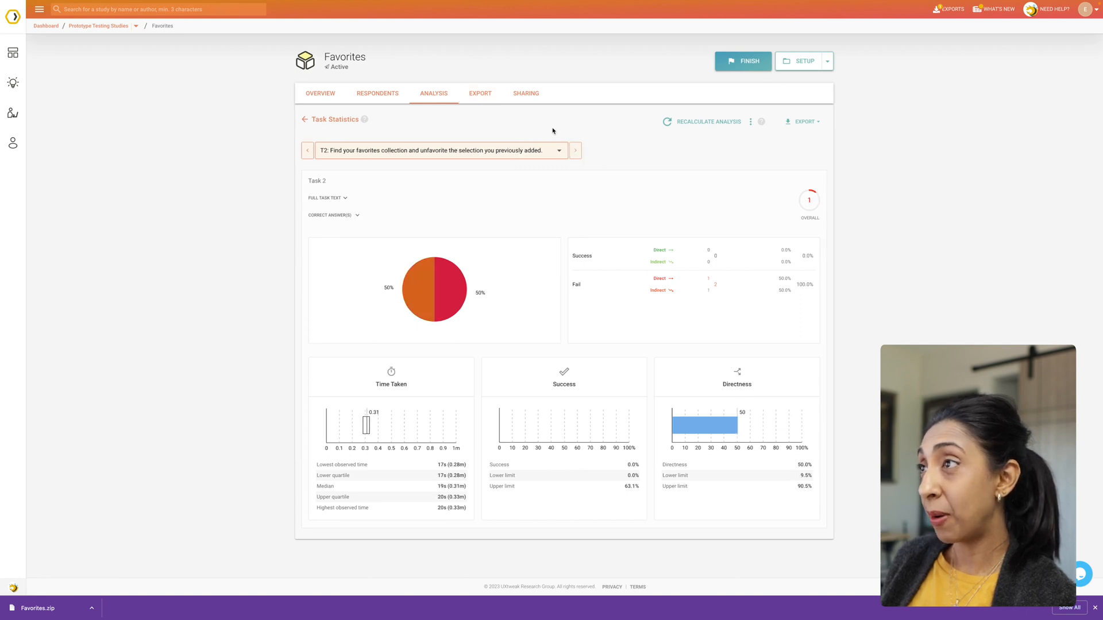
pyautogui.click(479, 93)
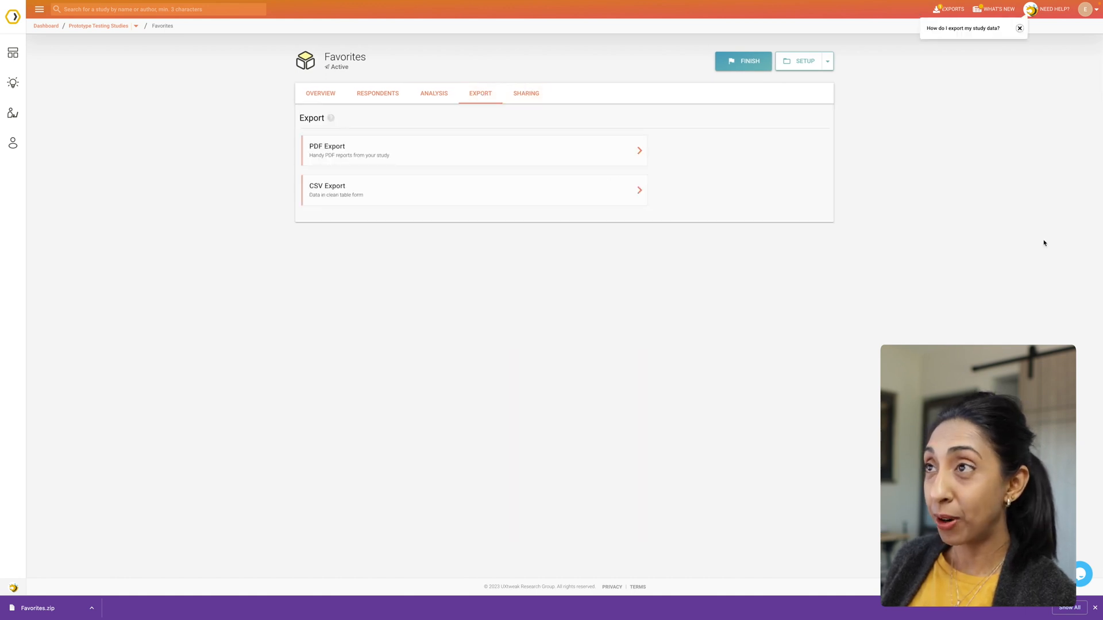
# Generate the Favorites PDF report and view its respondent-details appendix.
pyautogui.click(474, 150)
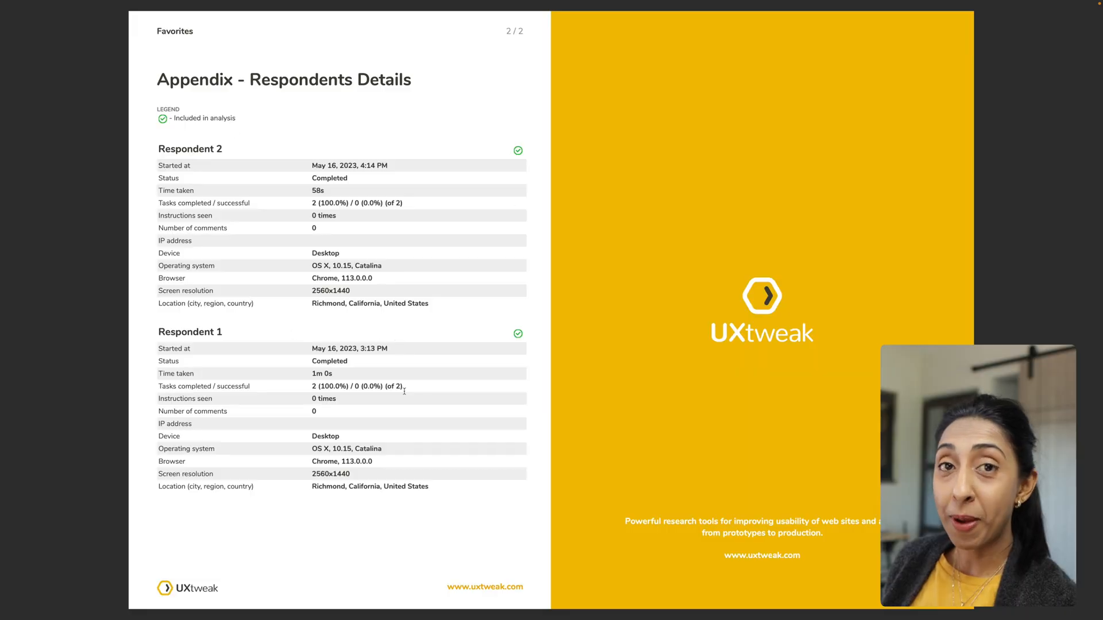
pyautogui.moveTo(694, 347)
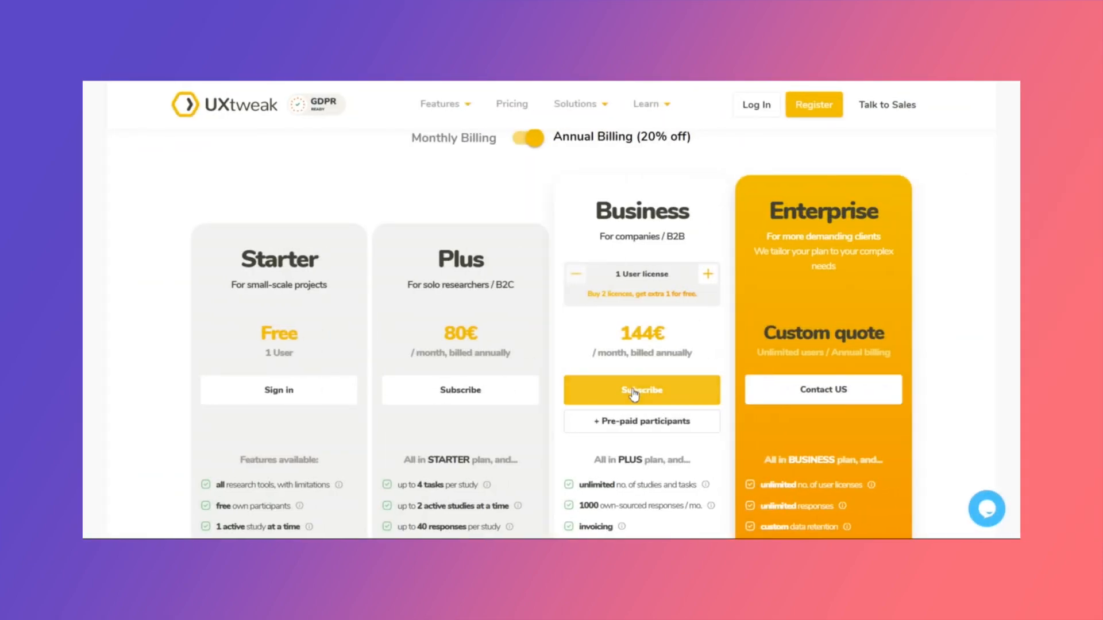
pyautogui.click(641, 390)
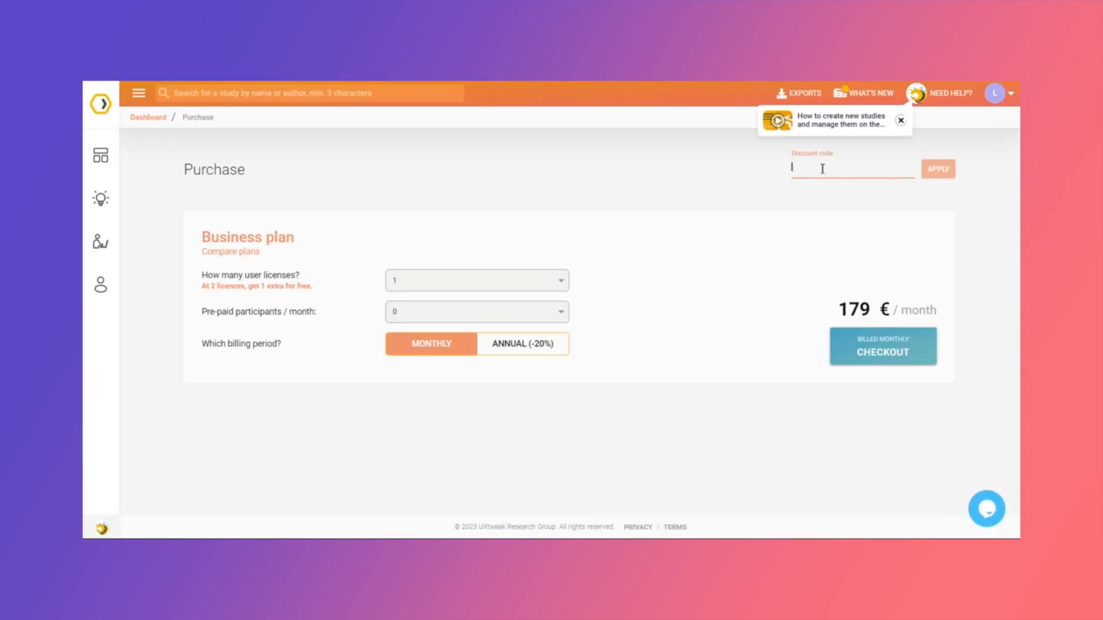
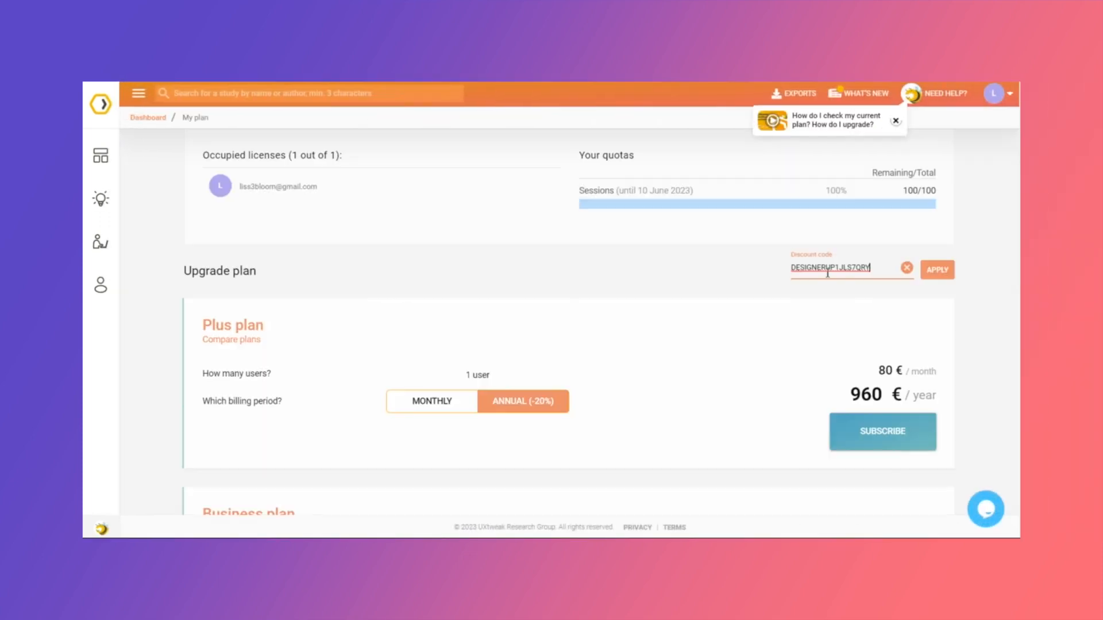
pyautogui.click(937, 270)
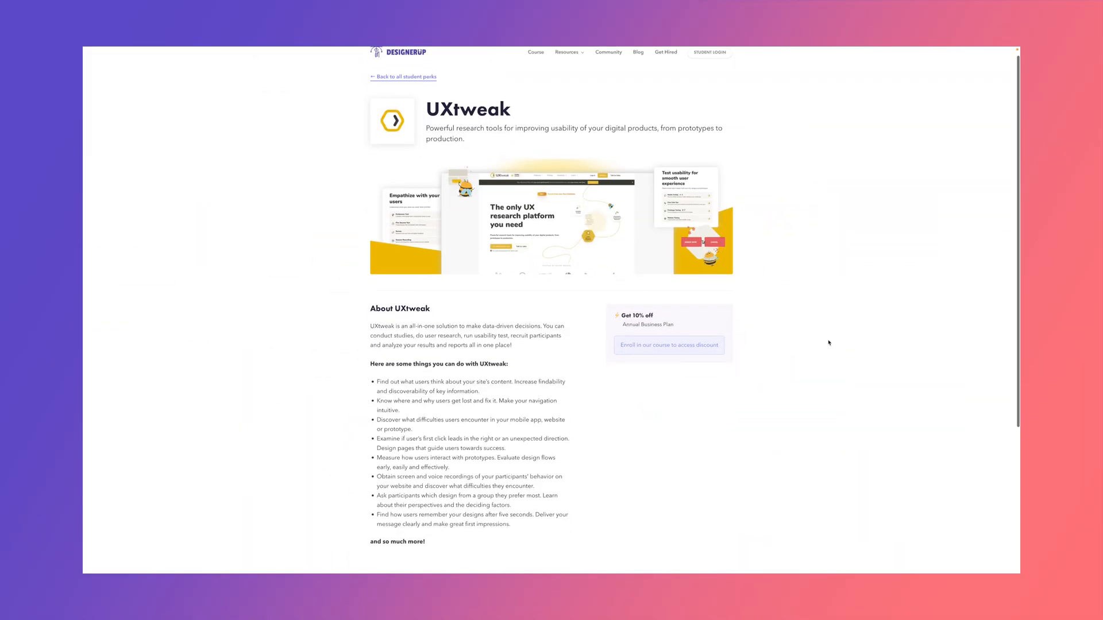
pyautogui.scroll(-3)
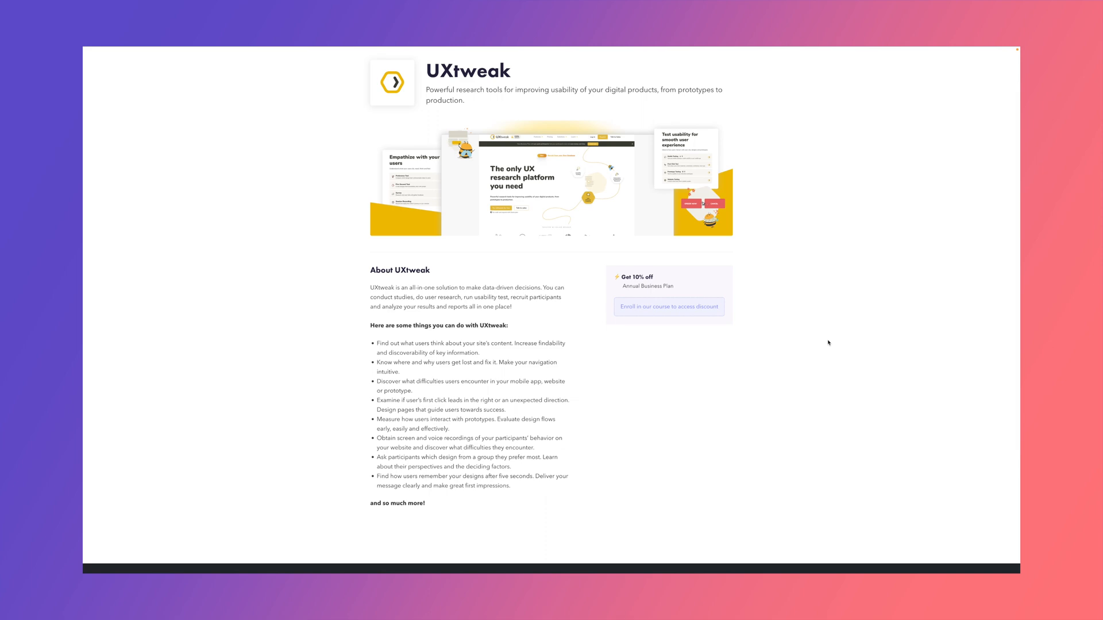